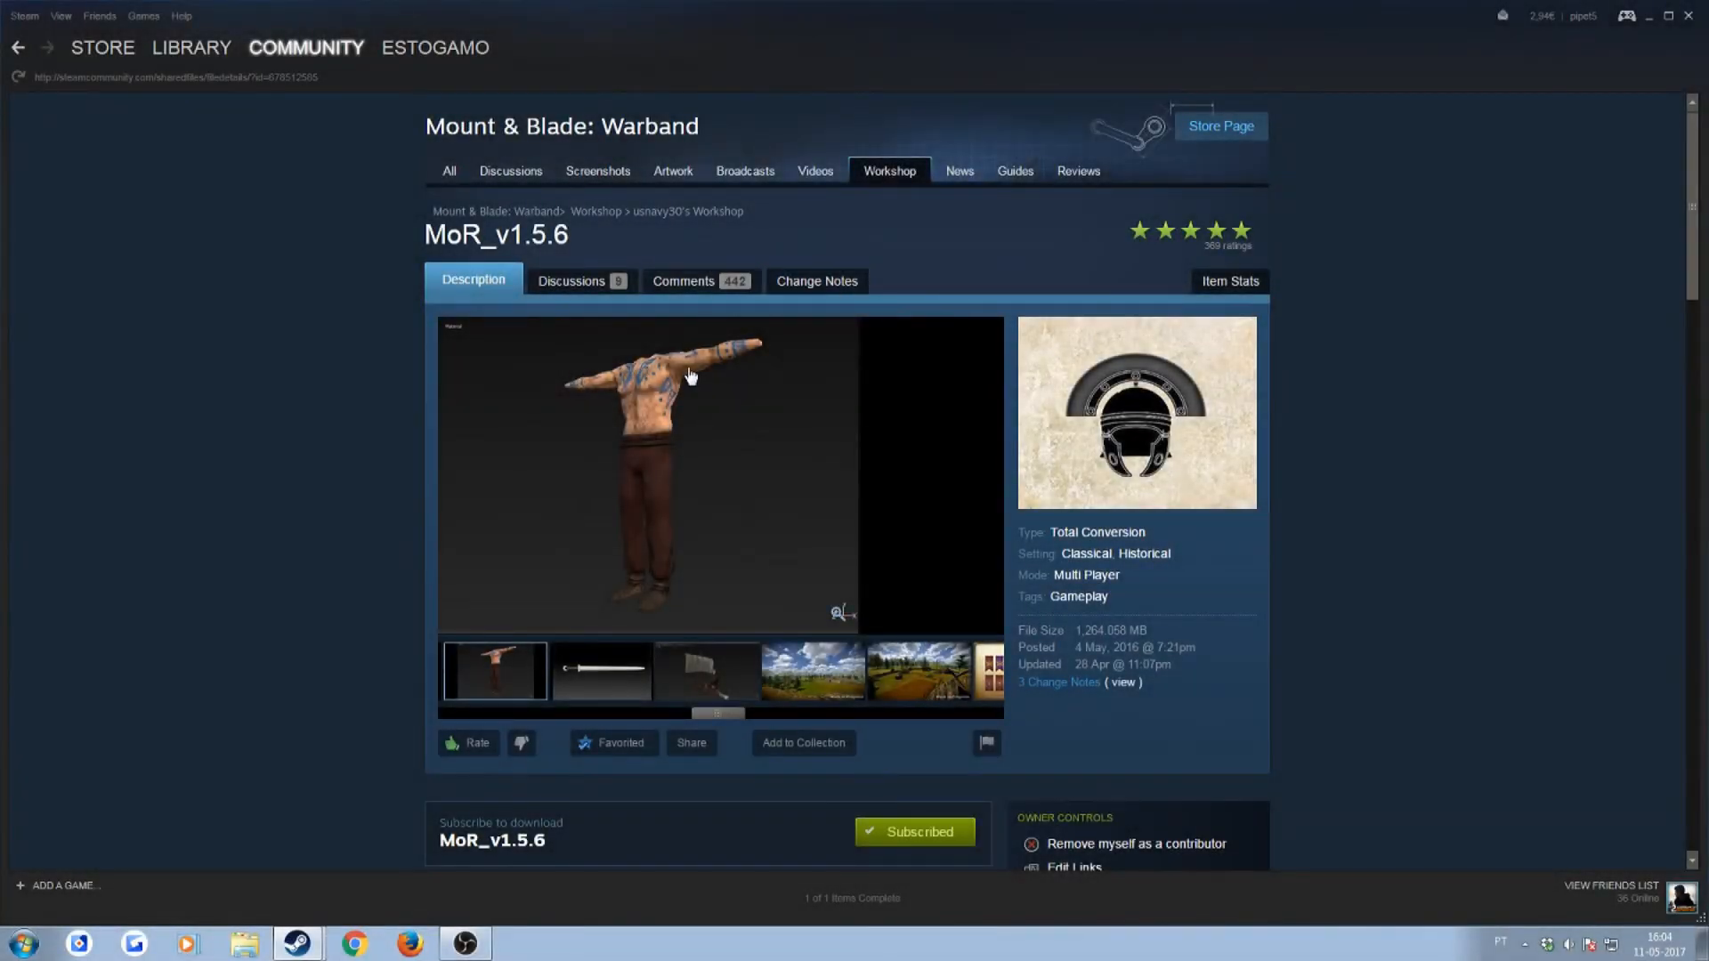
mouse_move(340, 575)
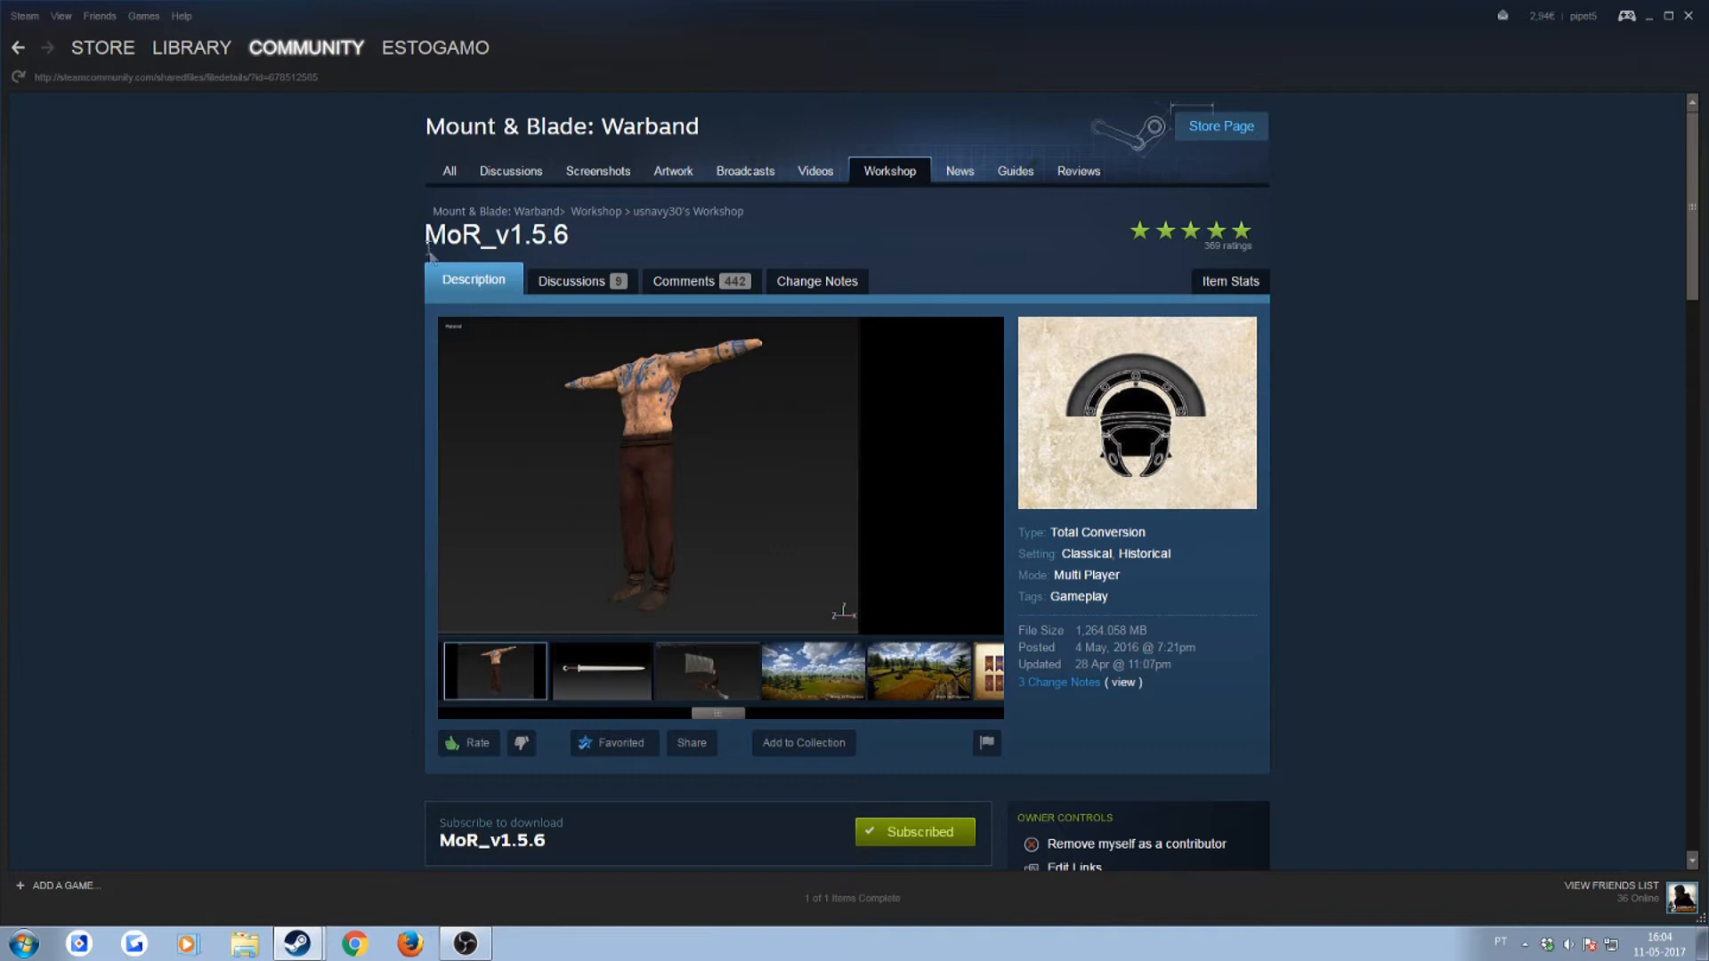
mouse_move(750, 221)
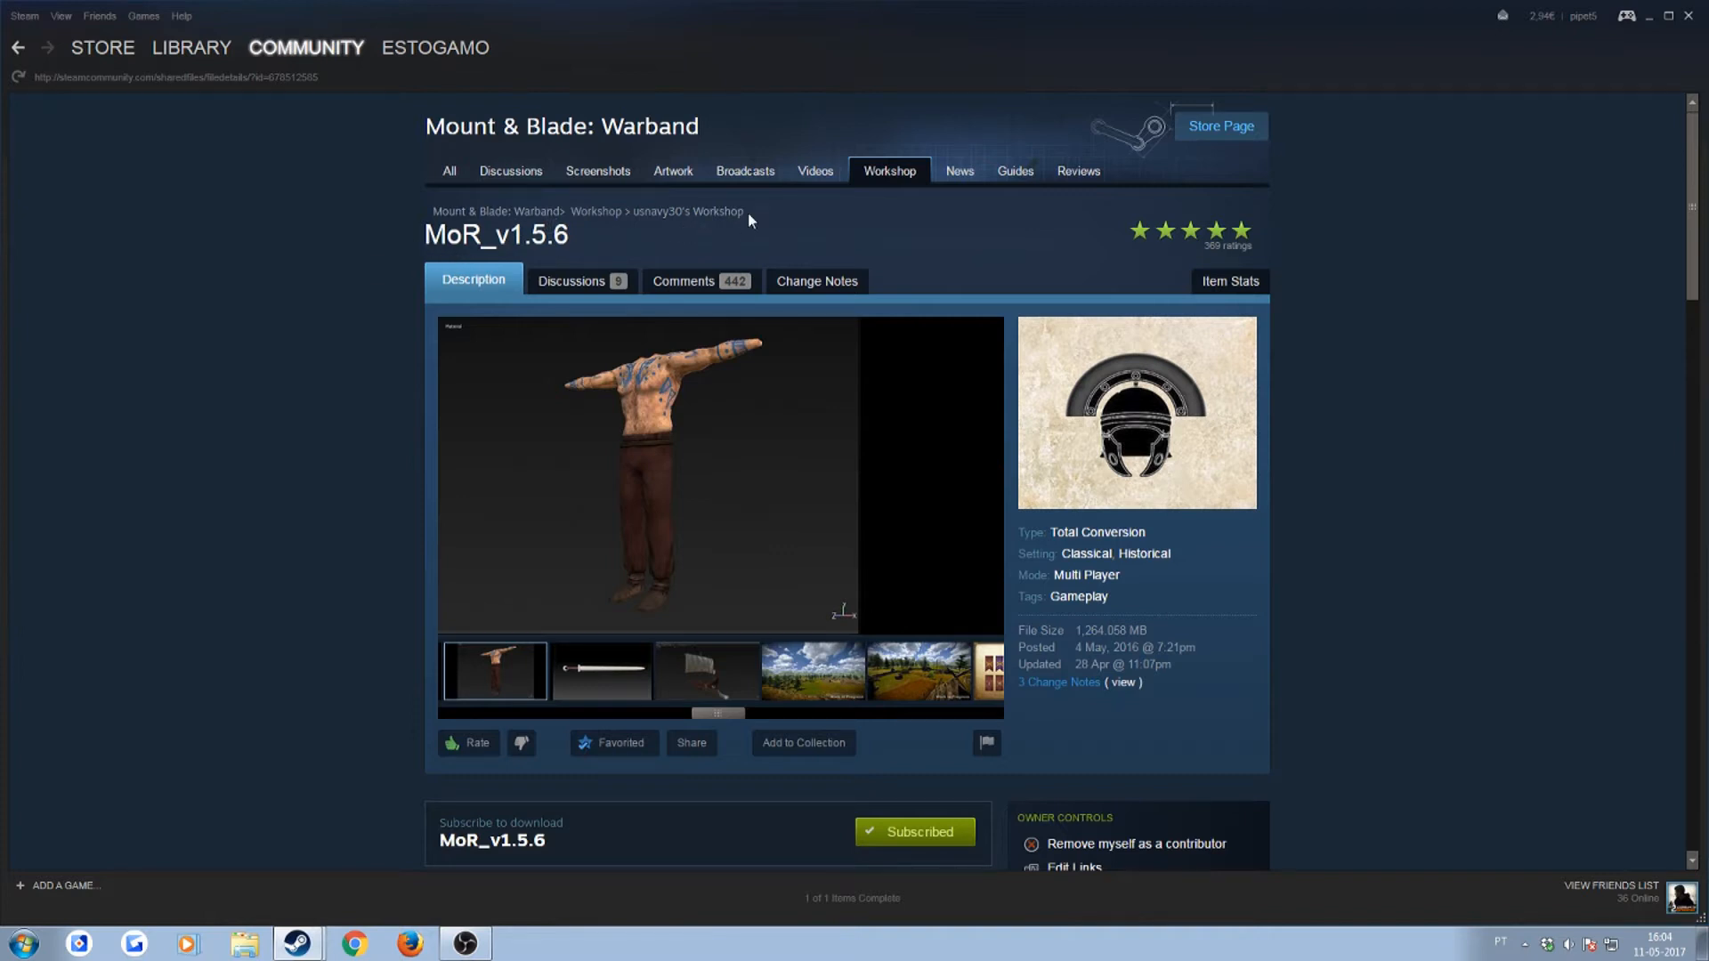
- Browse the MoR_v1.5.6 Workshop page, confirm it is Subscribed, and bring up the Computer drives view
click(600, 671)
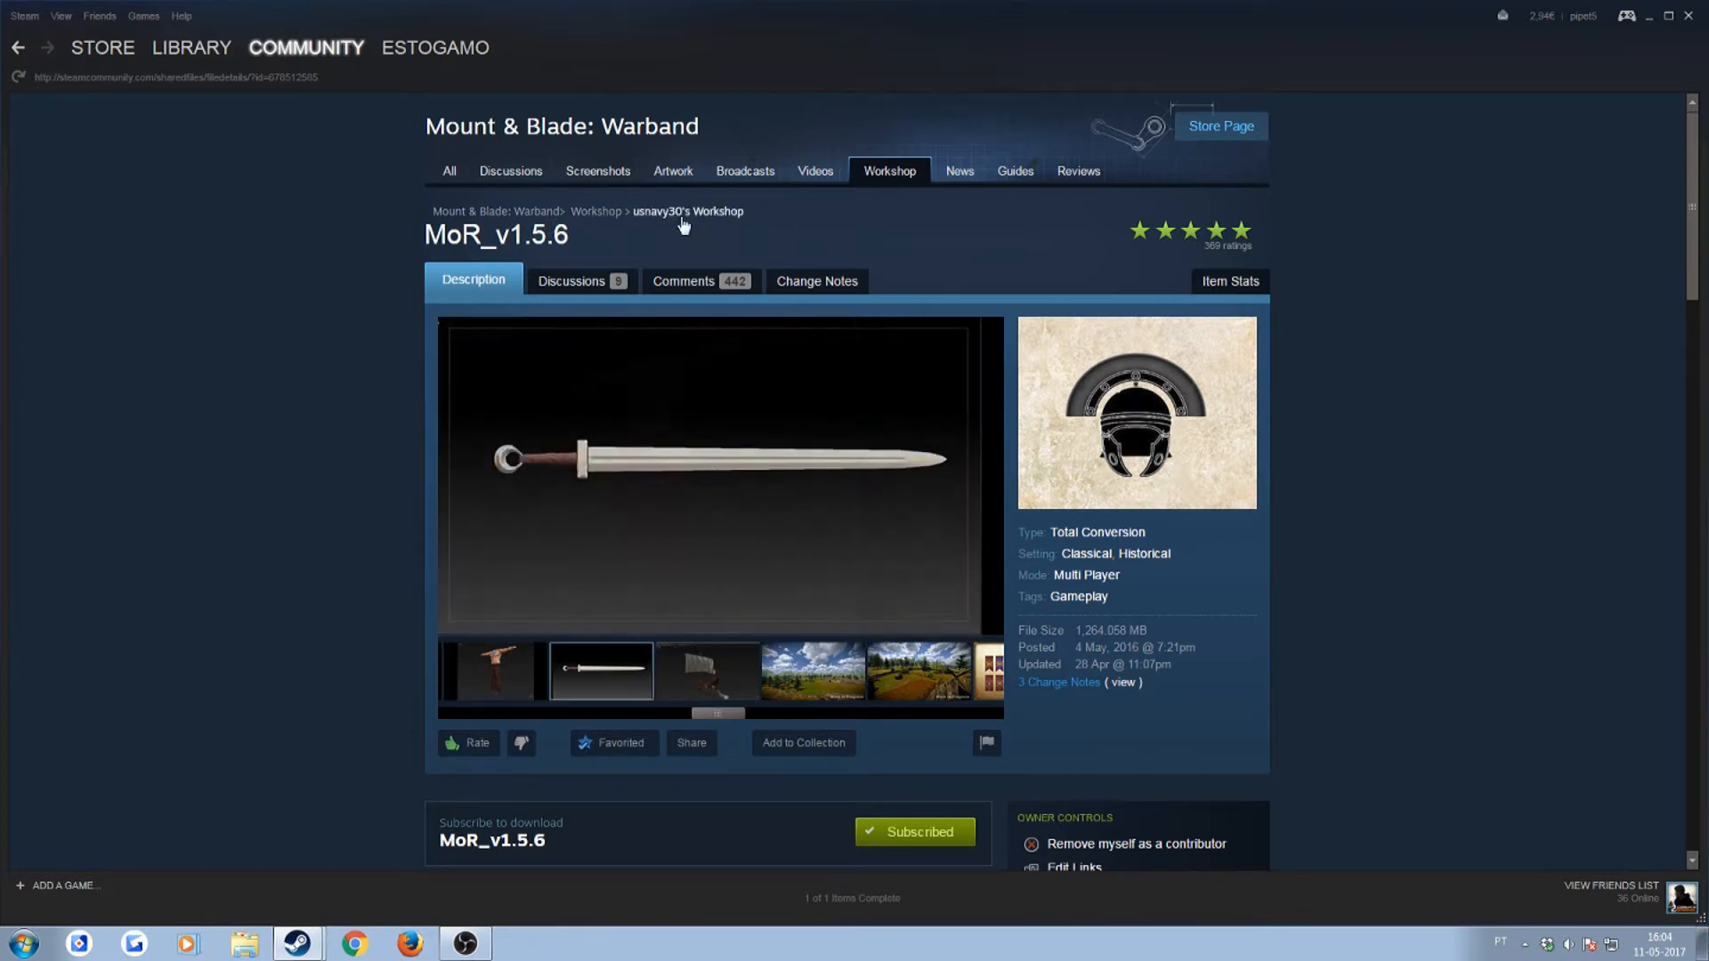
scroll(down, 3)
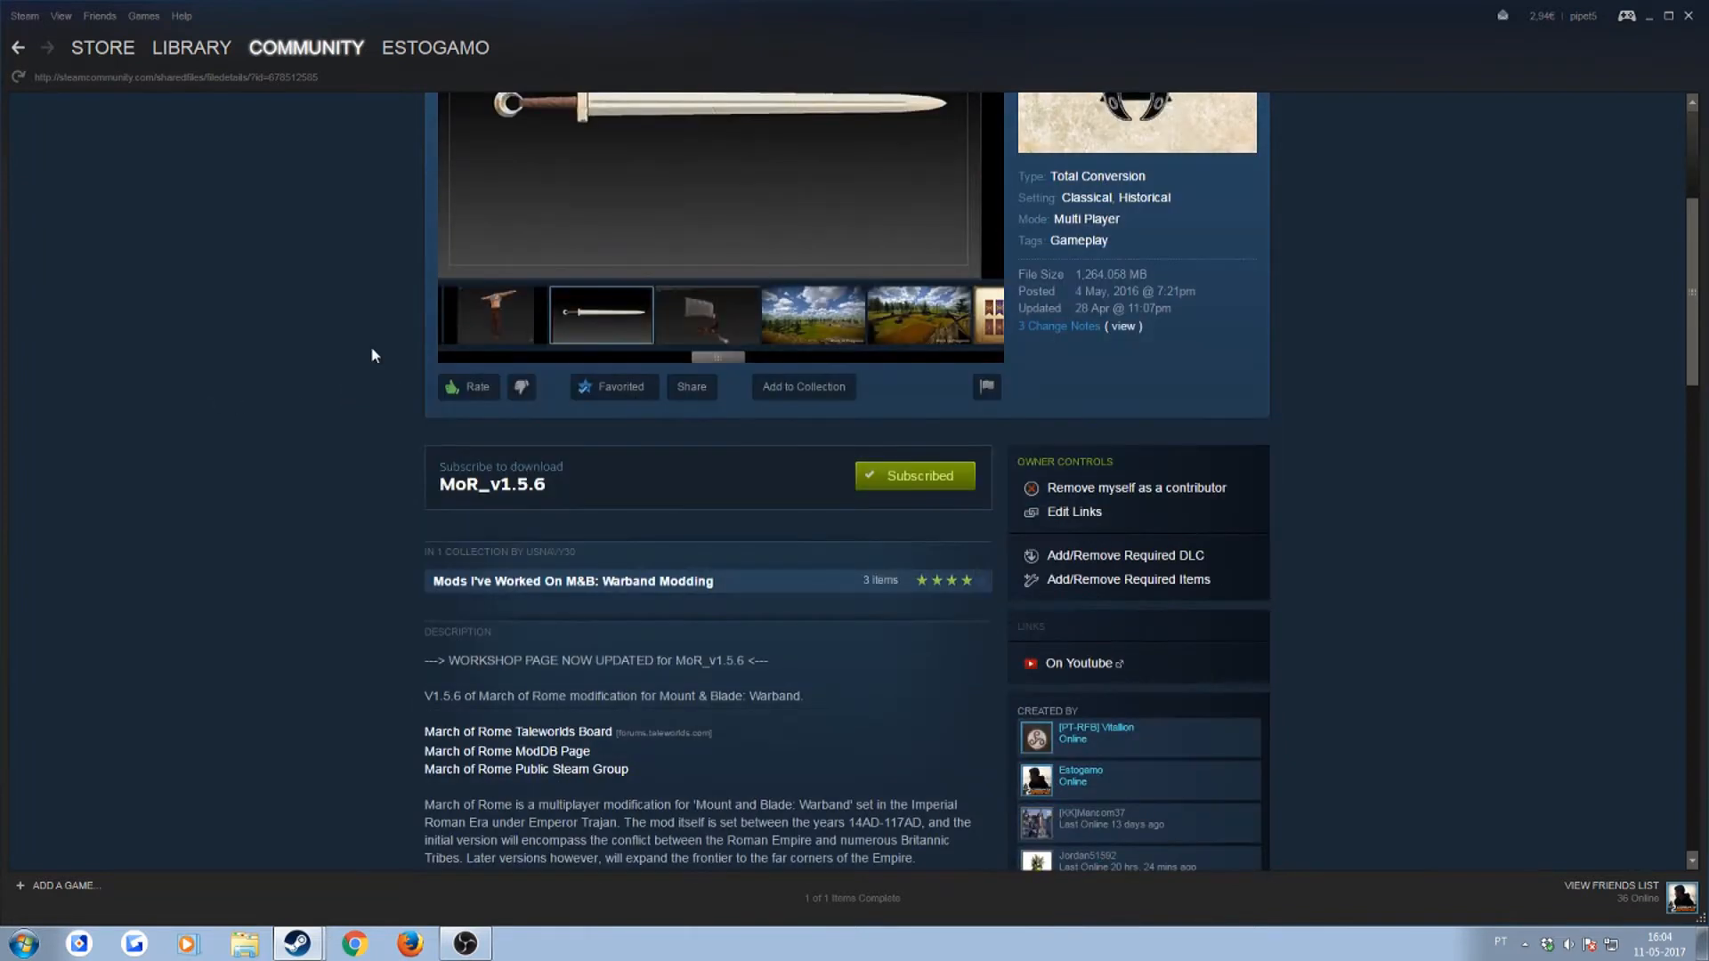
mouse_move(584, 488)
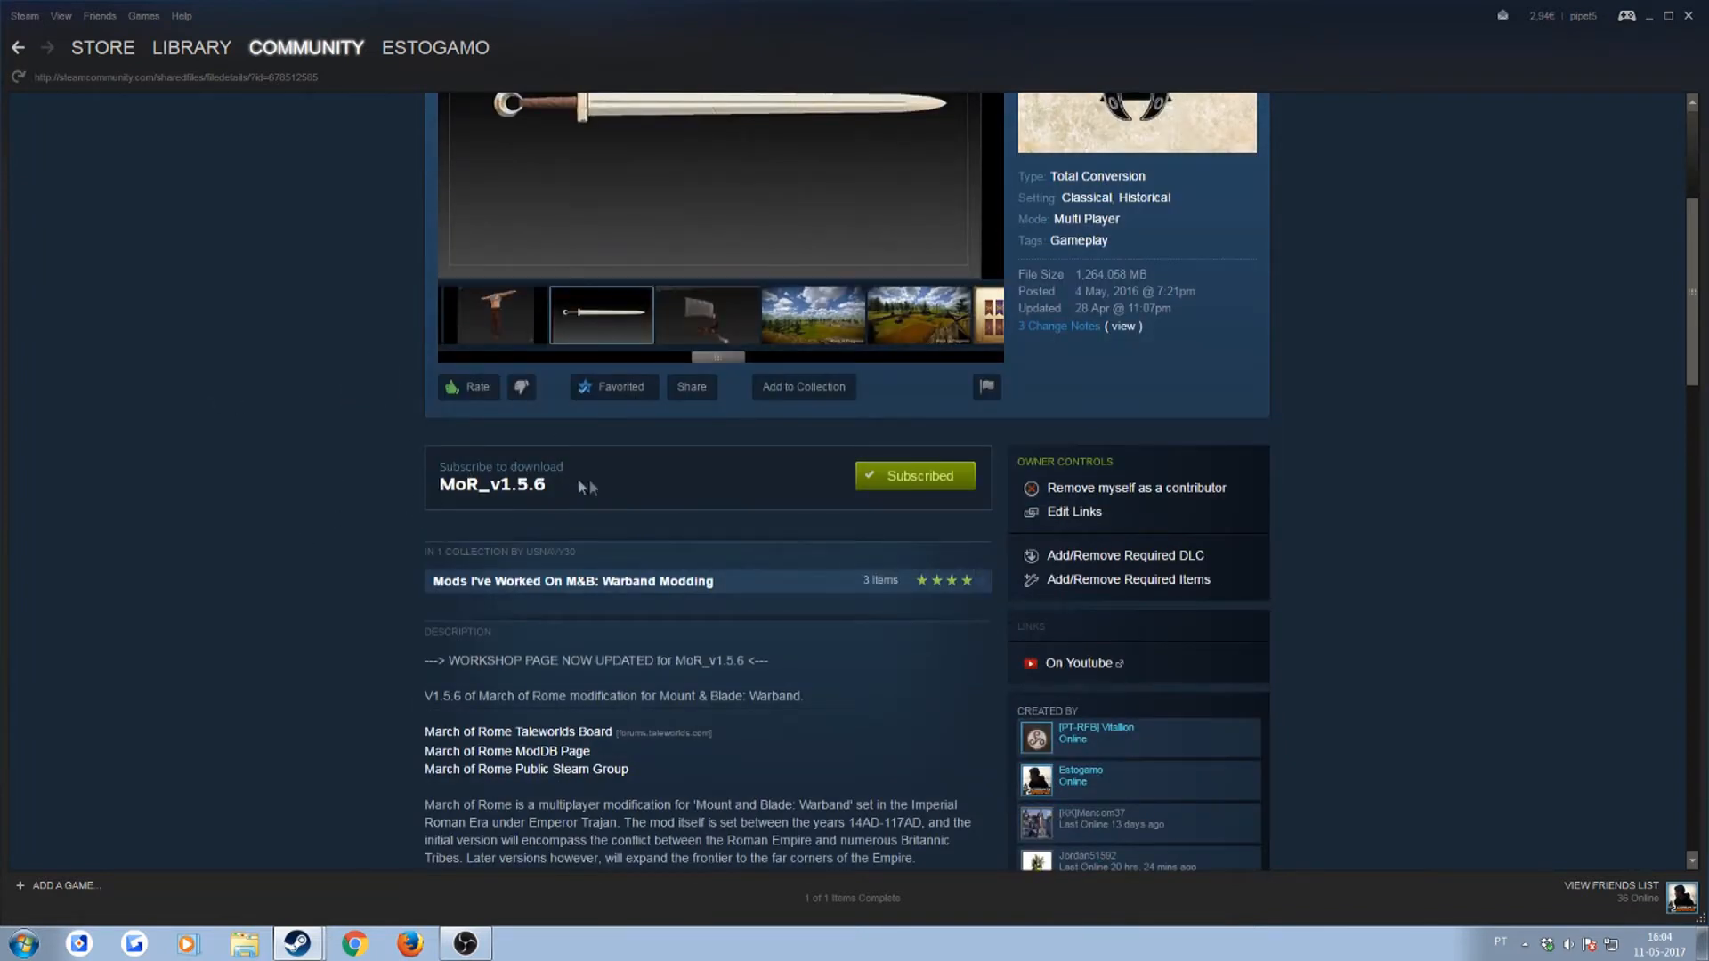
click(706, 313)
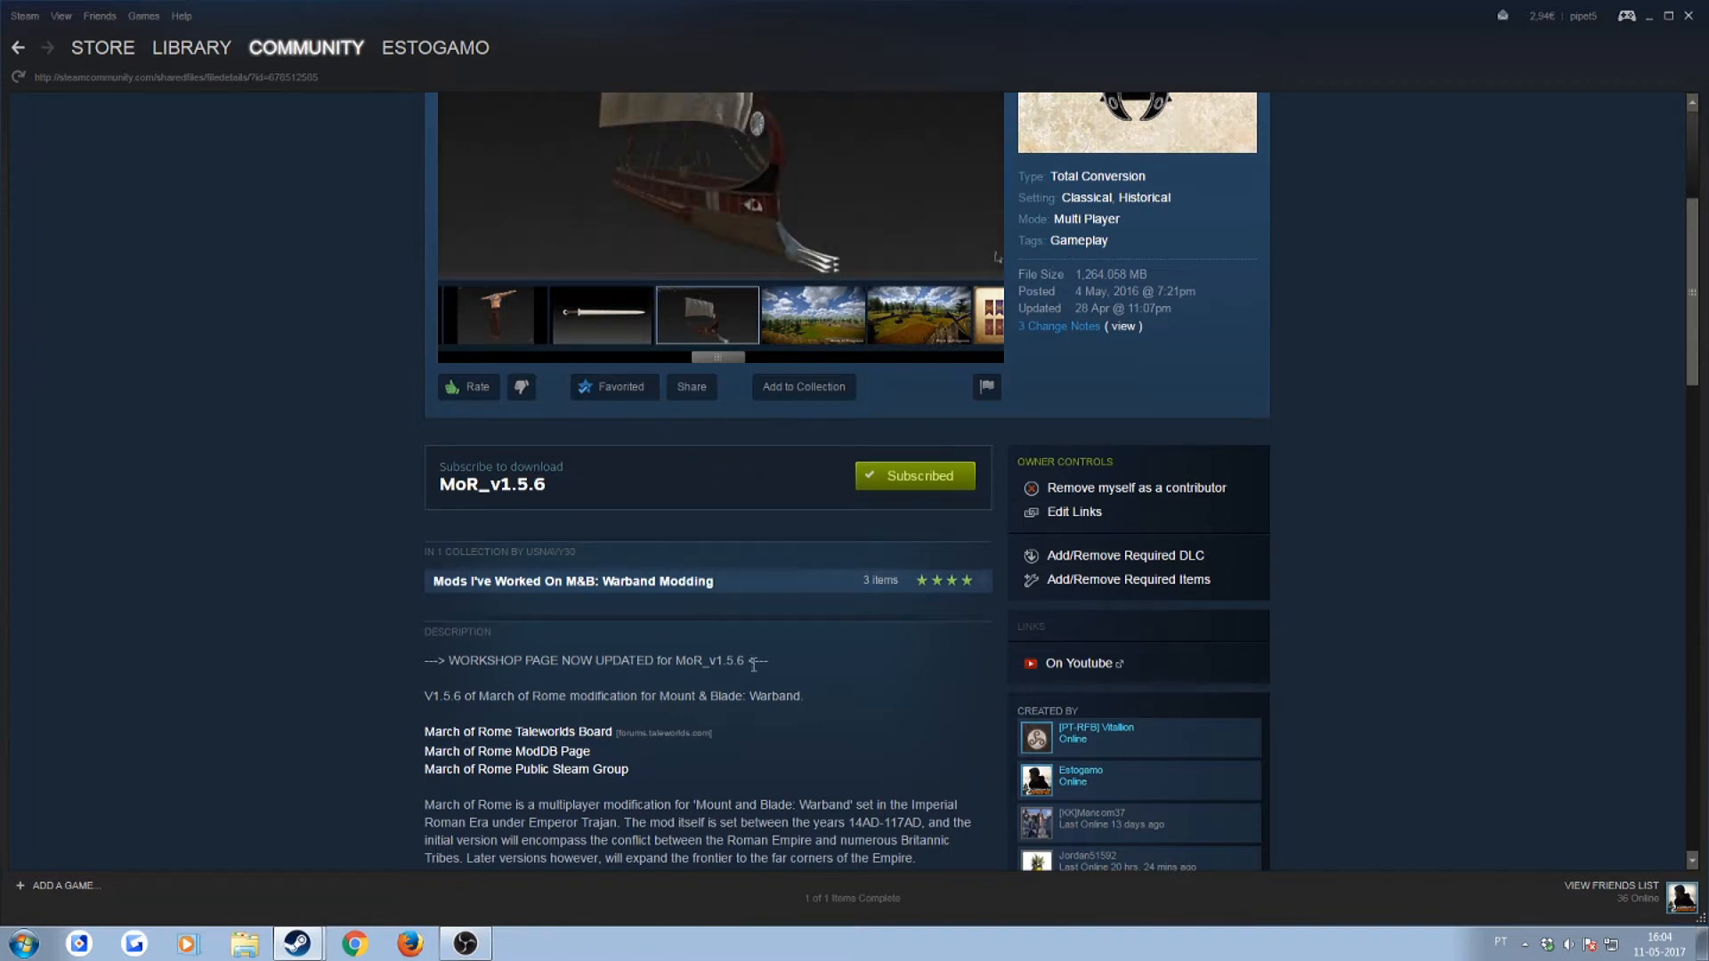
click(811, 313)
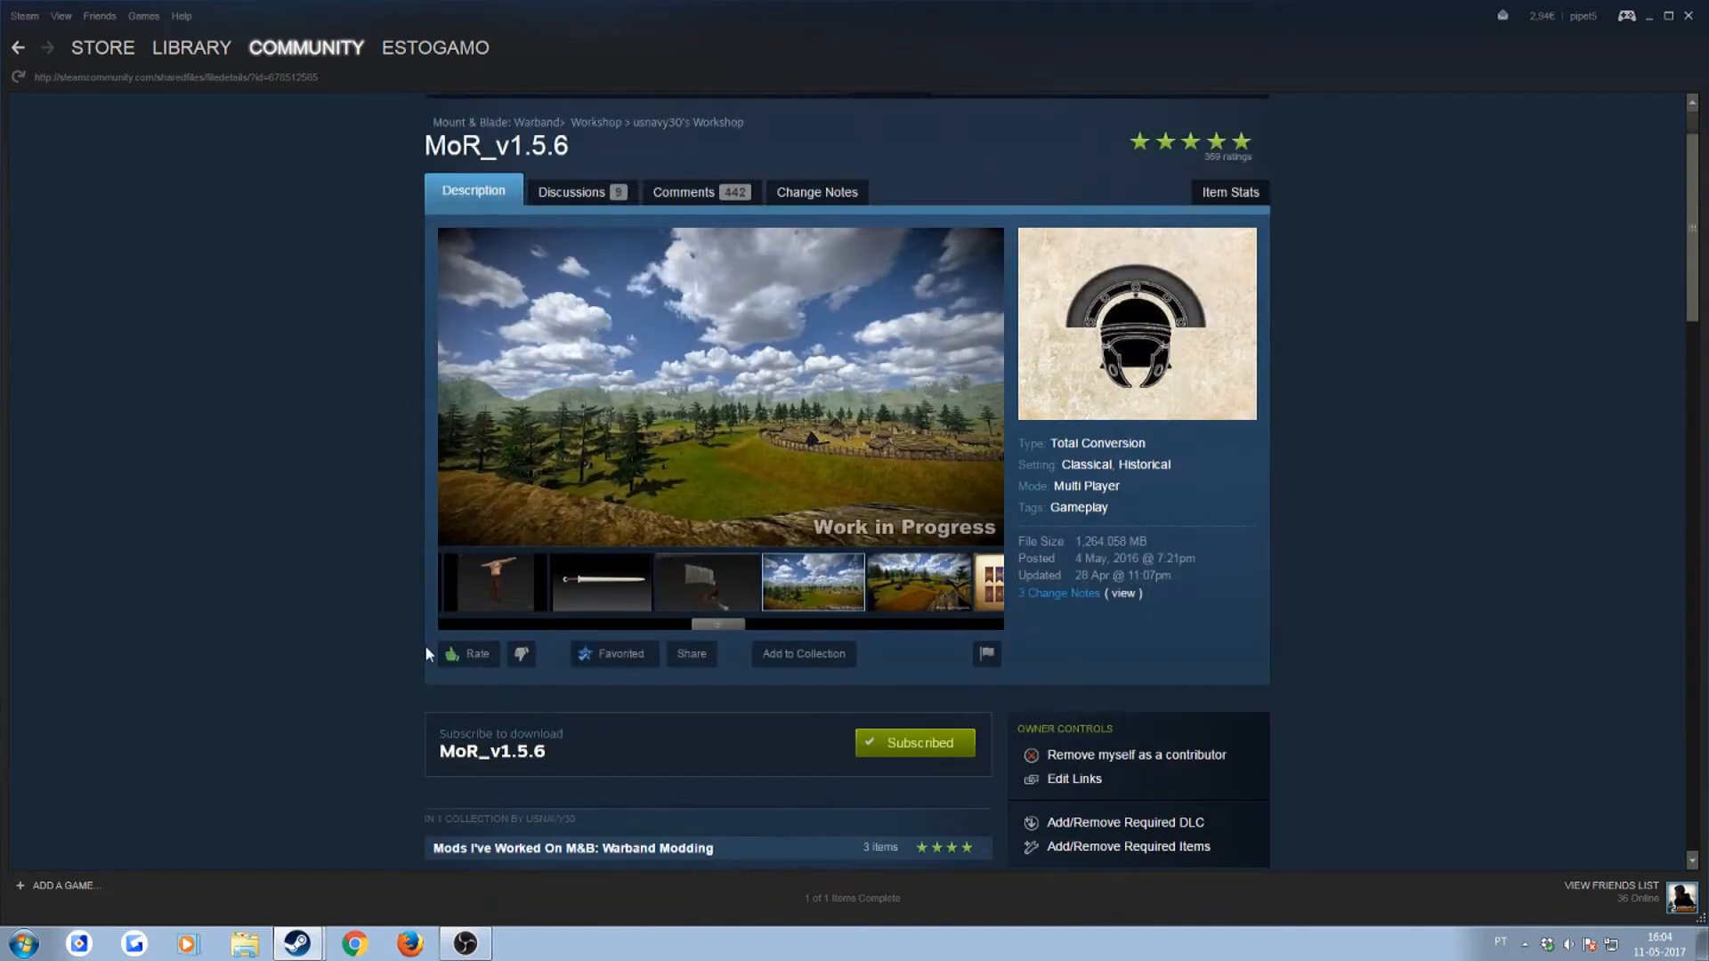
mouse_move(381, 688)
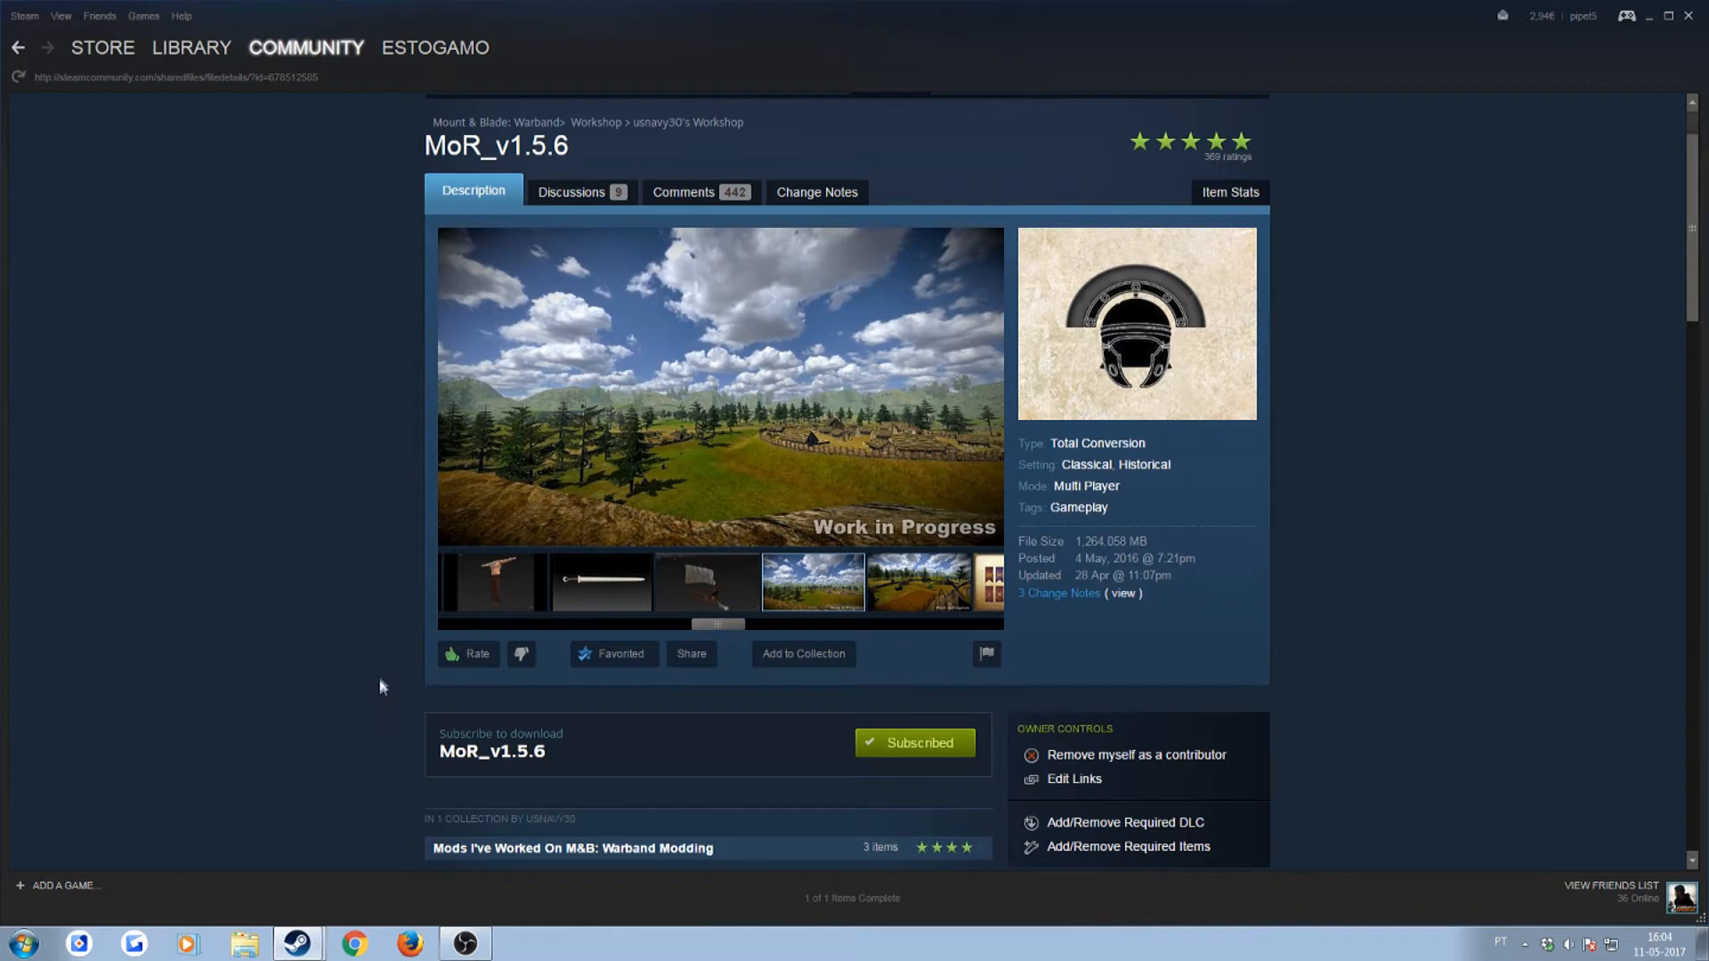
mouse_move(657, 719)
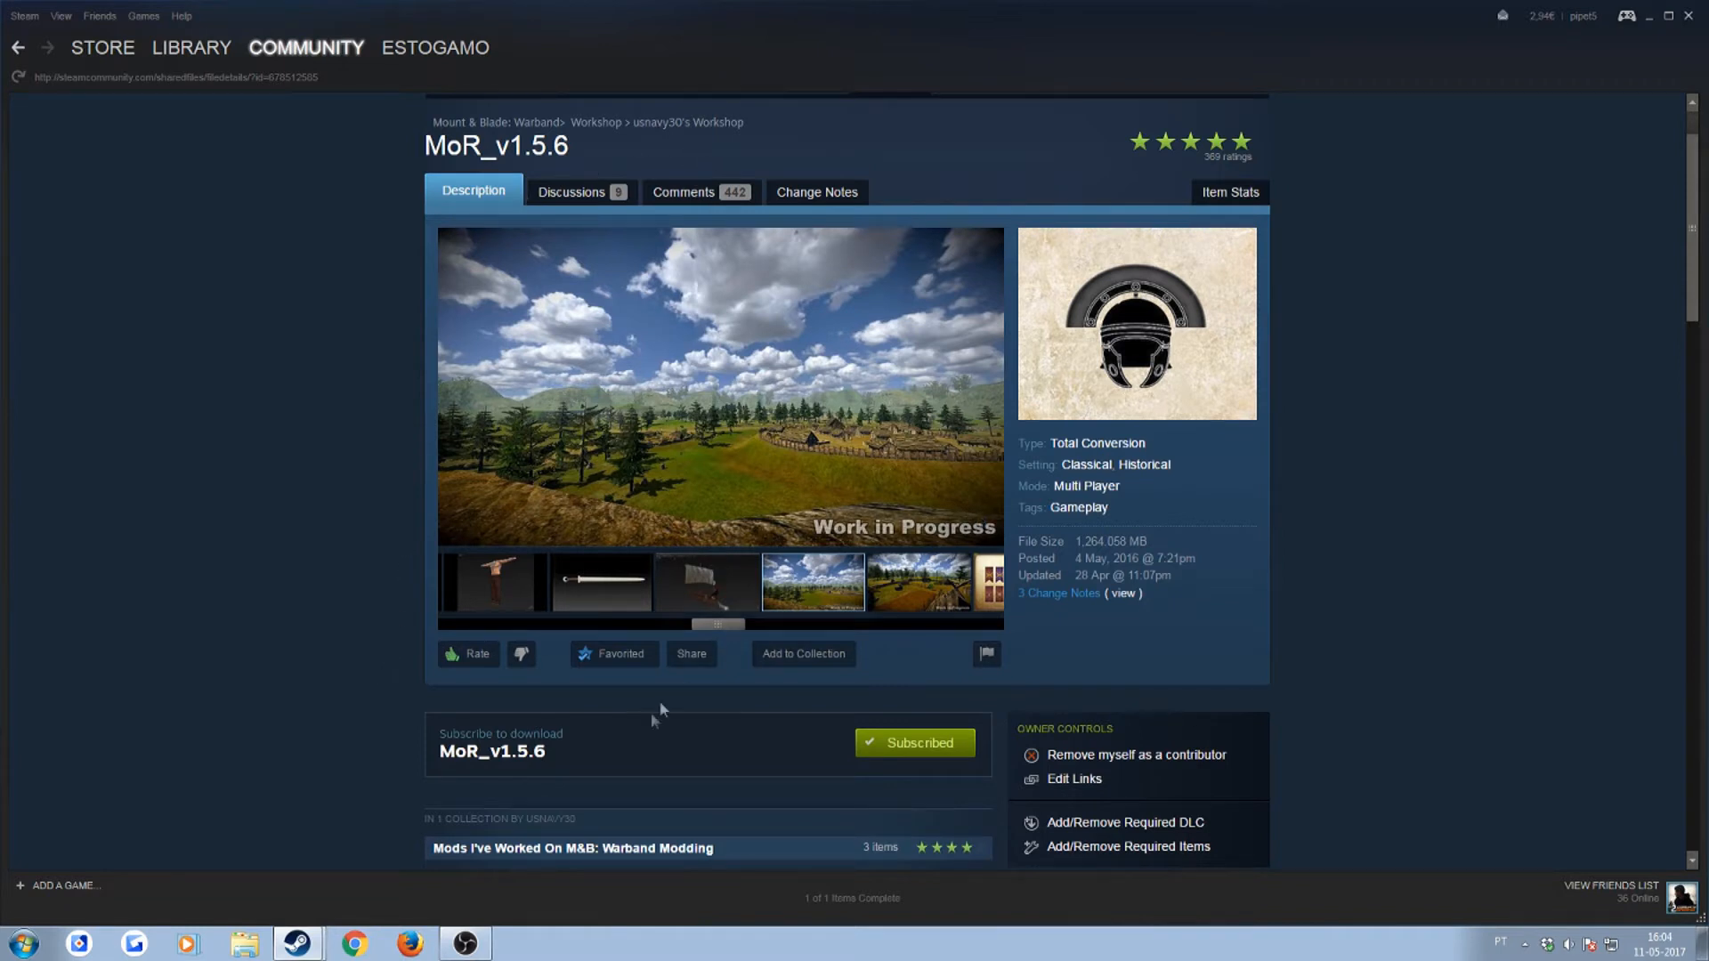
scroll(down, 3)
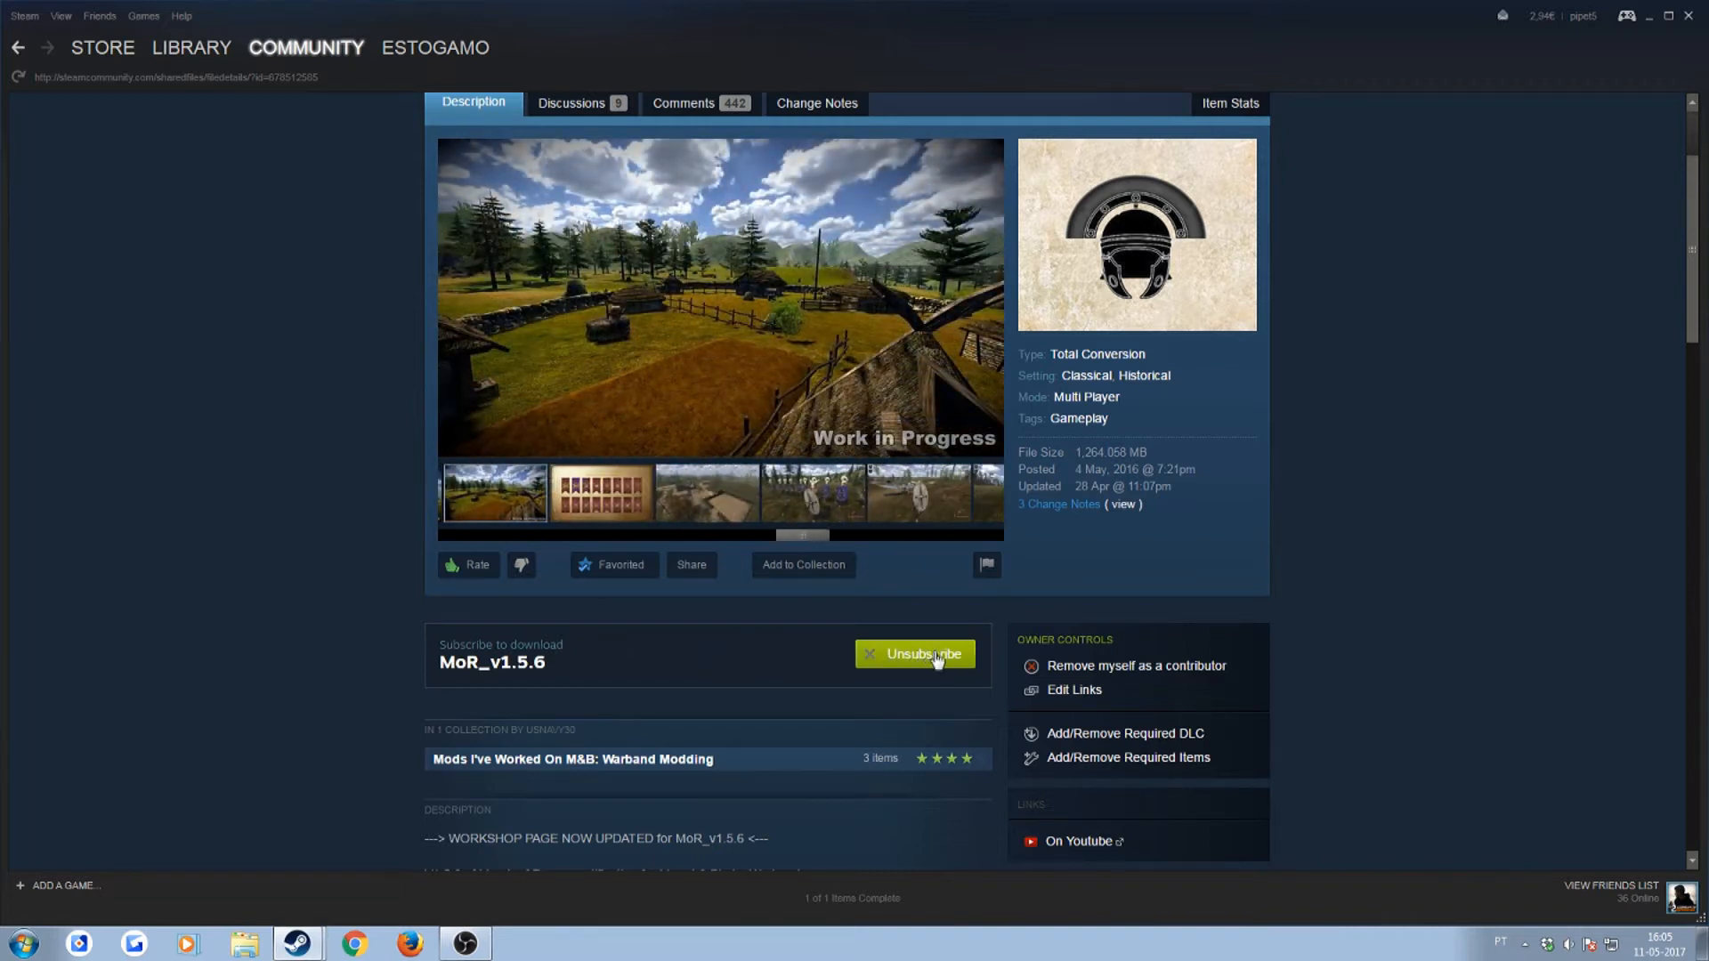
click(915, 653)
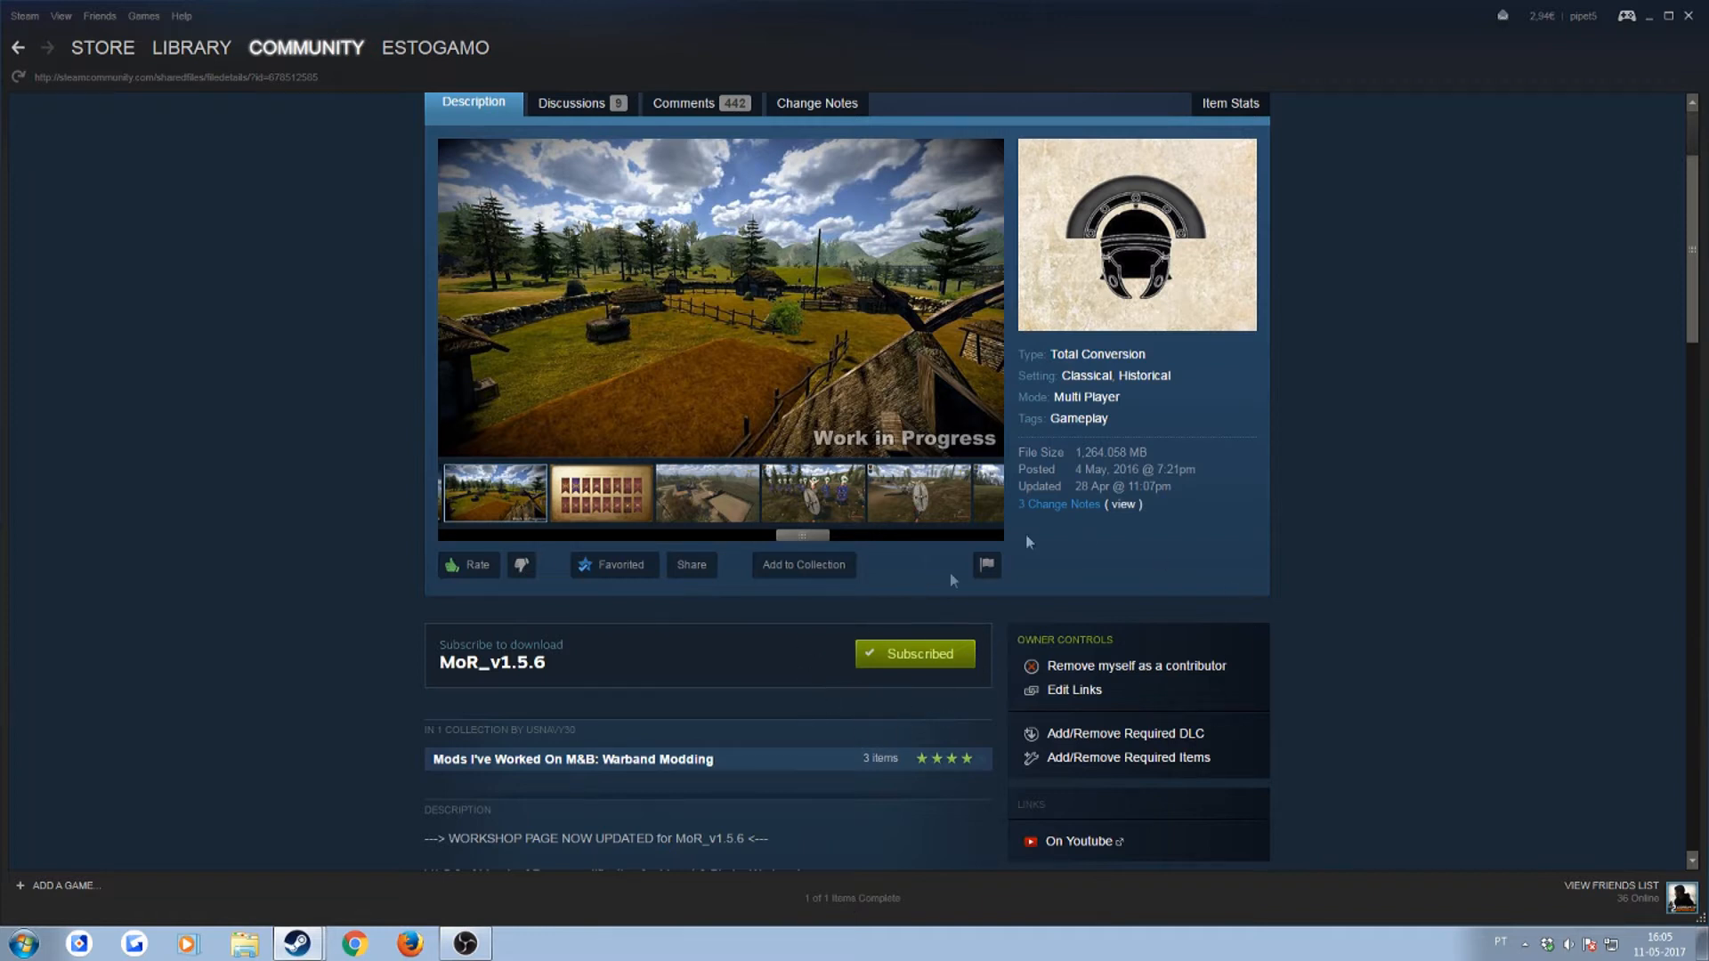
mouse_move(950, 580)
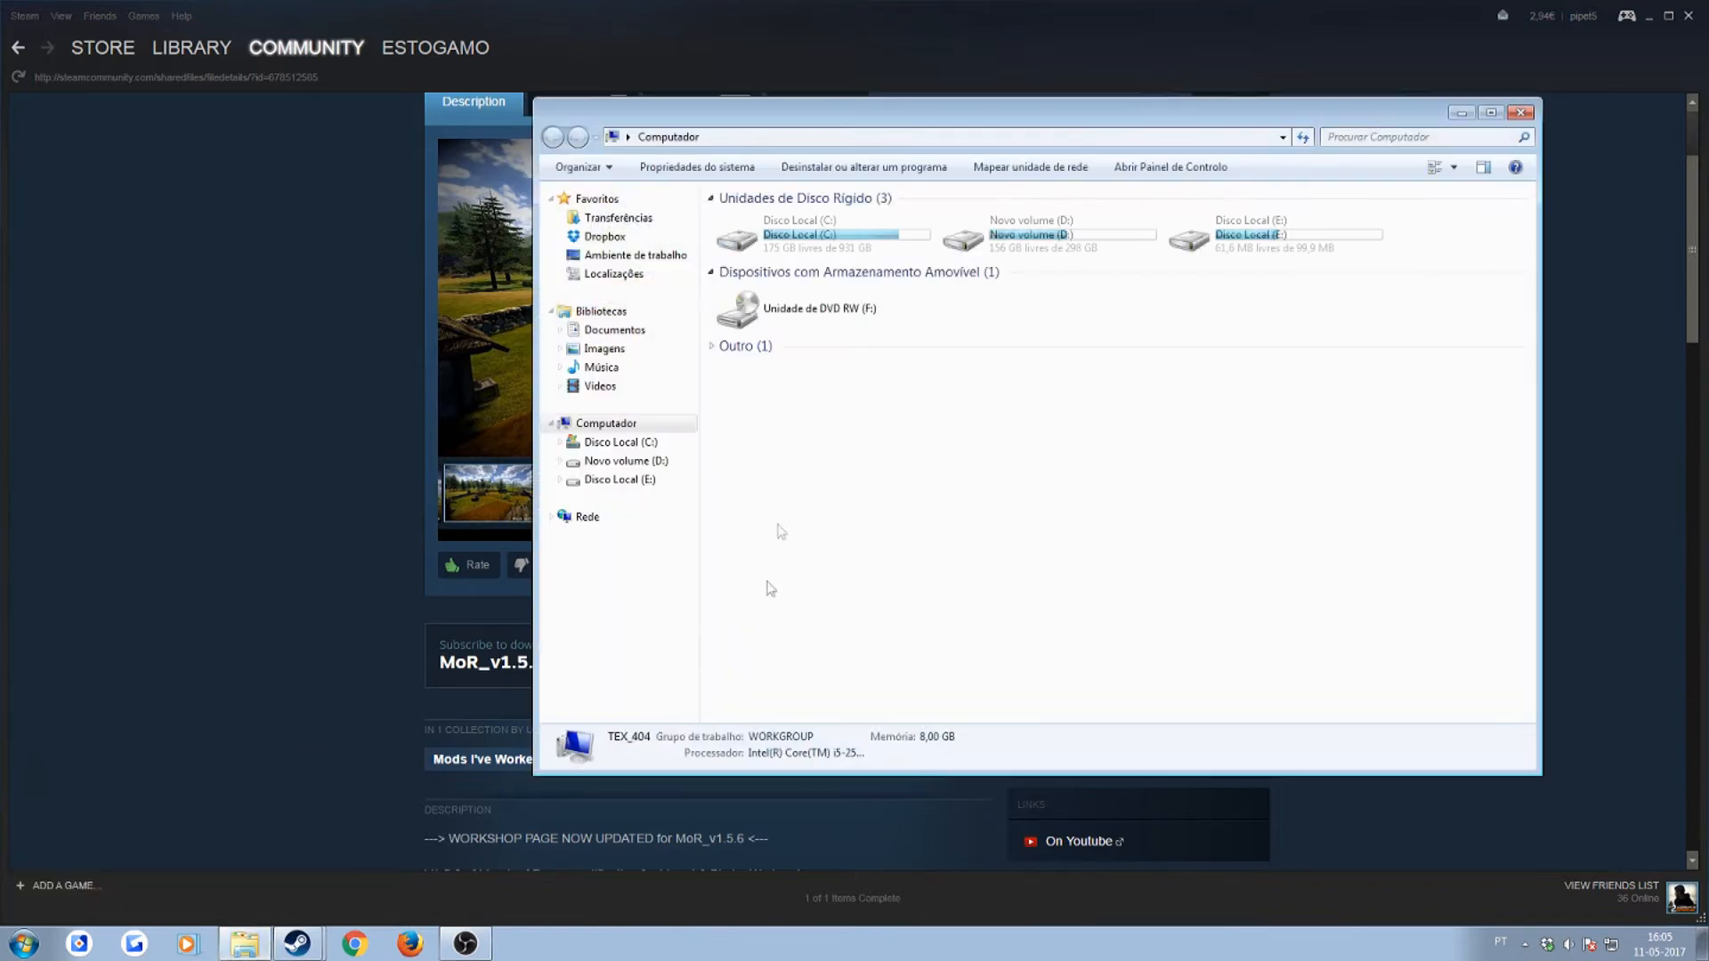
- Navigate from C: through Programas (x86)\Steam\steamapps into the workshop content folder
double_click(796, 235)
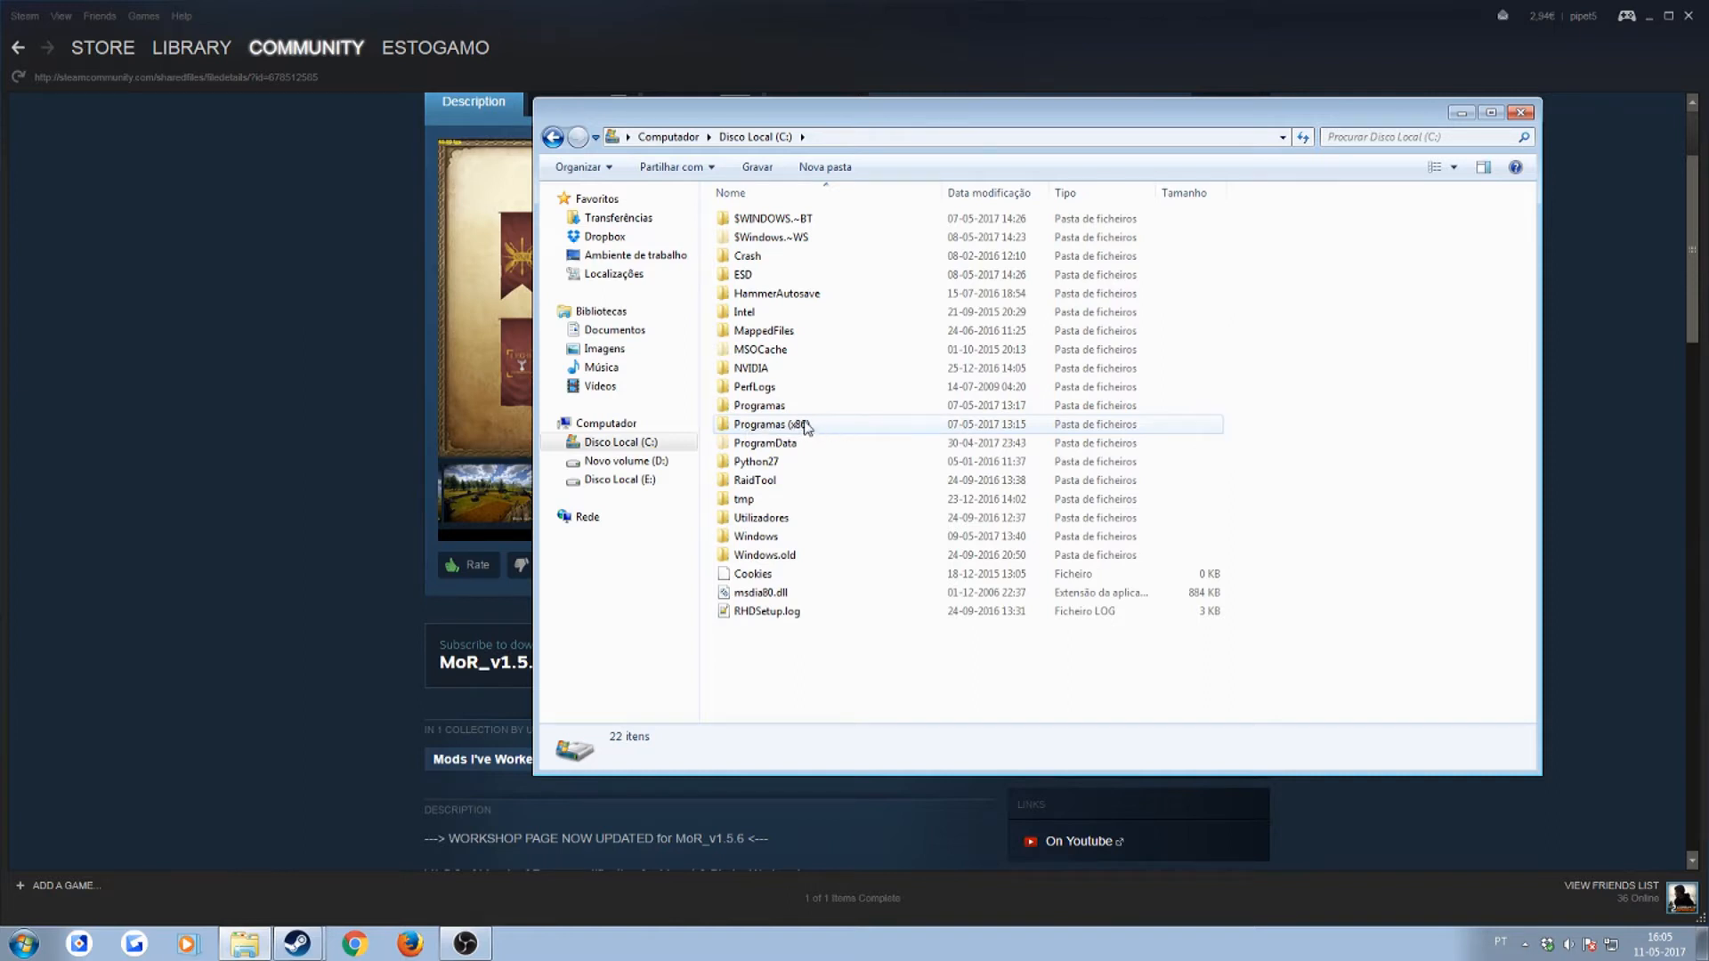
double_click(776, 423)
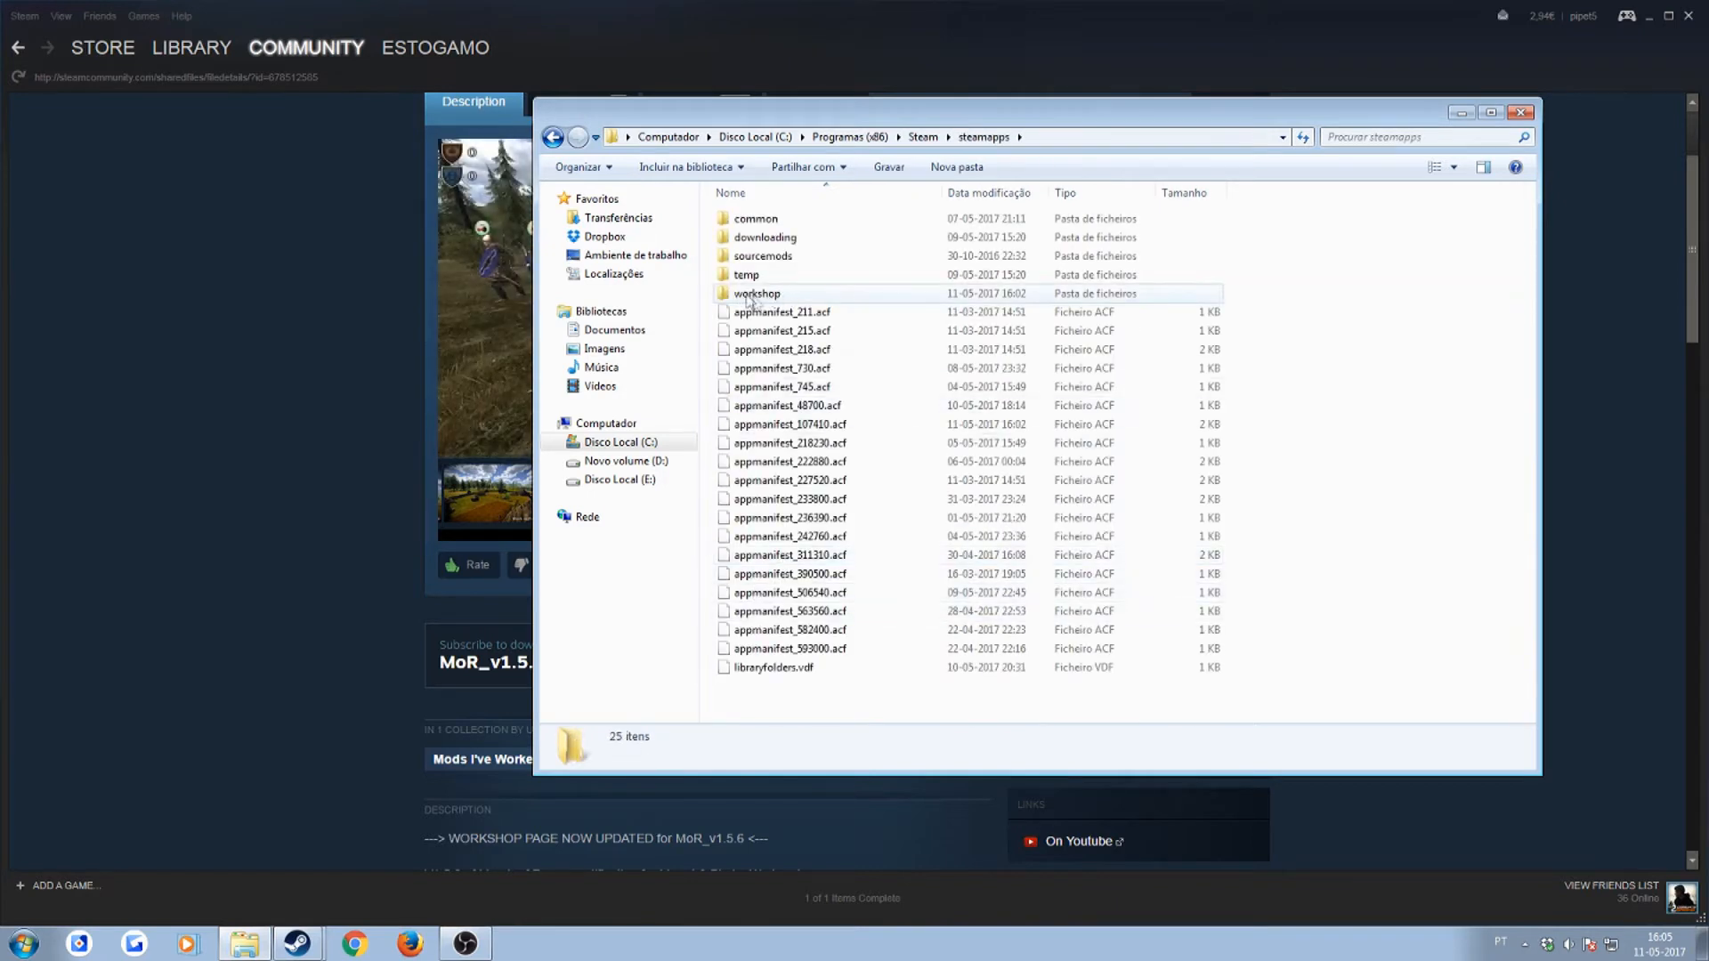
double_click(754, 293)
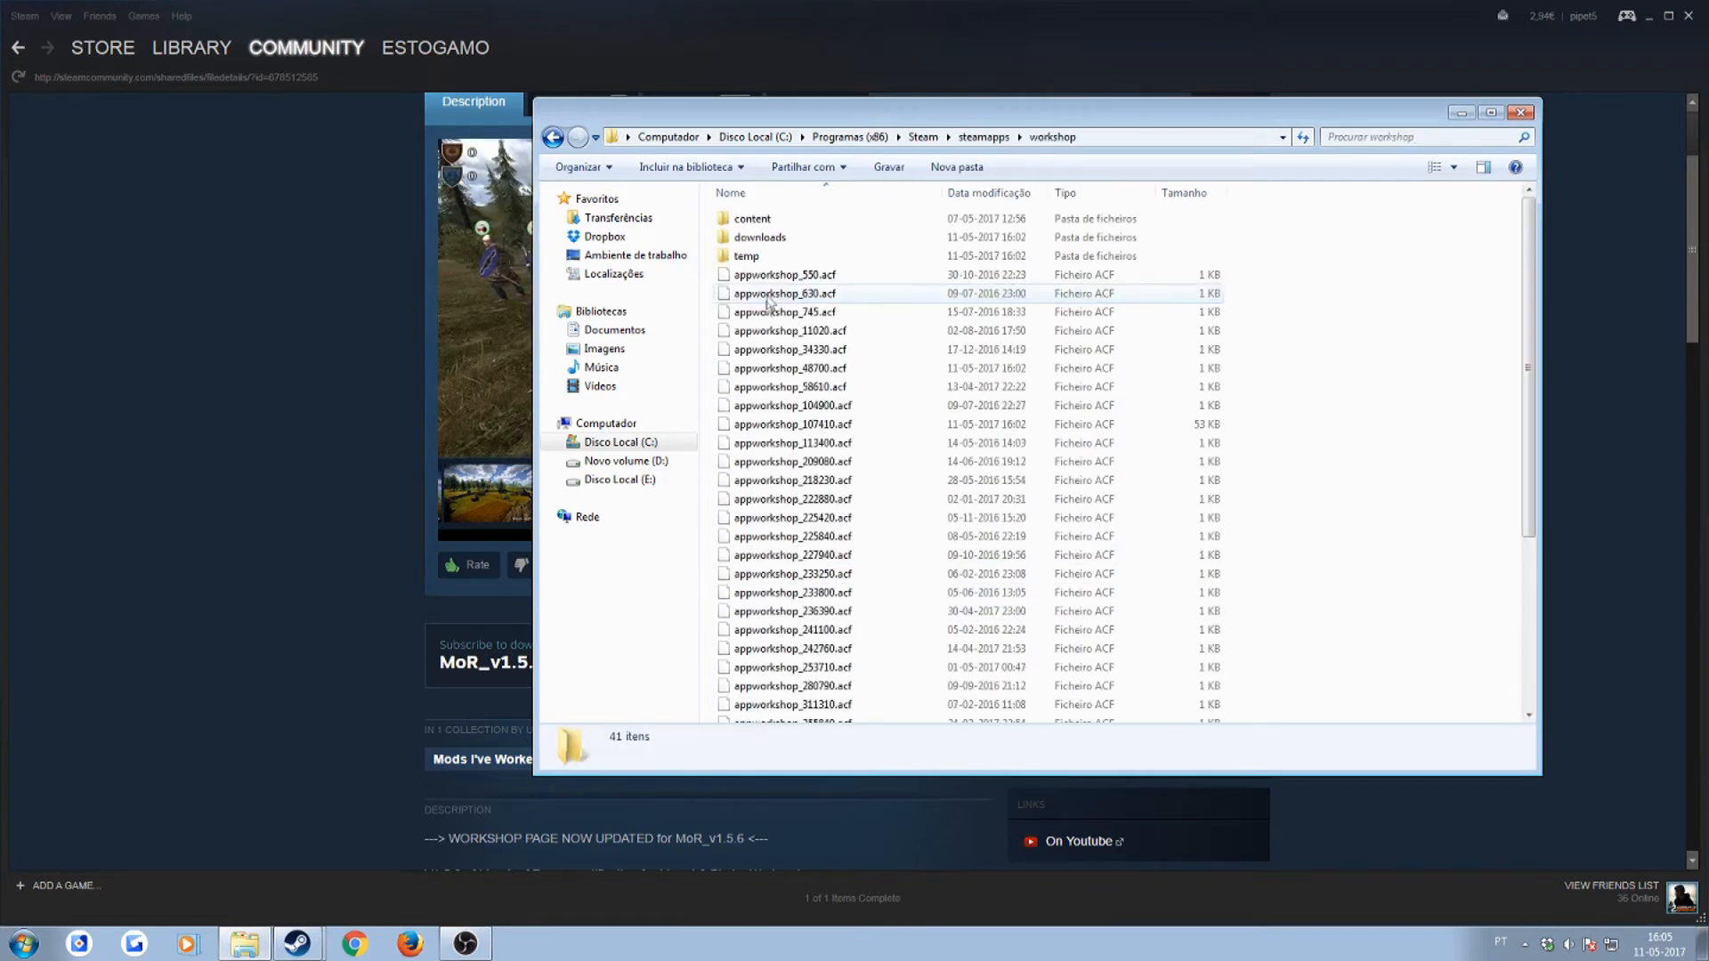
double_click(751, 217)
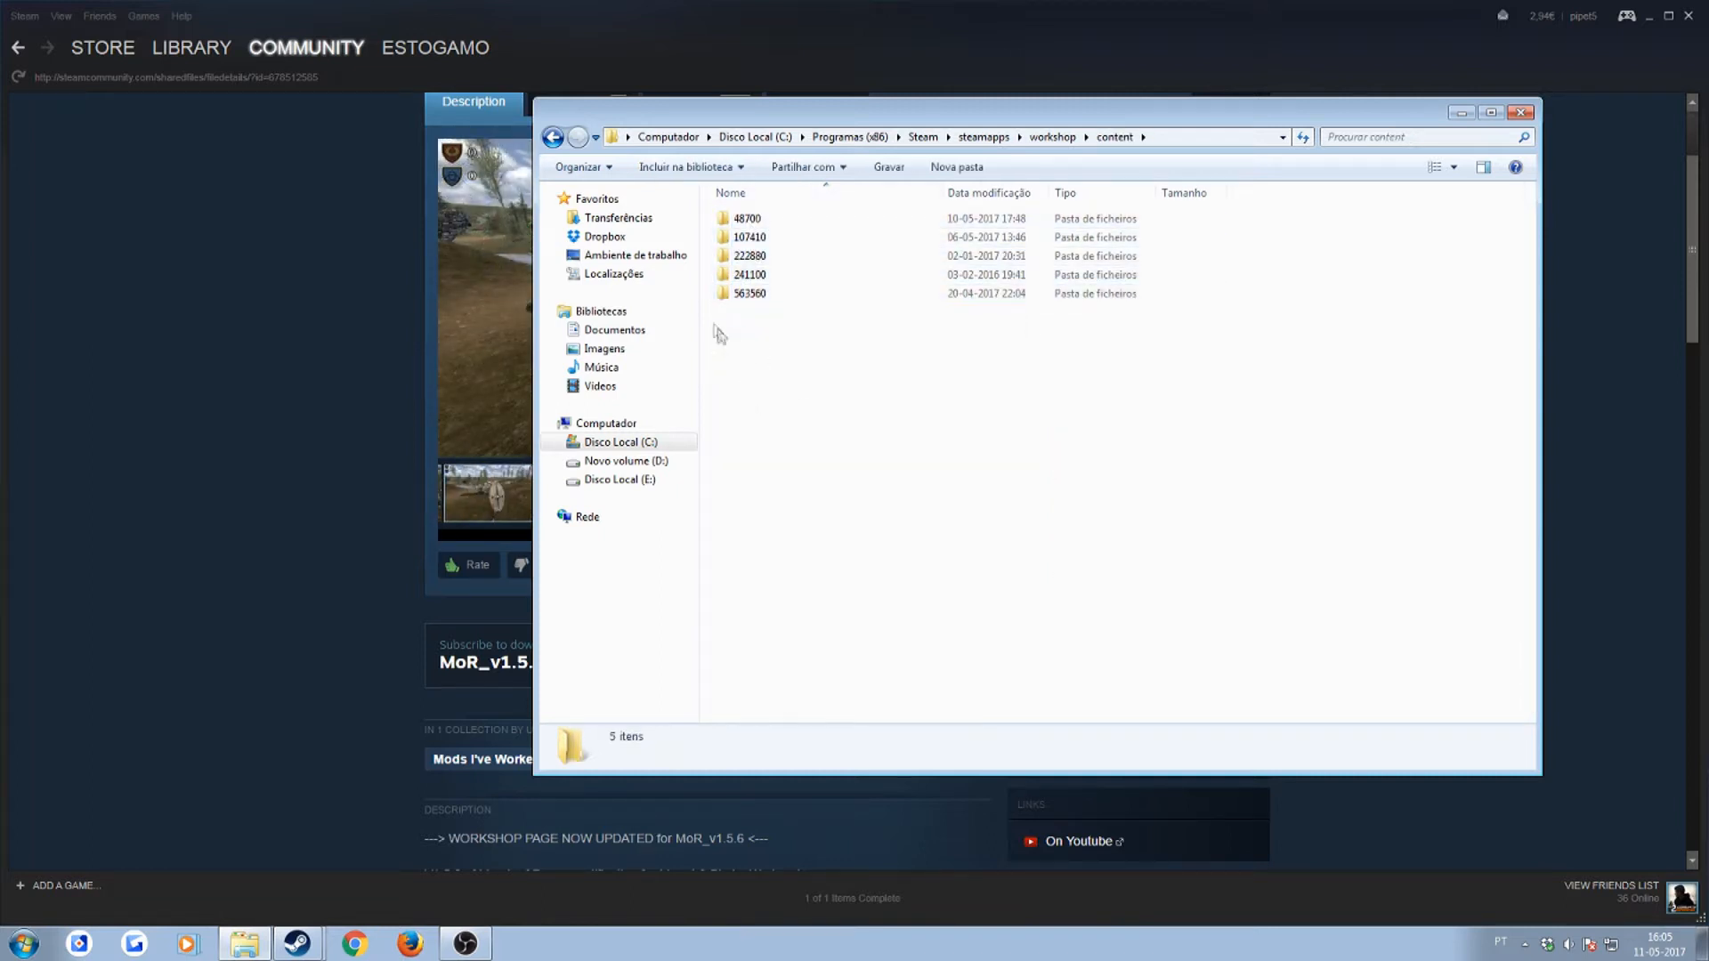
- Enter the 48700 game ID folder inside workshop content
key(ctrl+a)
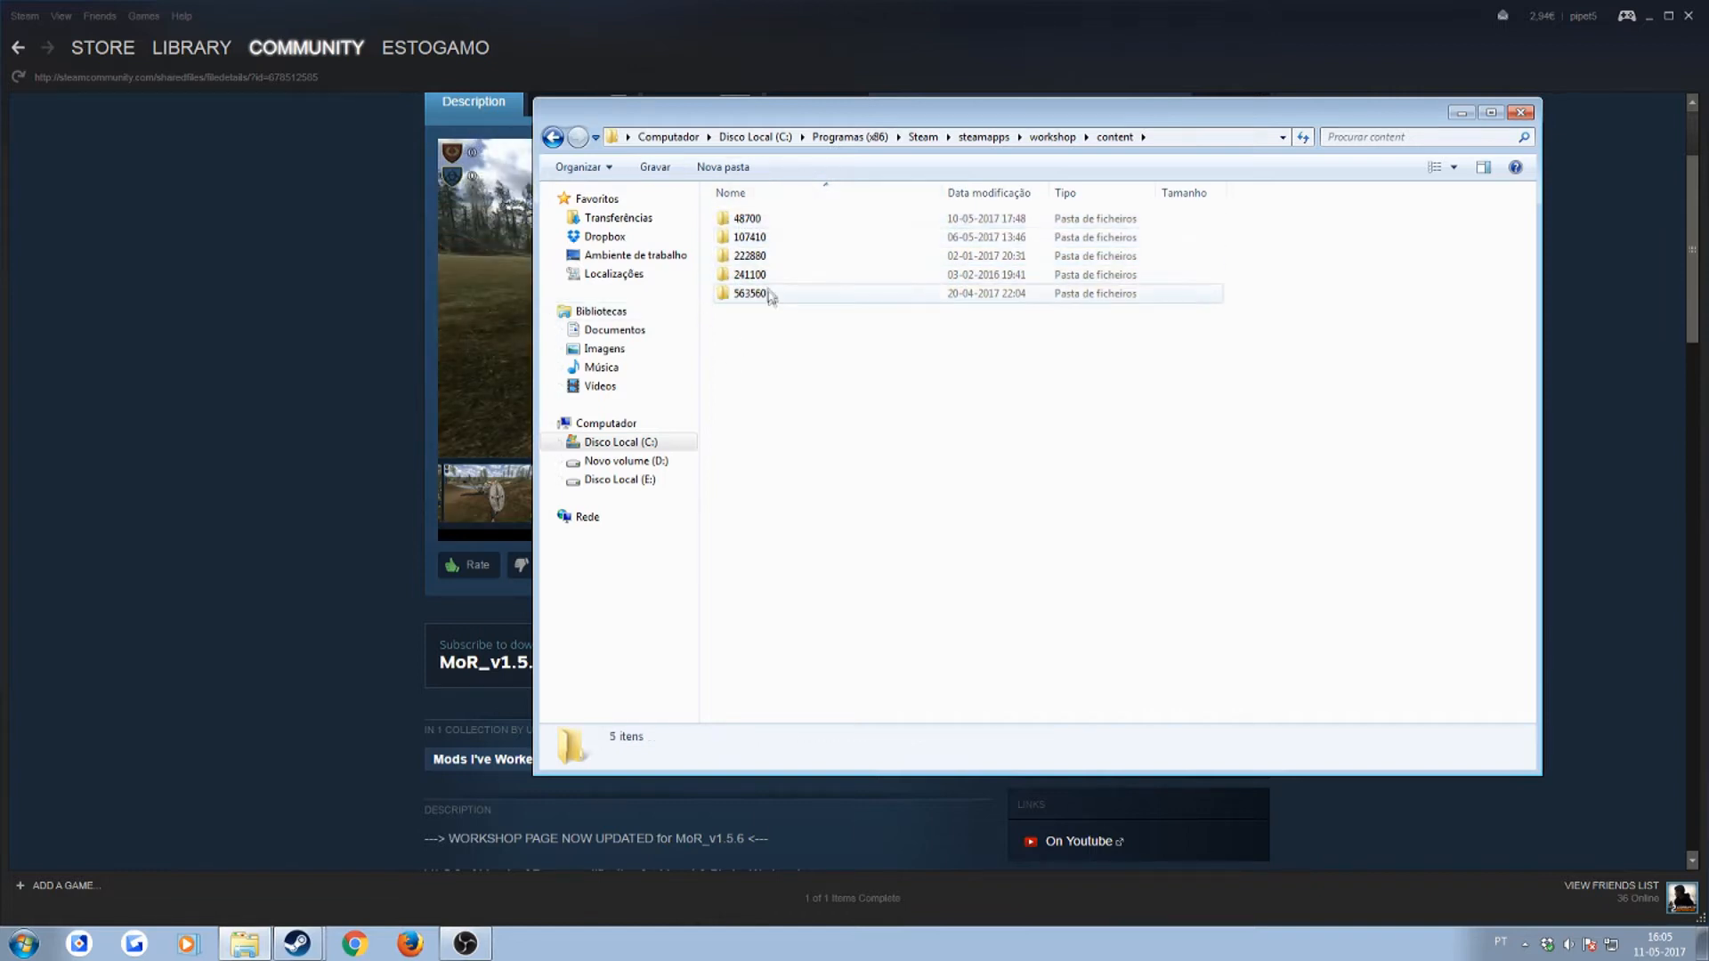
click(746, 218)
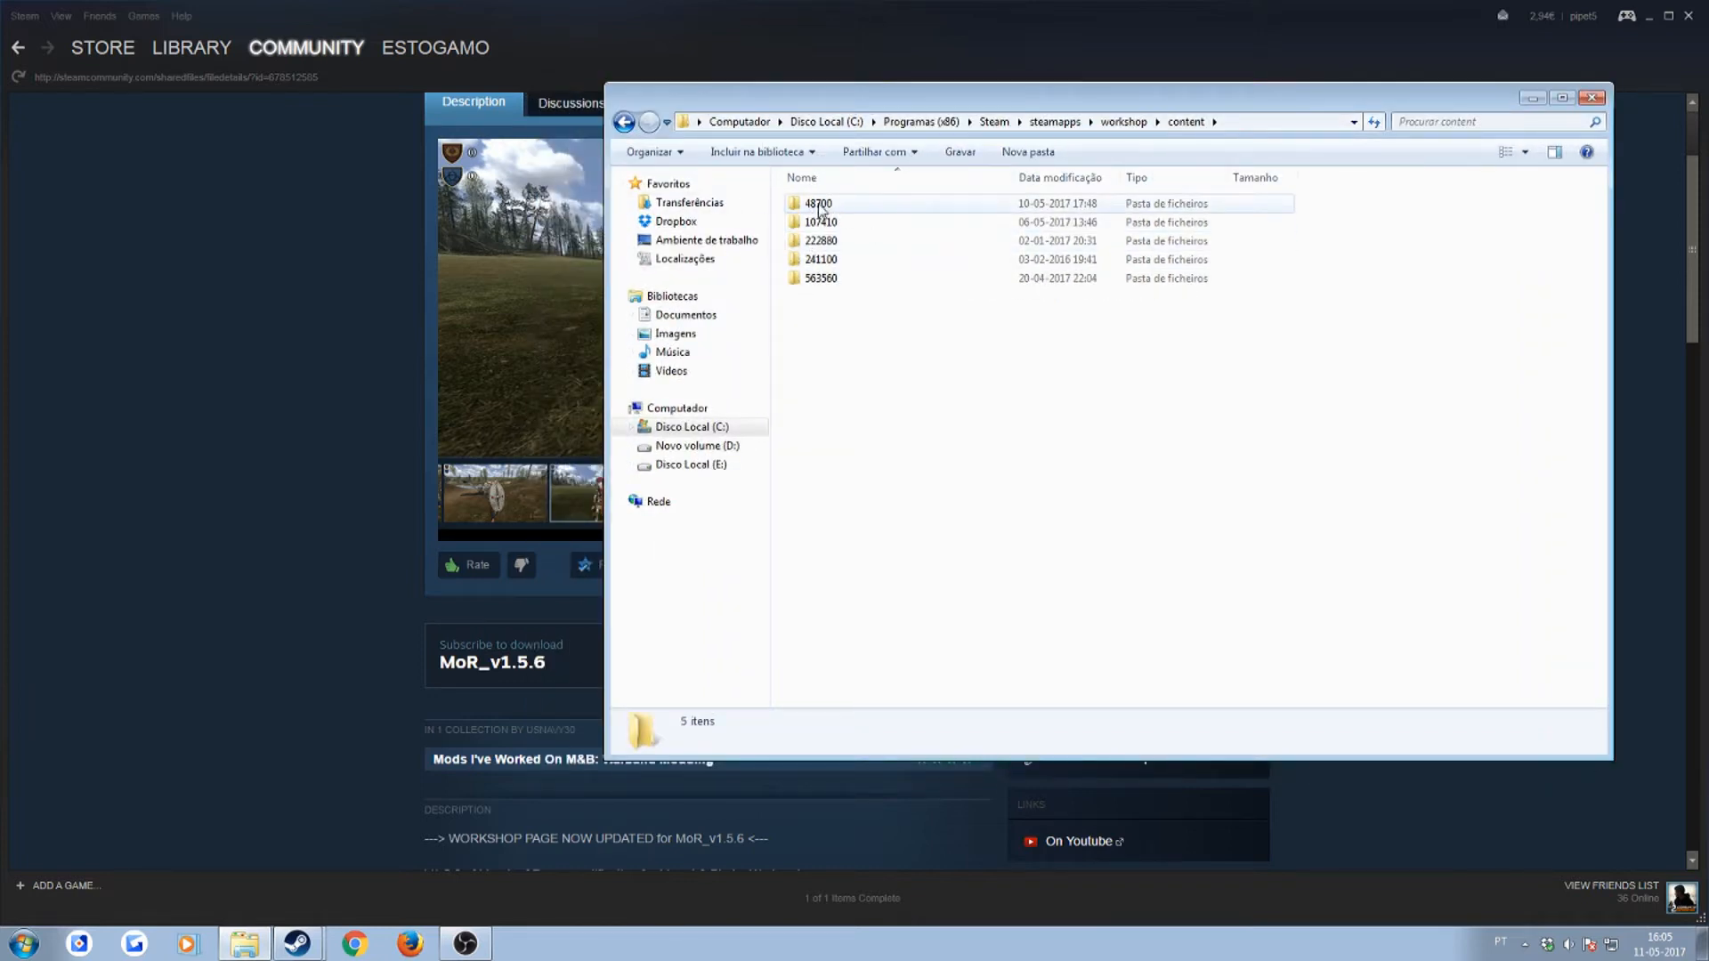
double_click(817, 203)
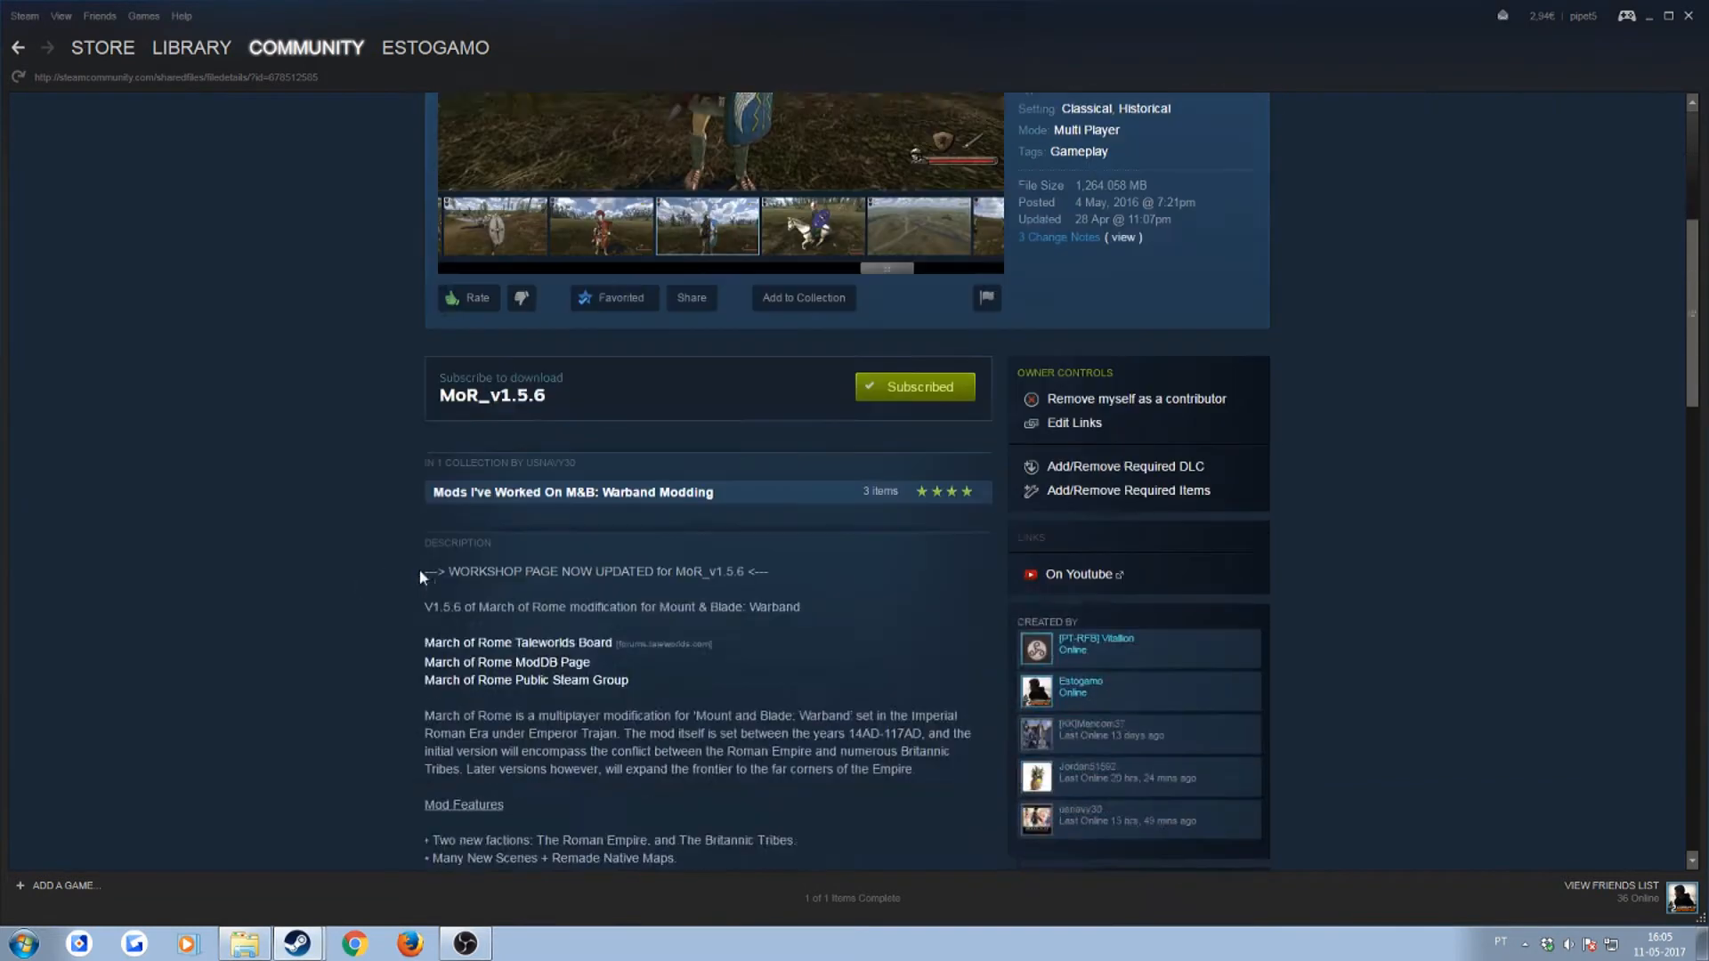
- Read the TO INSTALL ON STEAM WORKSHOP steps and pick out folder number 678512585
scroll(down, 3)
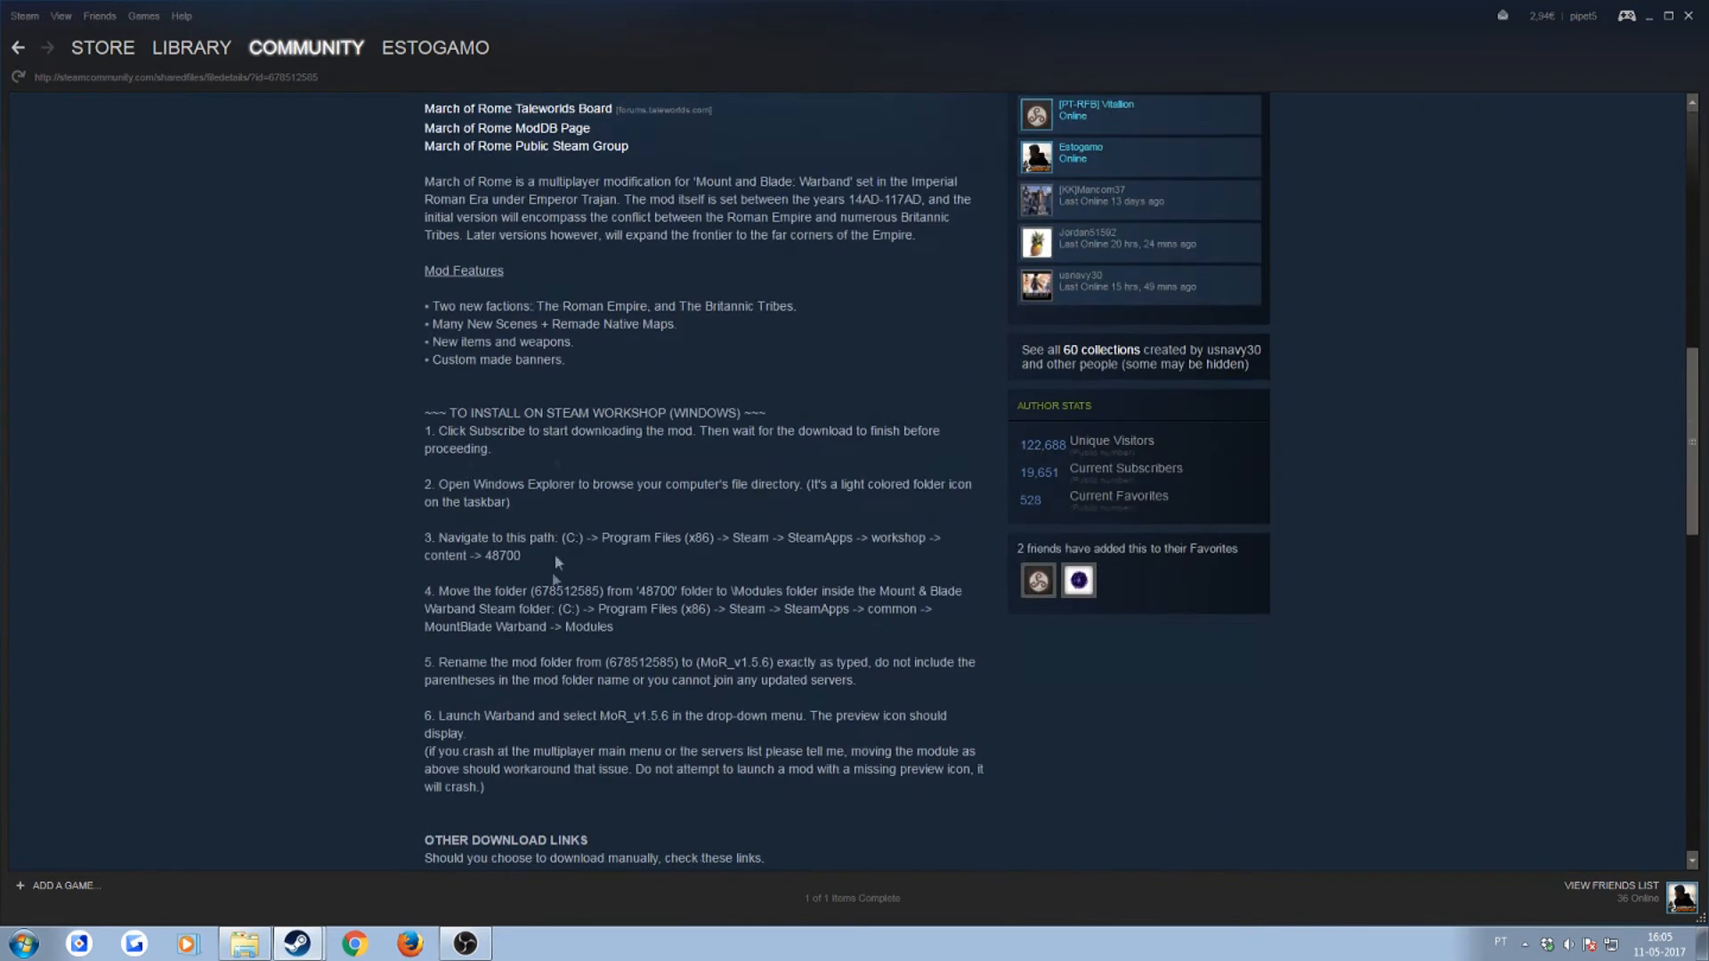
mouse_move(668, 628)
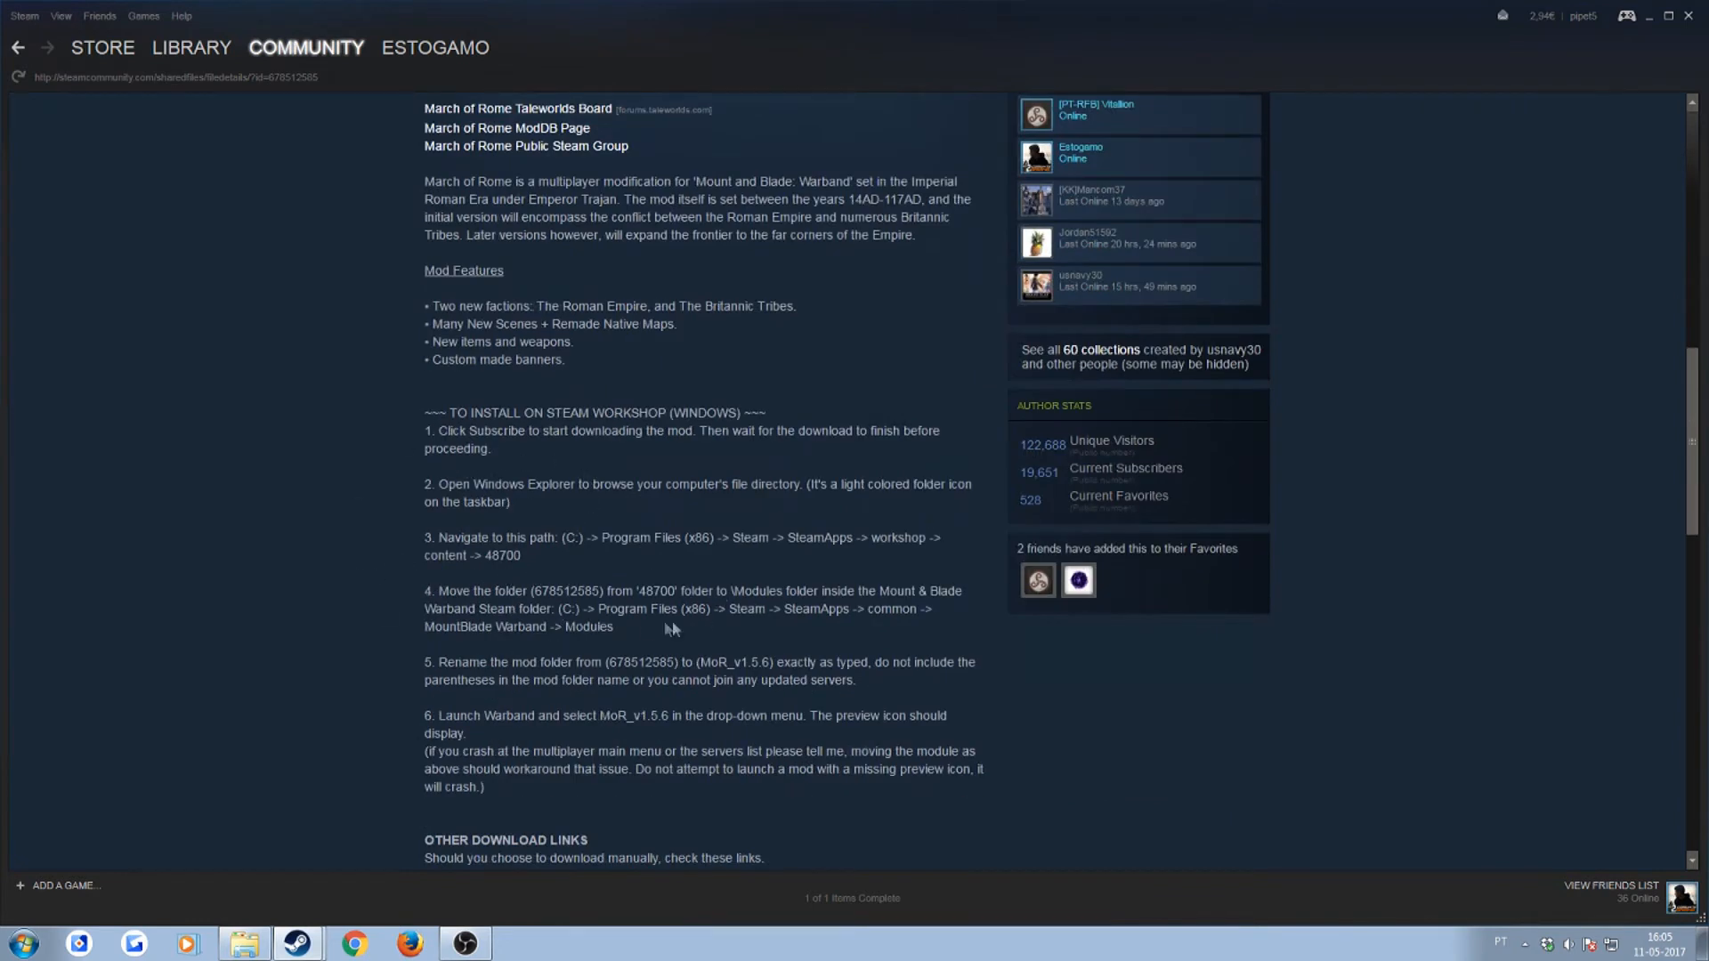
double_click(567, 591)
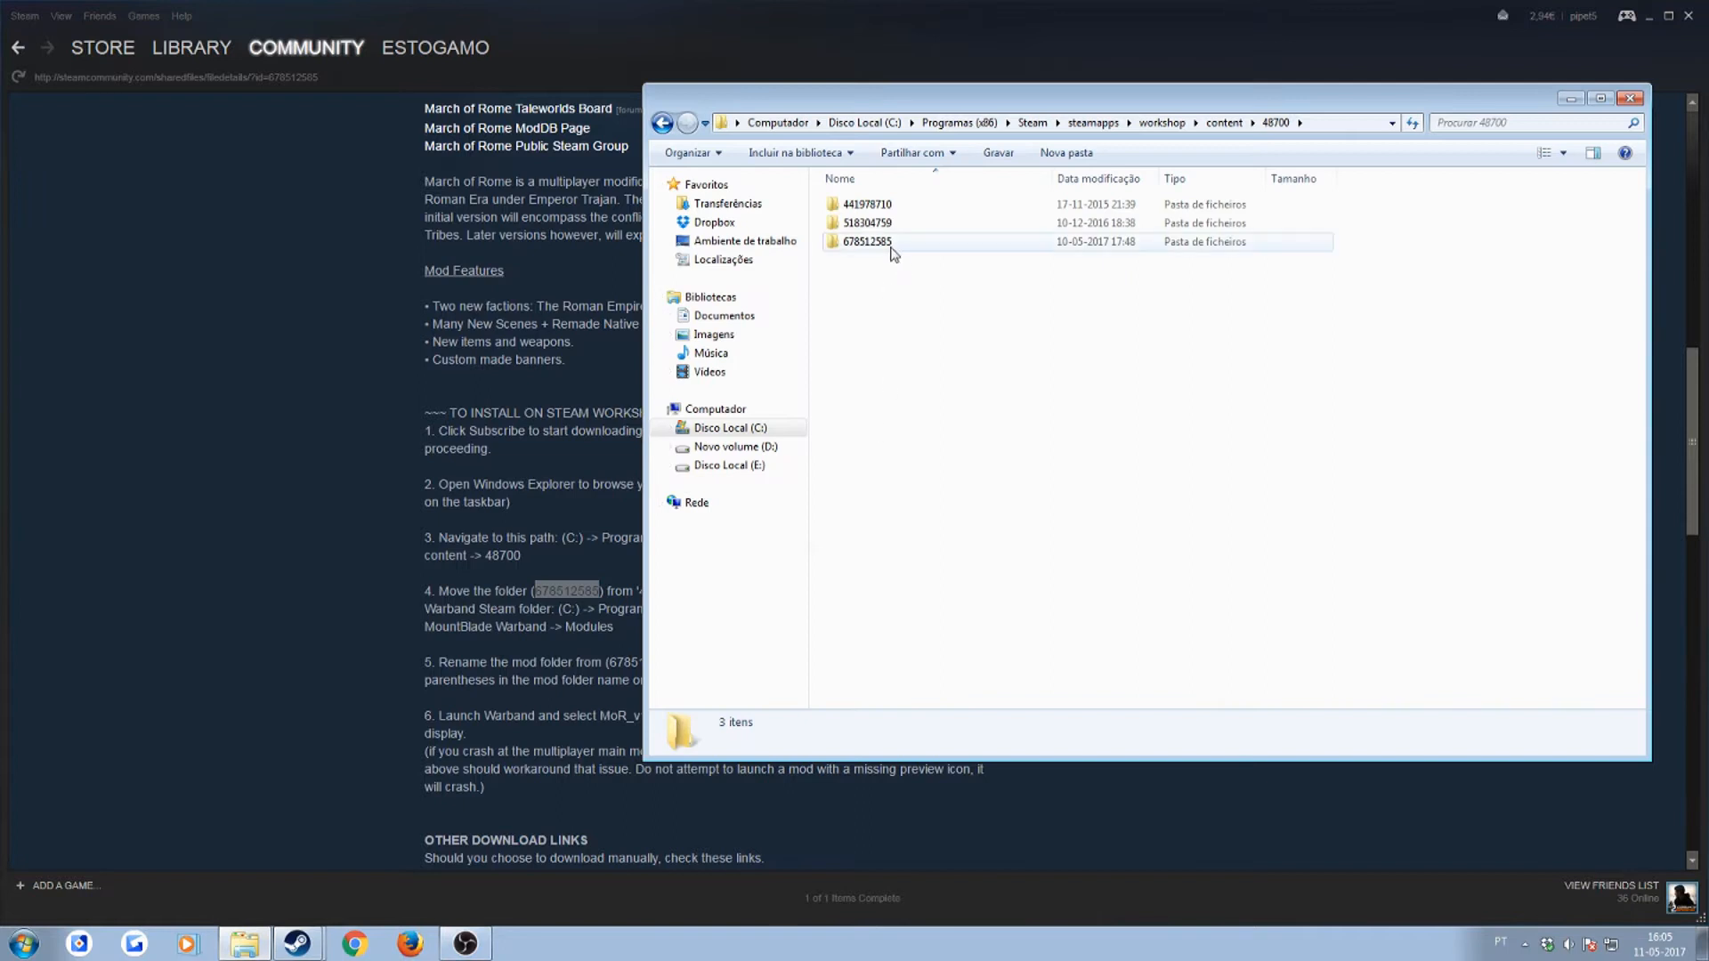
- Select the 678512585 mod folder, then go back up to steamapps via the address breadcrumb
click(867, 240)
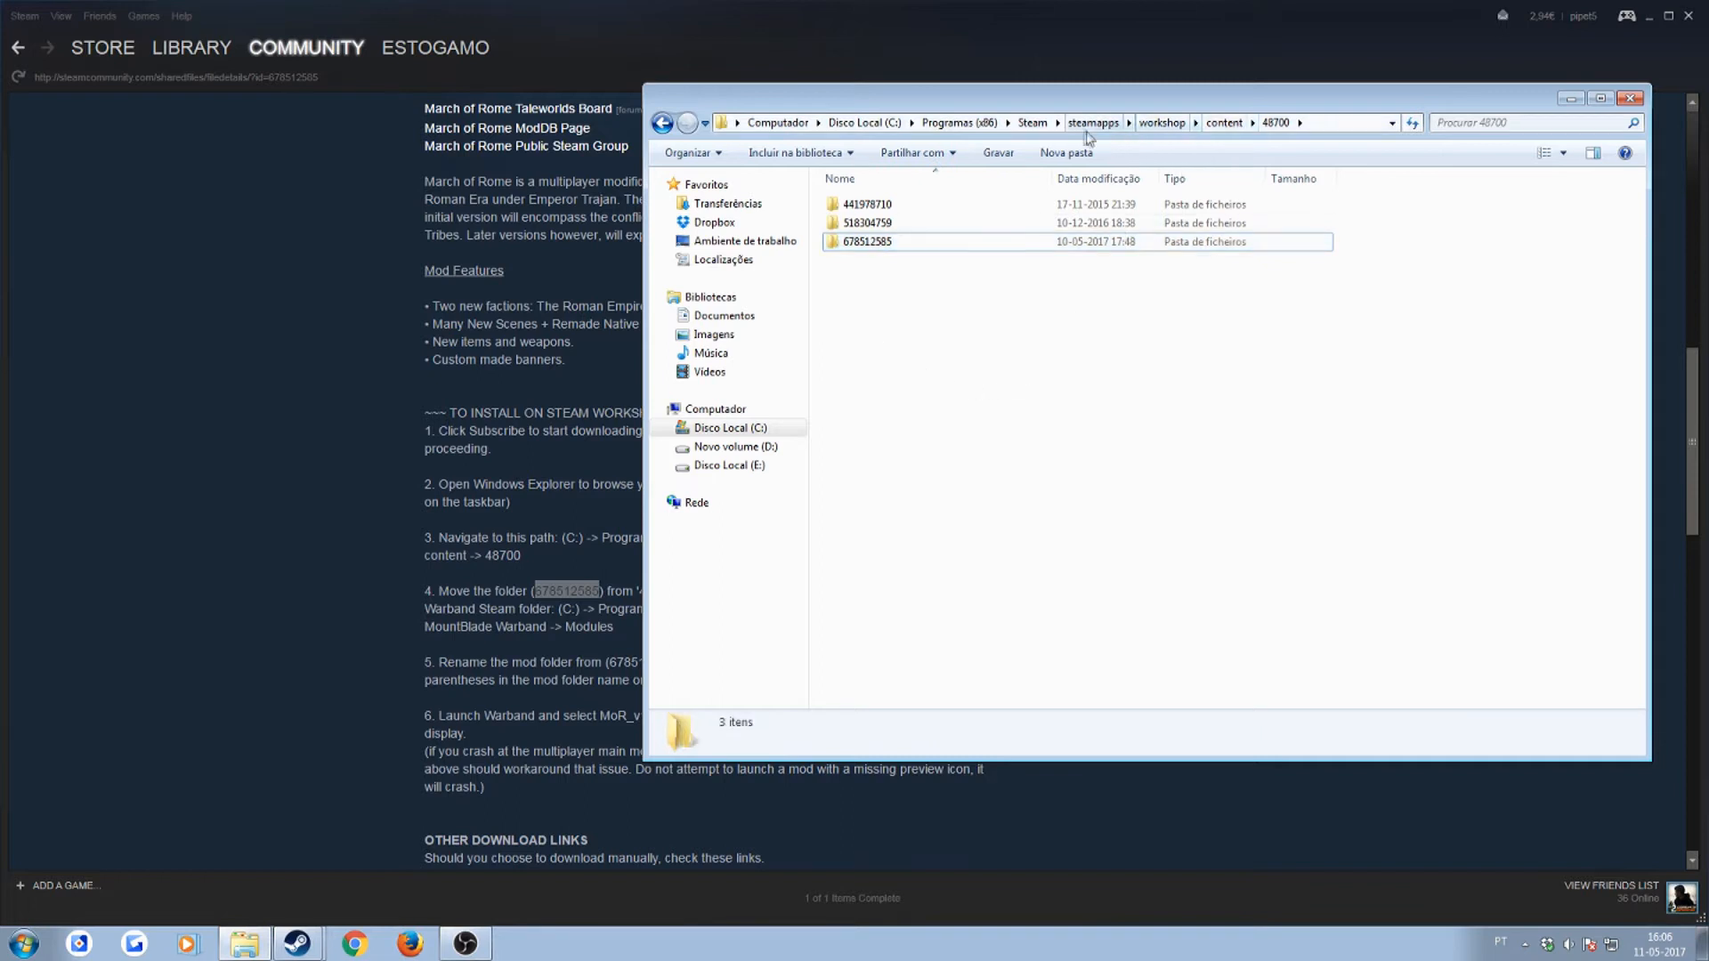
click(1092, 123)
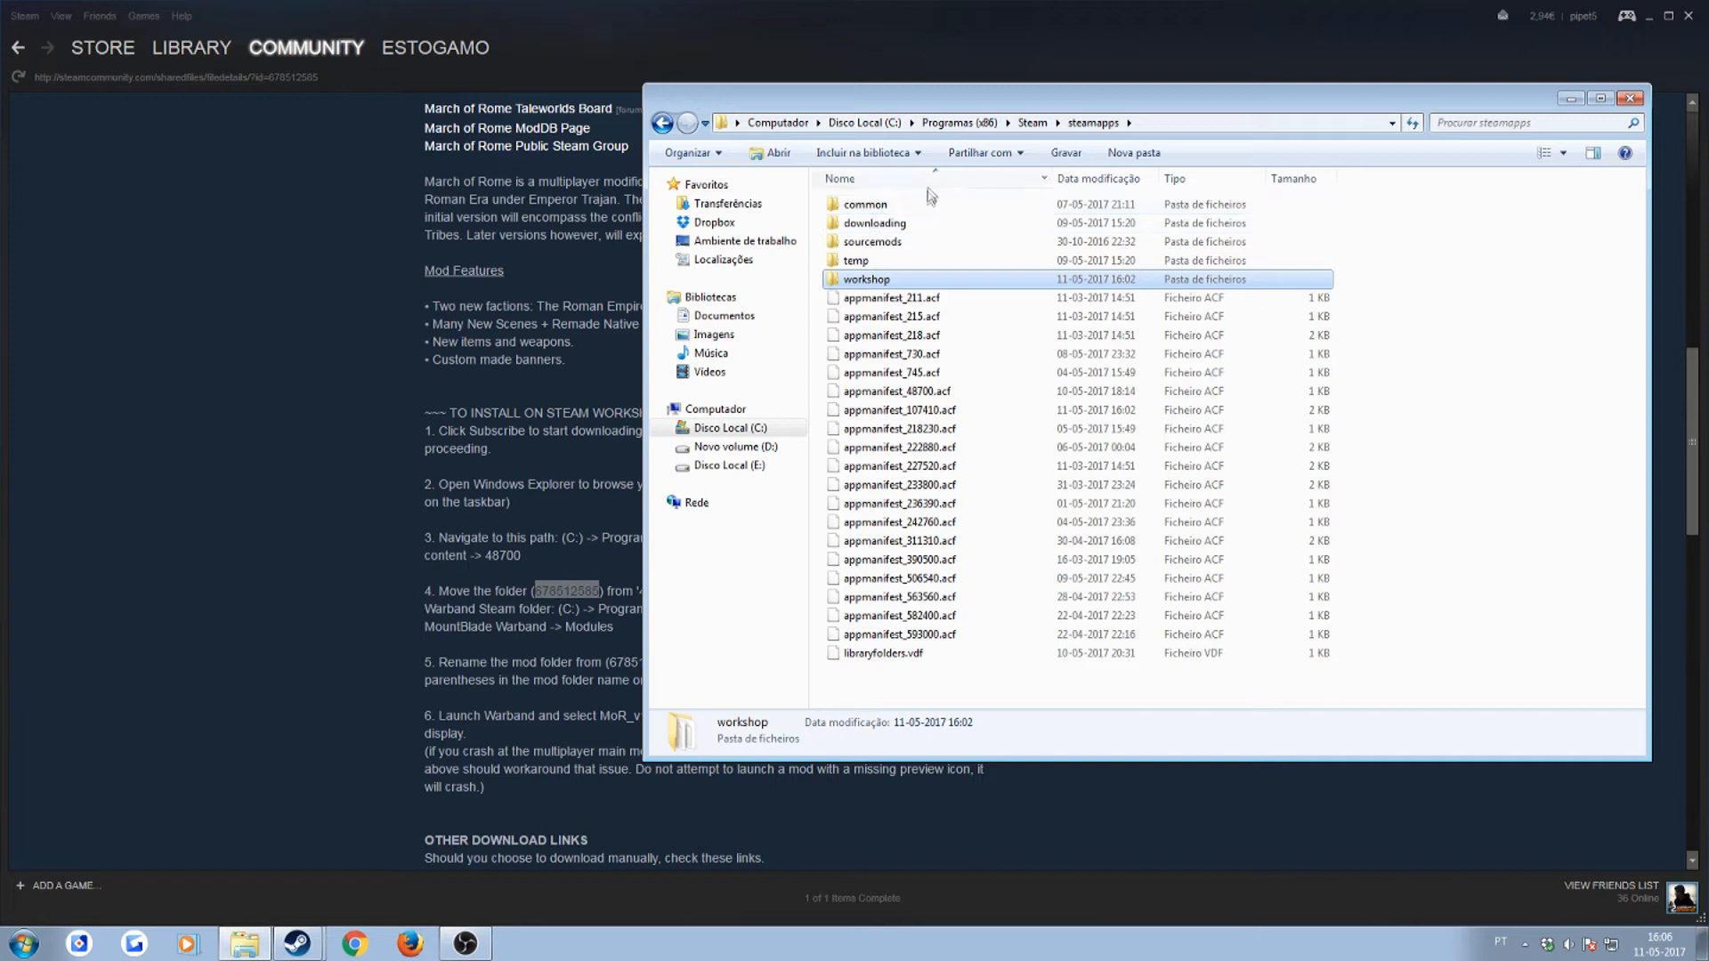
- Go into common and open the MountBlade Warband game folder toward its Modules folder
double_click(865, 203)
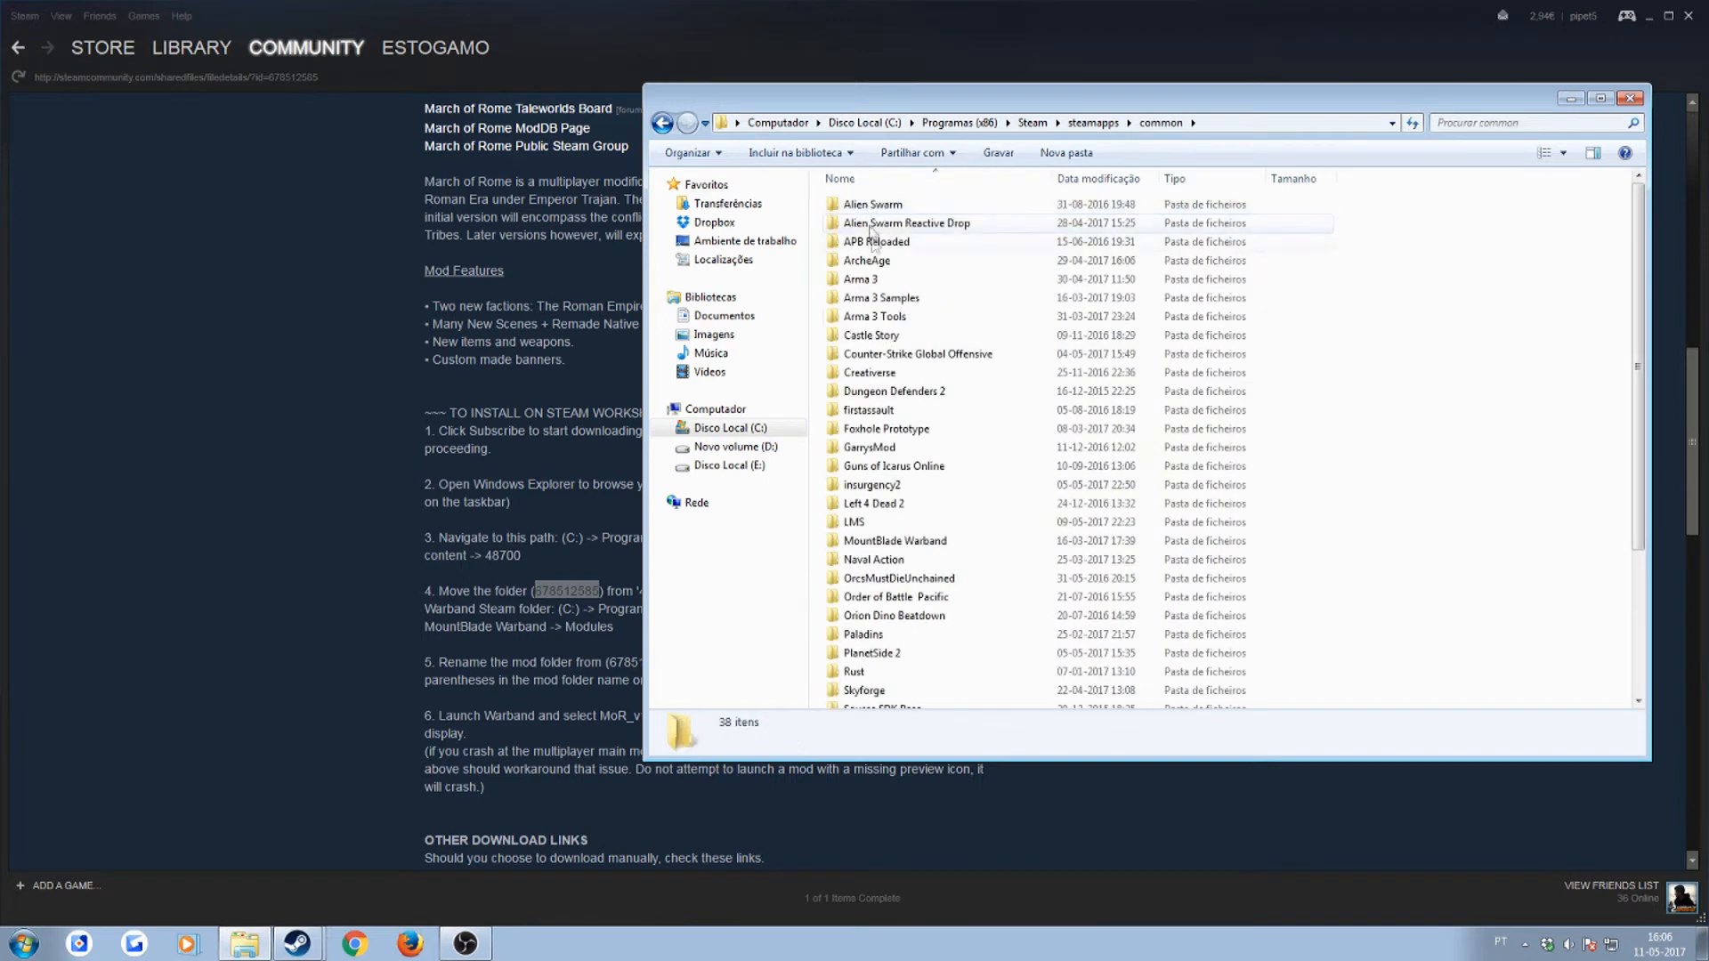
click(895, 541)
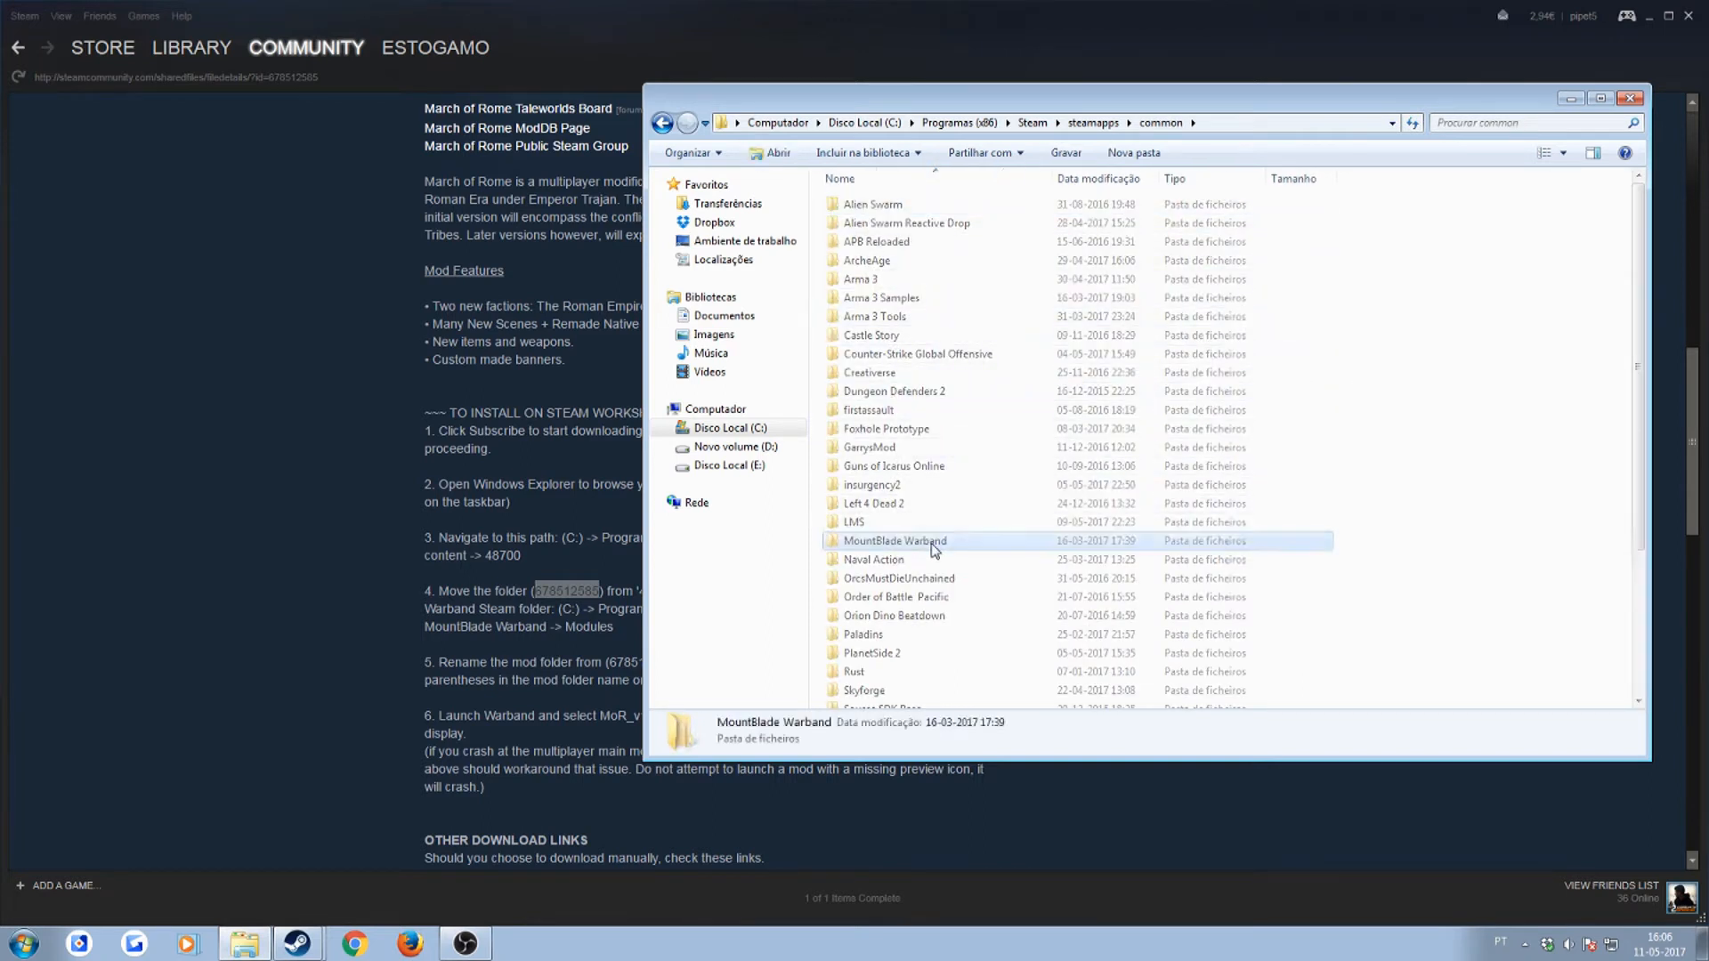
double_click(895, 541)
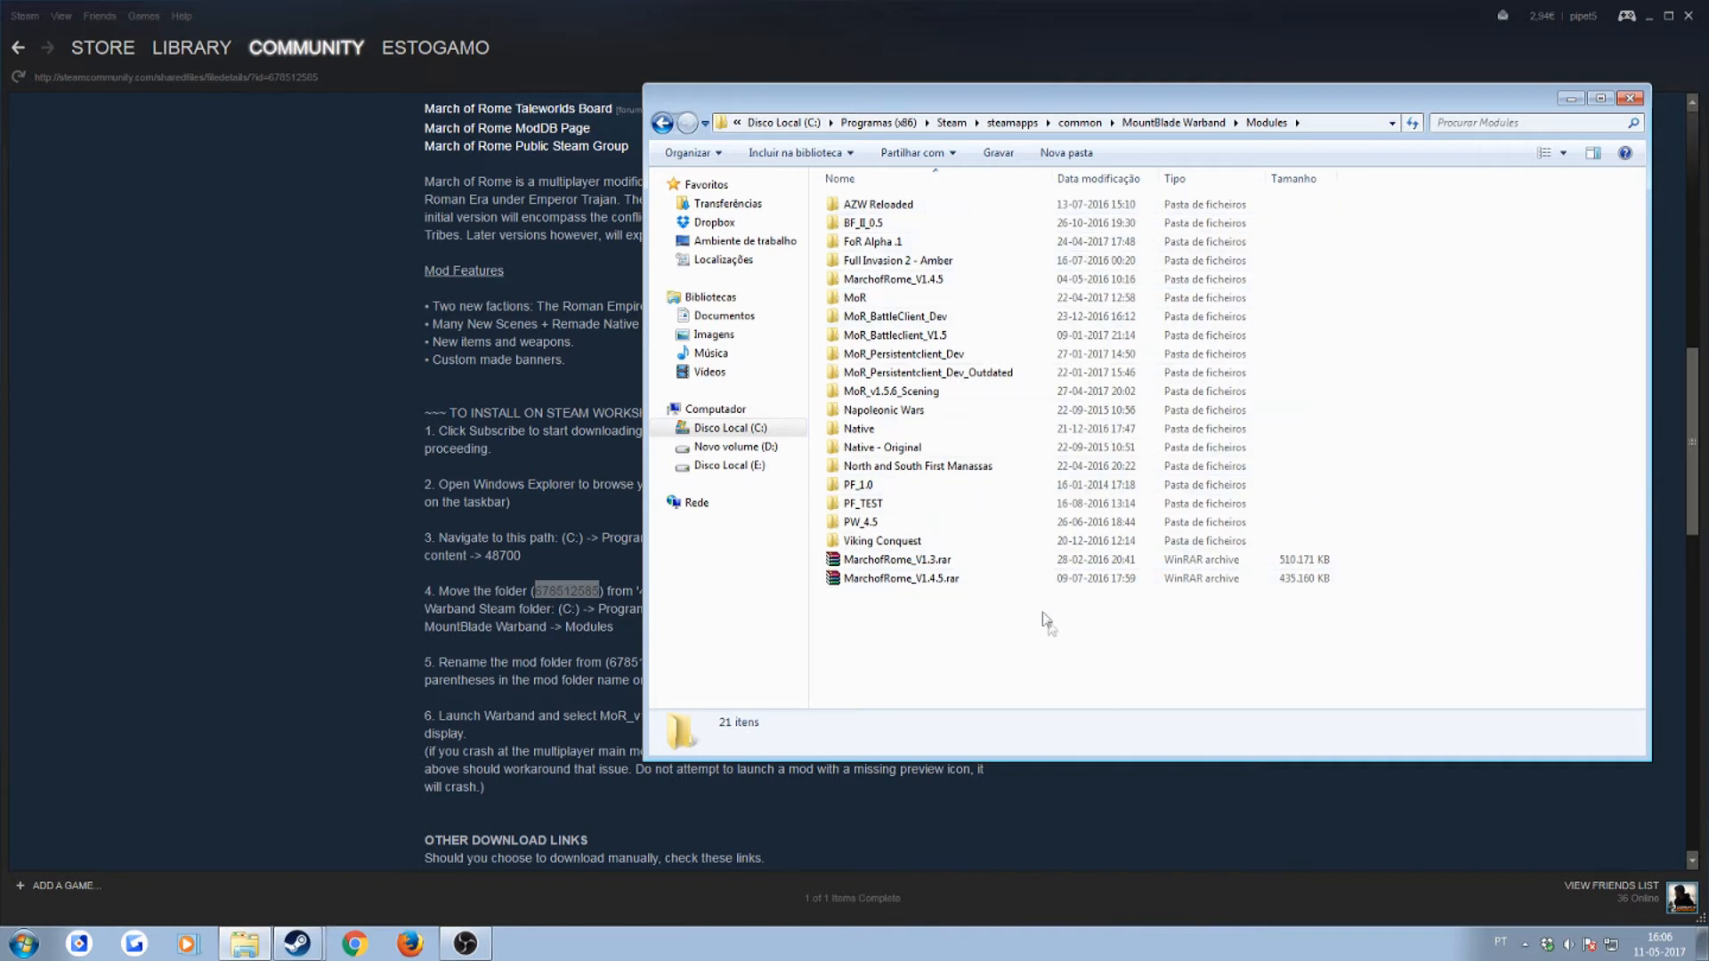
mouse_move(1005, 653)
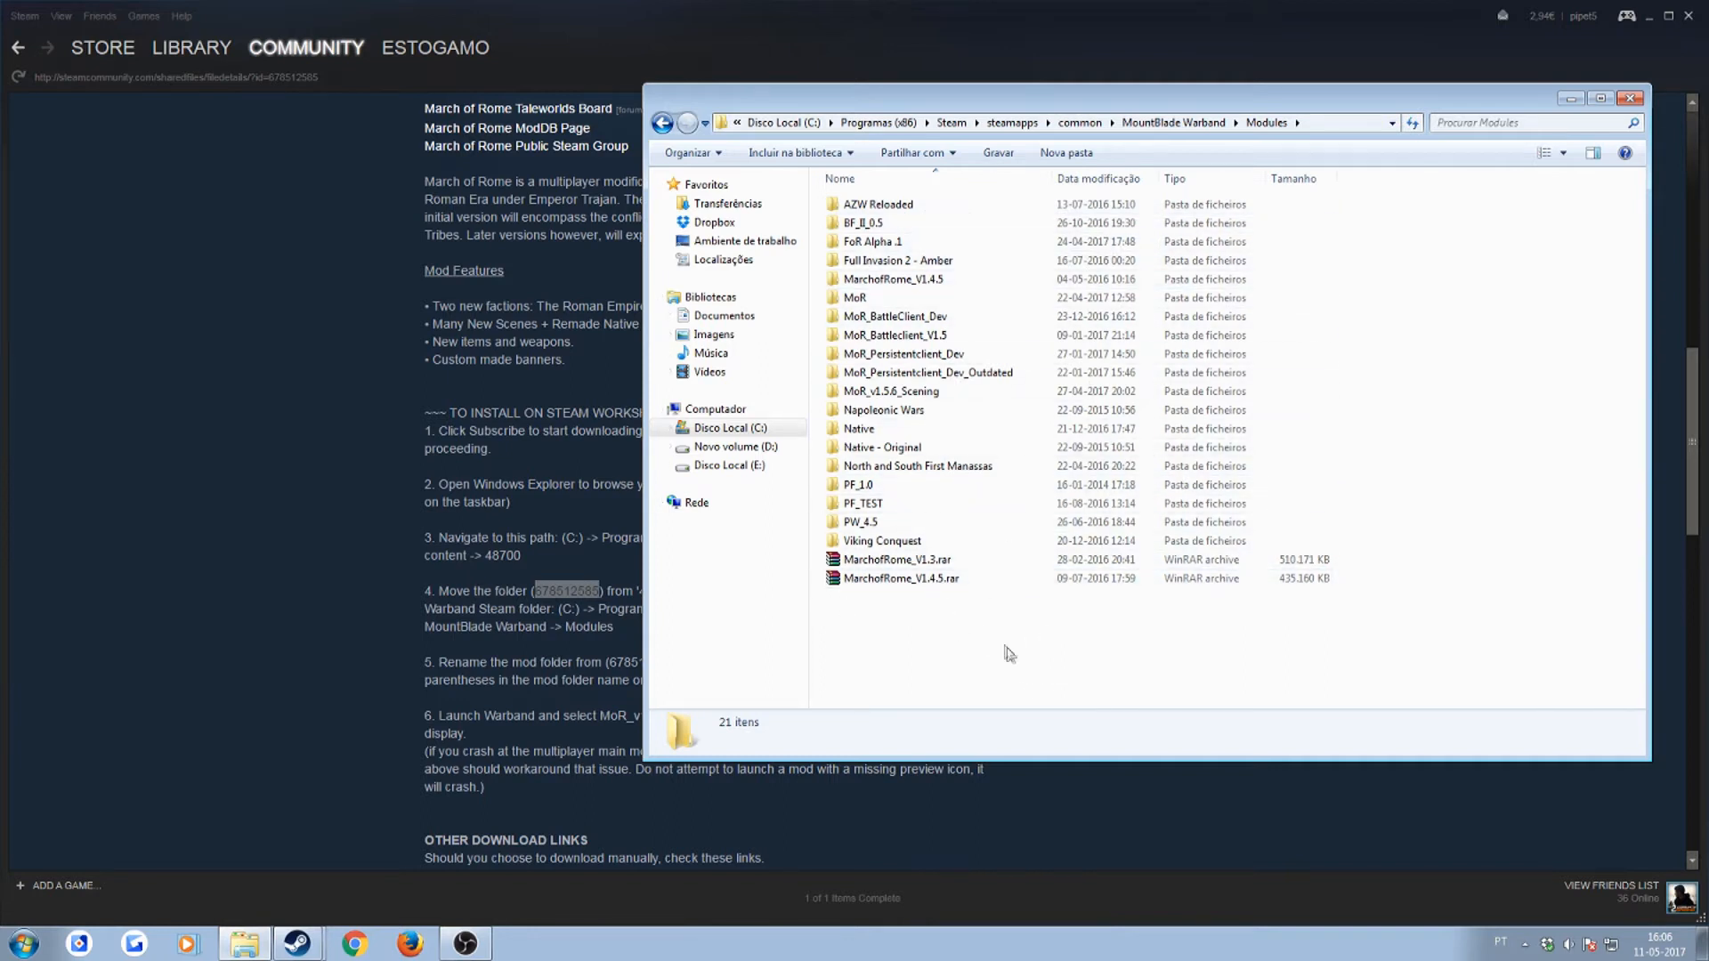
mouse_move(969, 655)
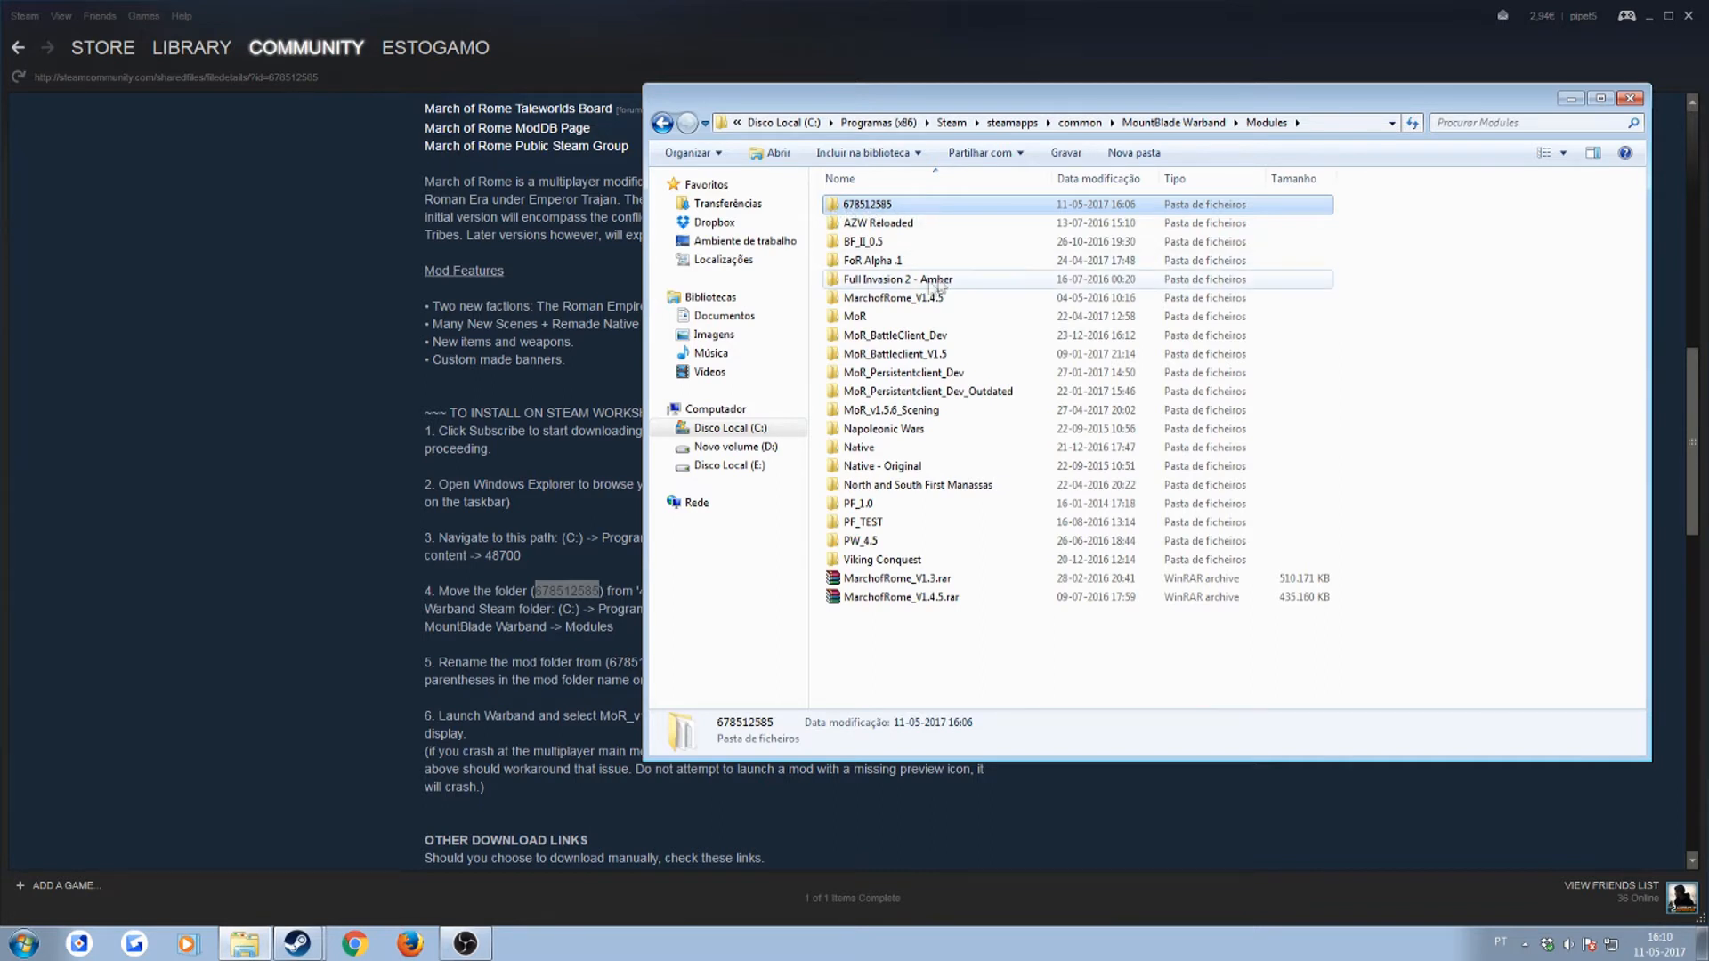
mouse_move(878, 240)
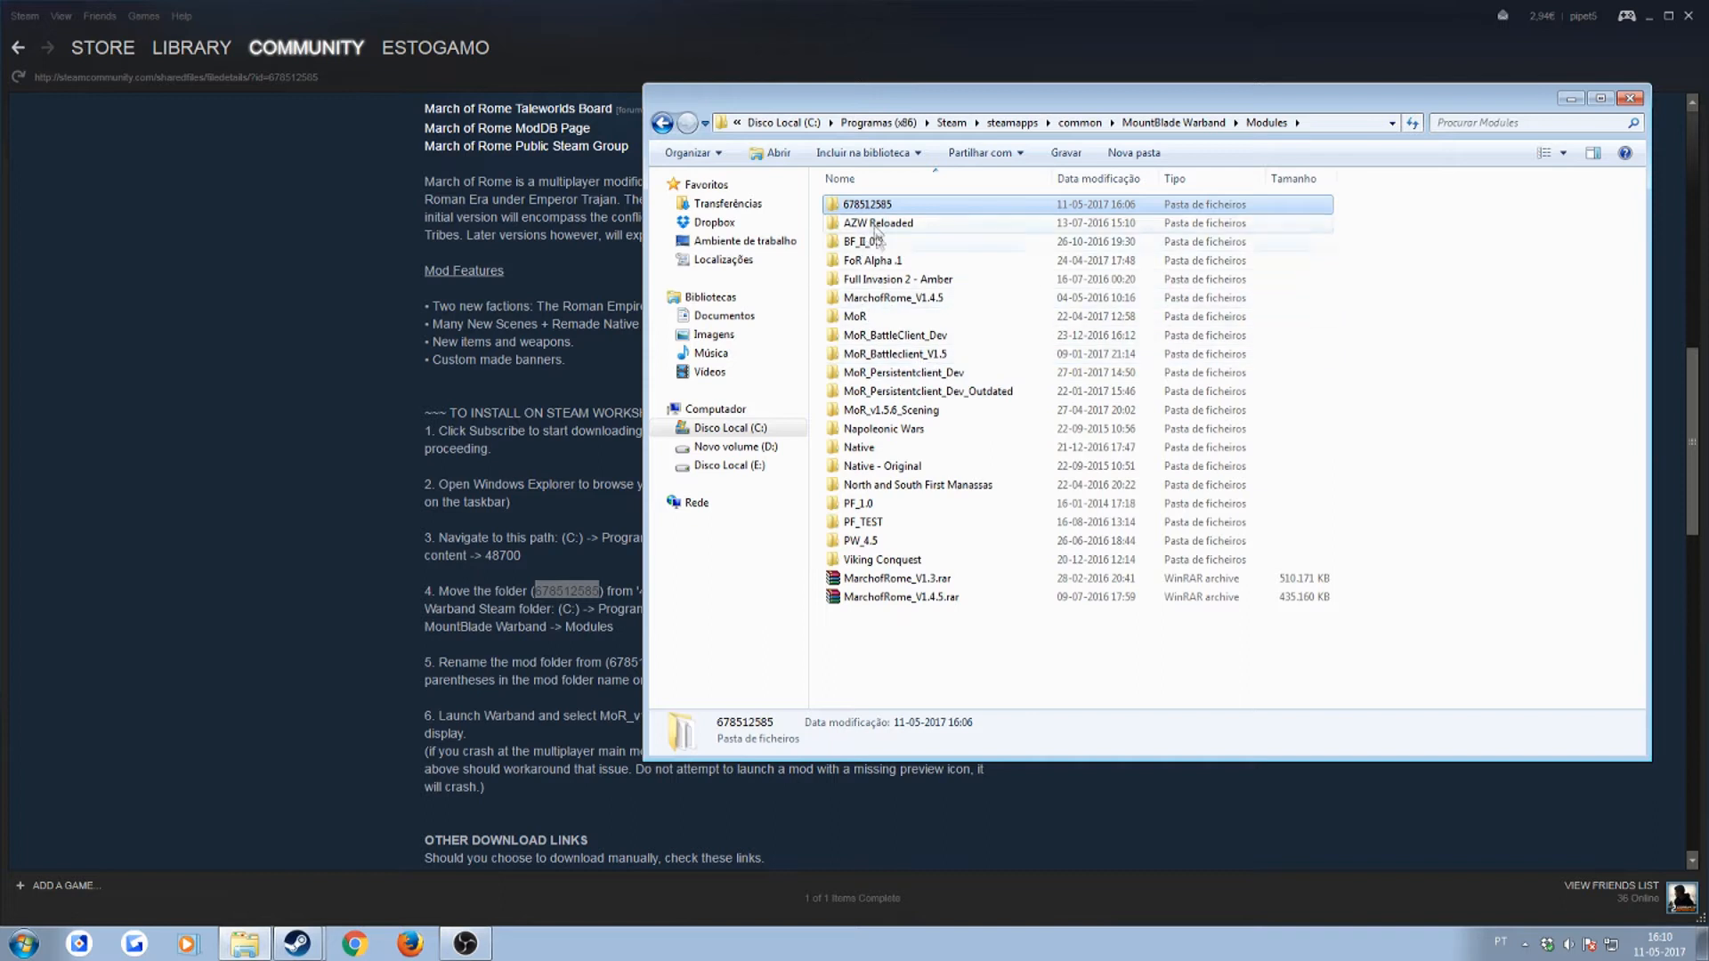
mouse_move(880, 279)
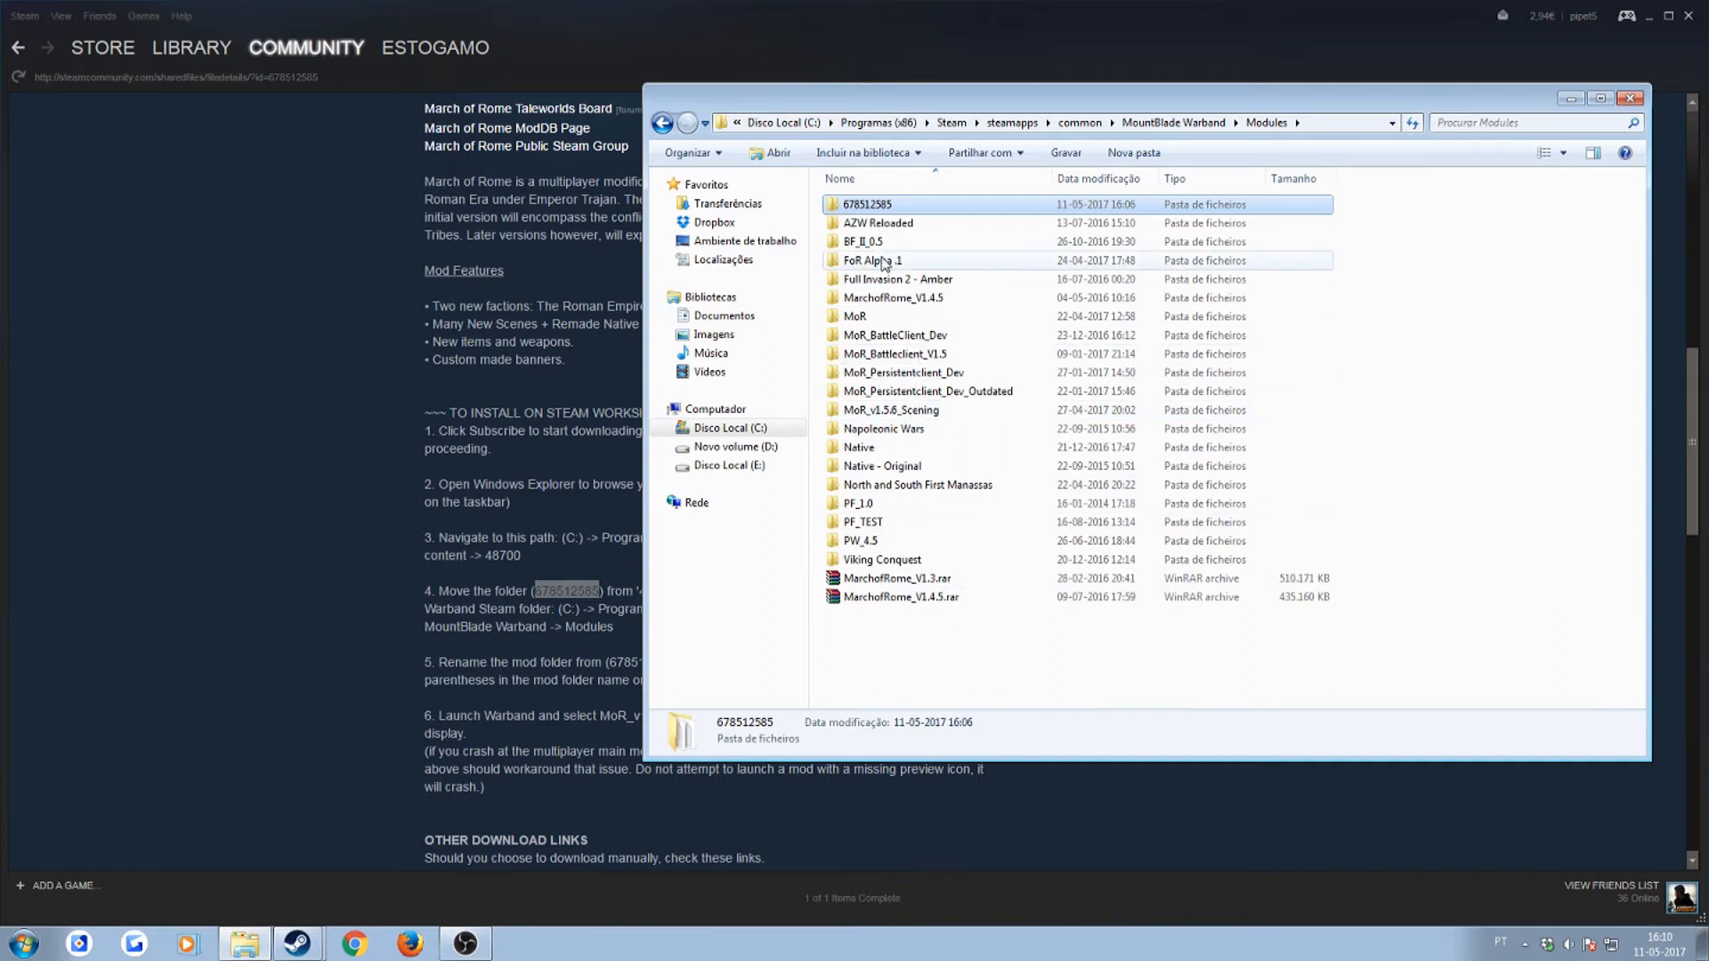
mouse_move(886, 280)
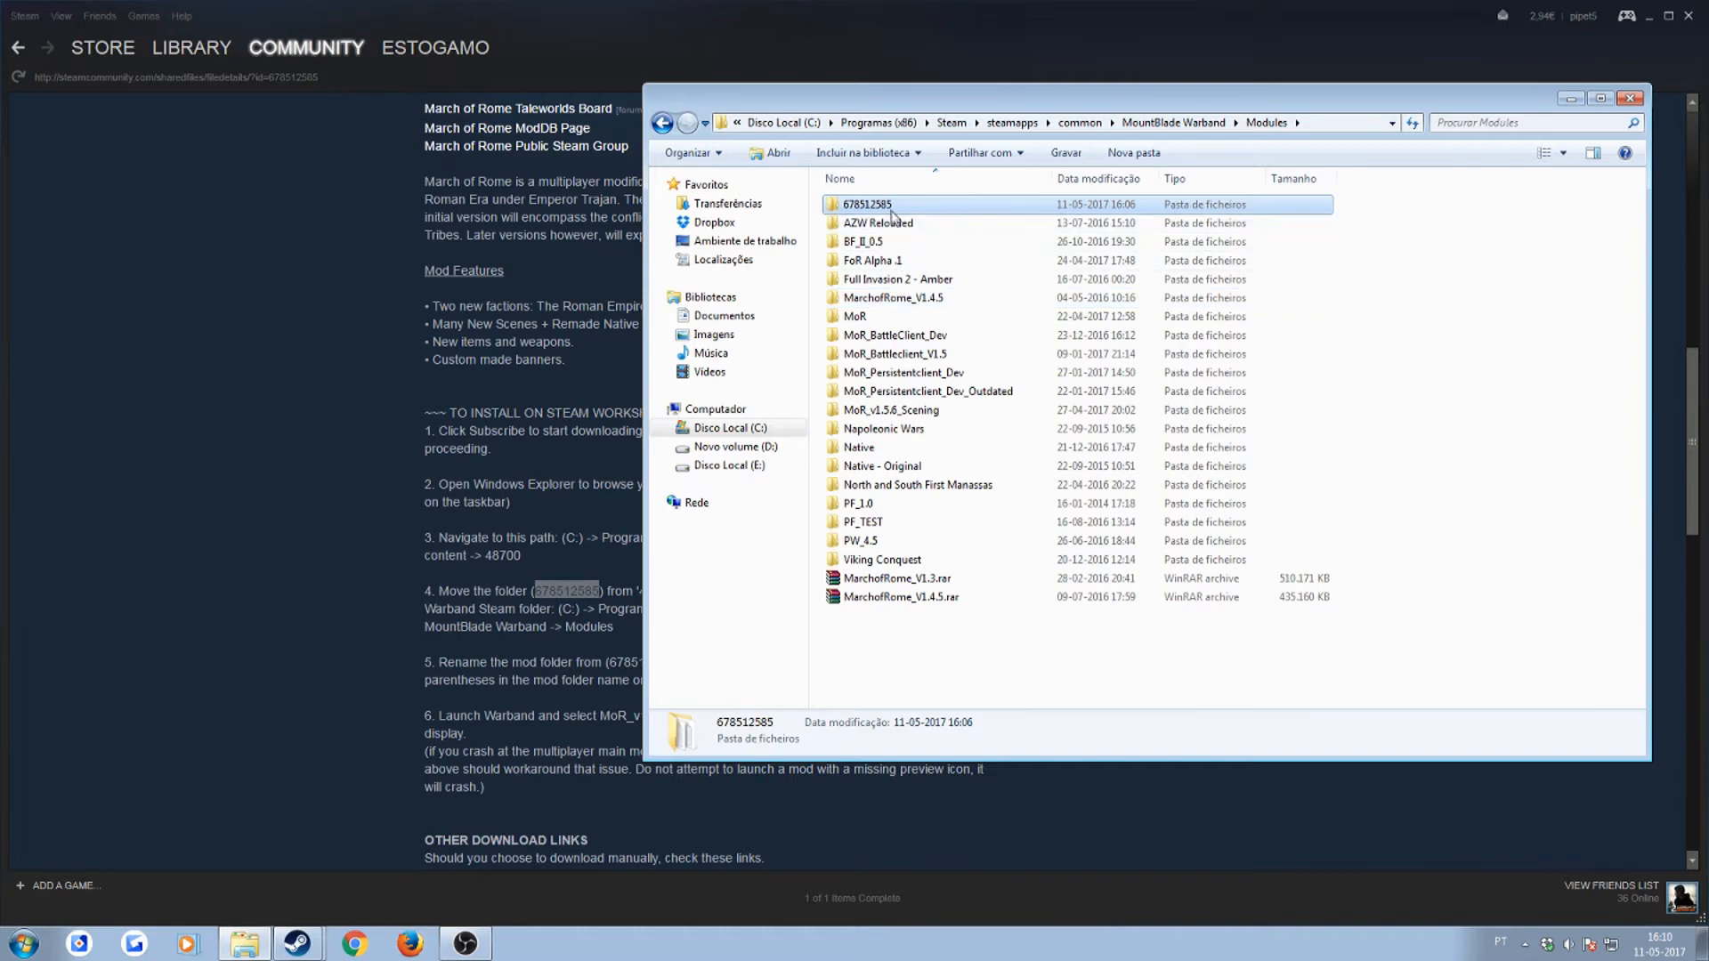
mouse_move(931, 447)
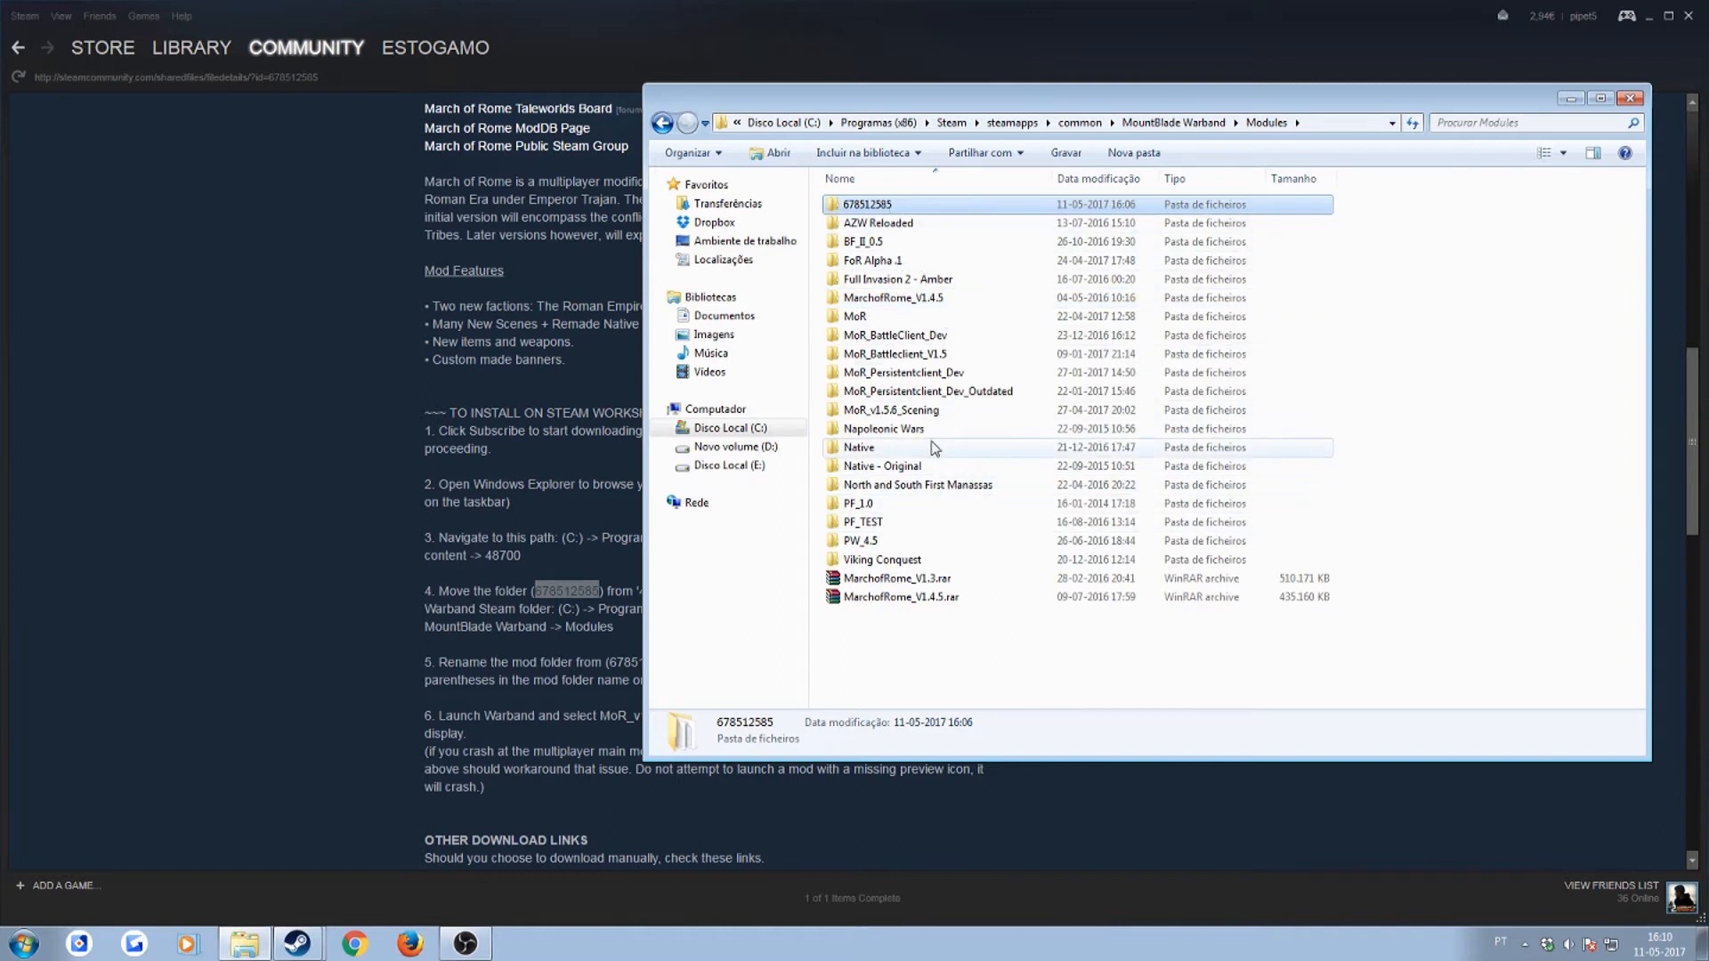
mouse_move(859, 417)
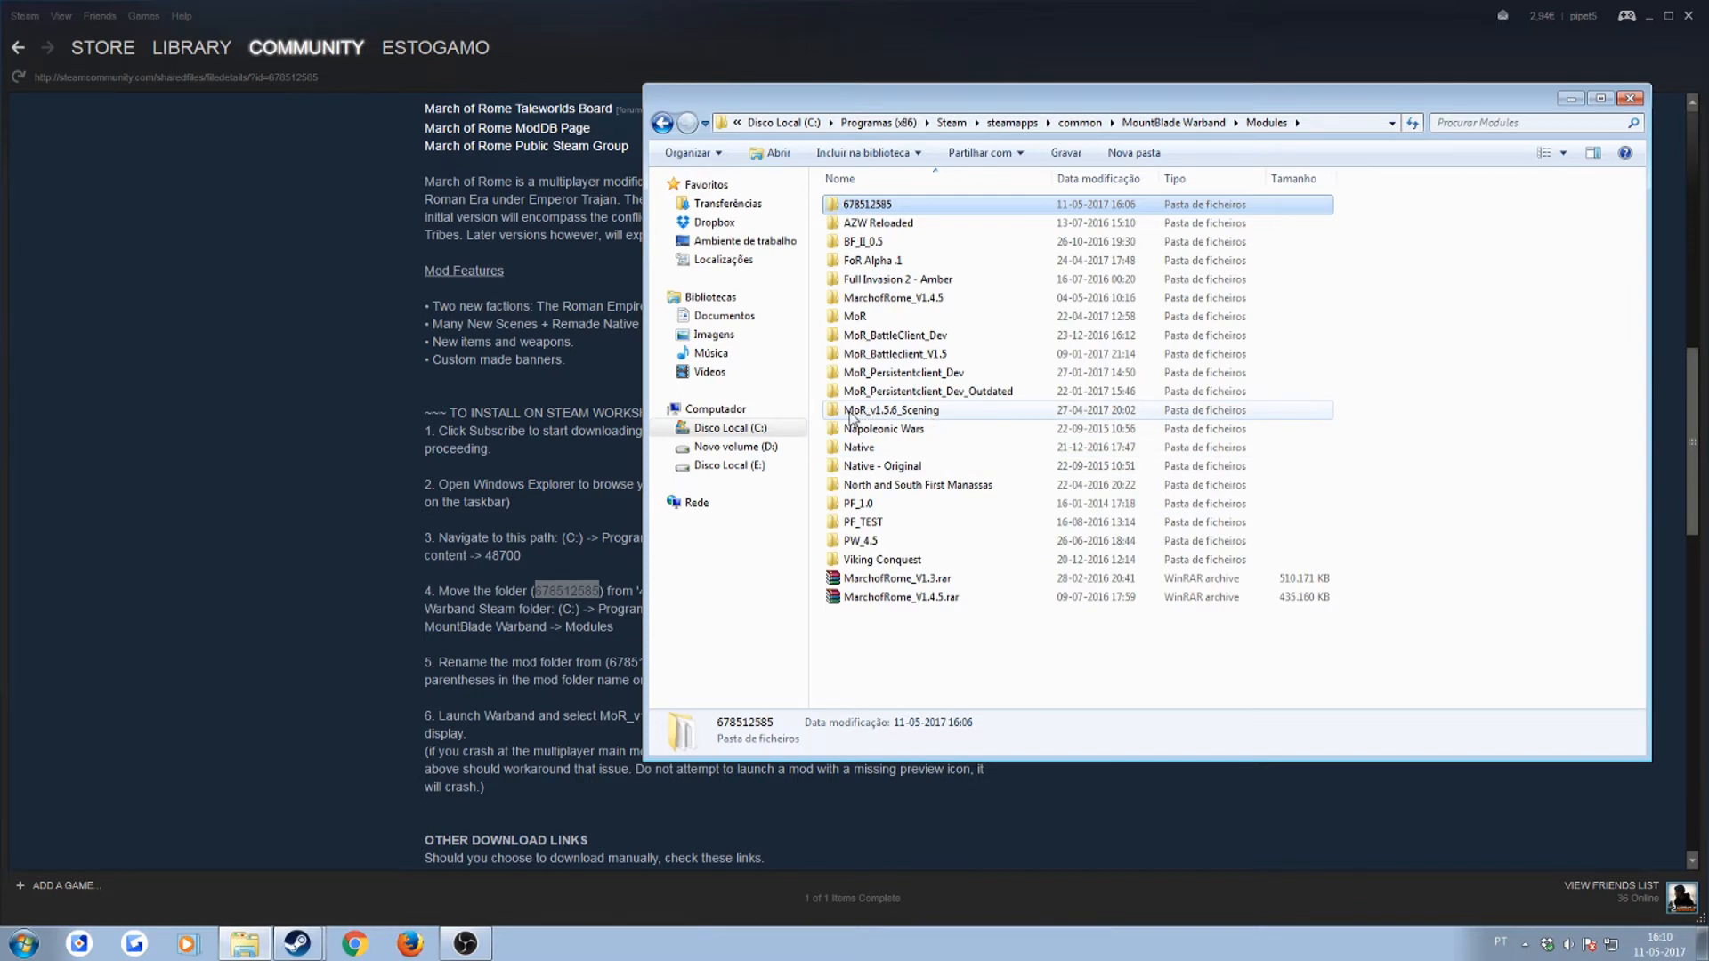
mouse_move(879, 420)
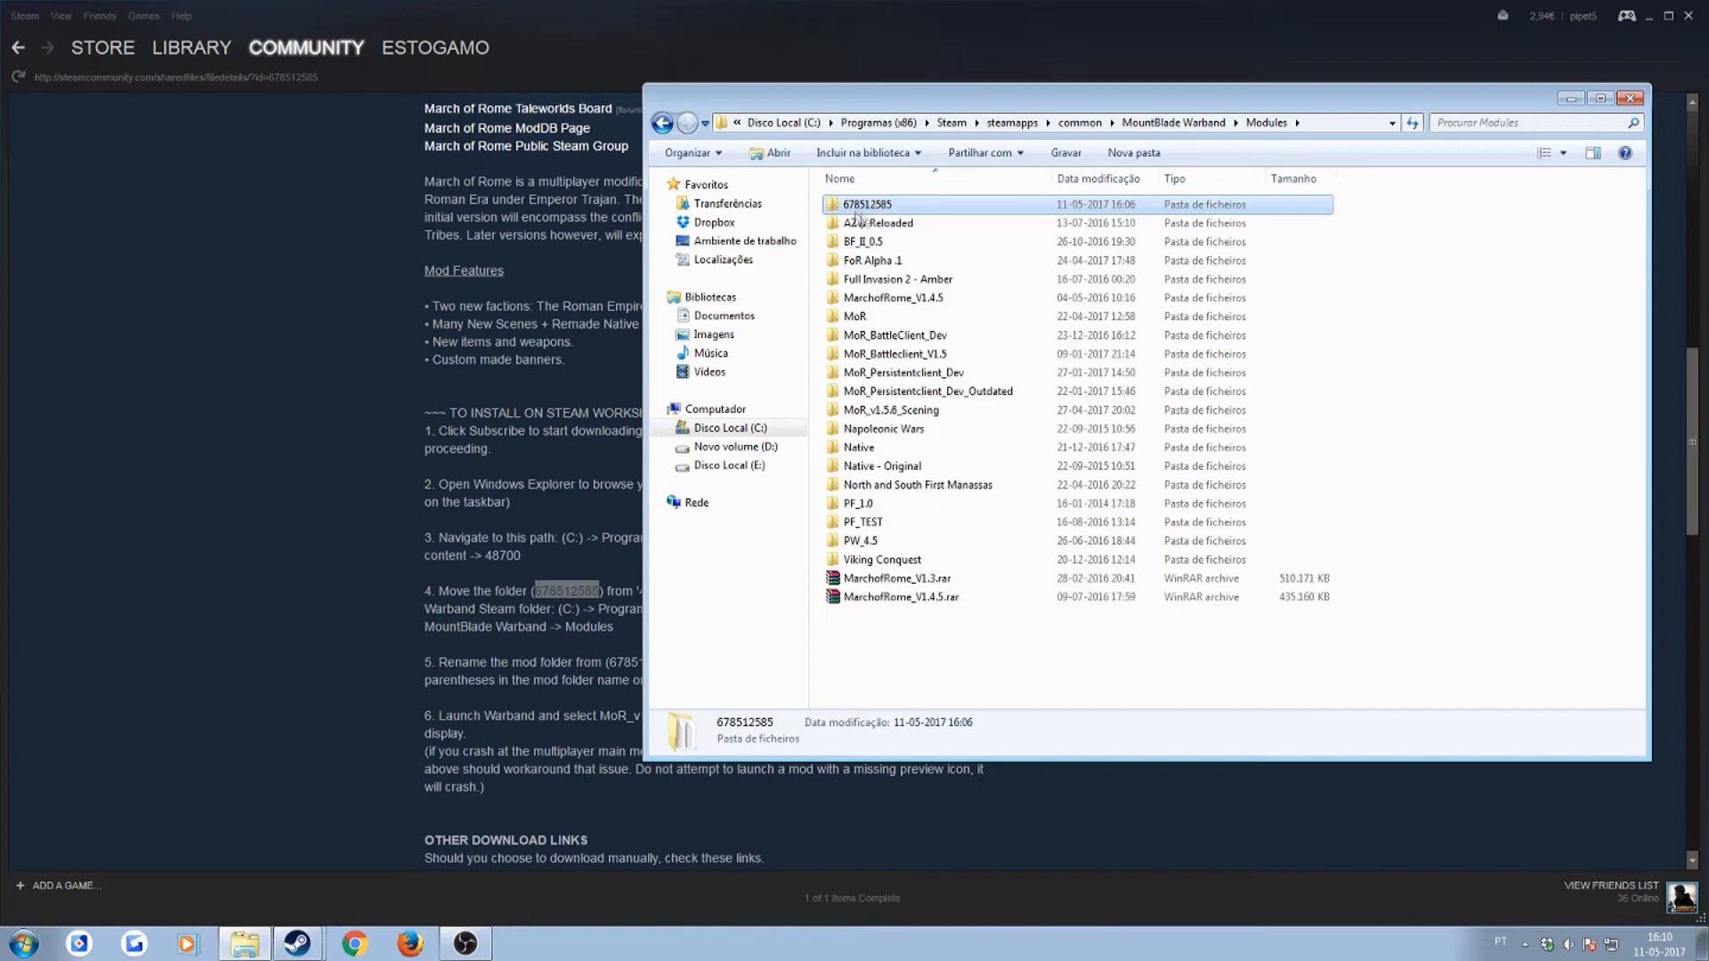
mouse_move(894, 210)
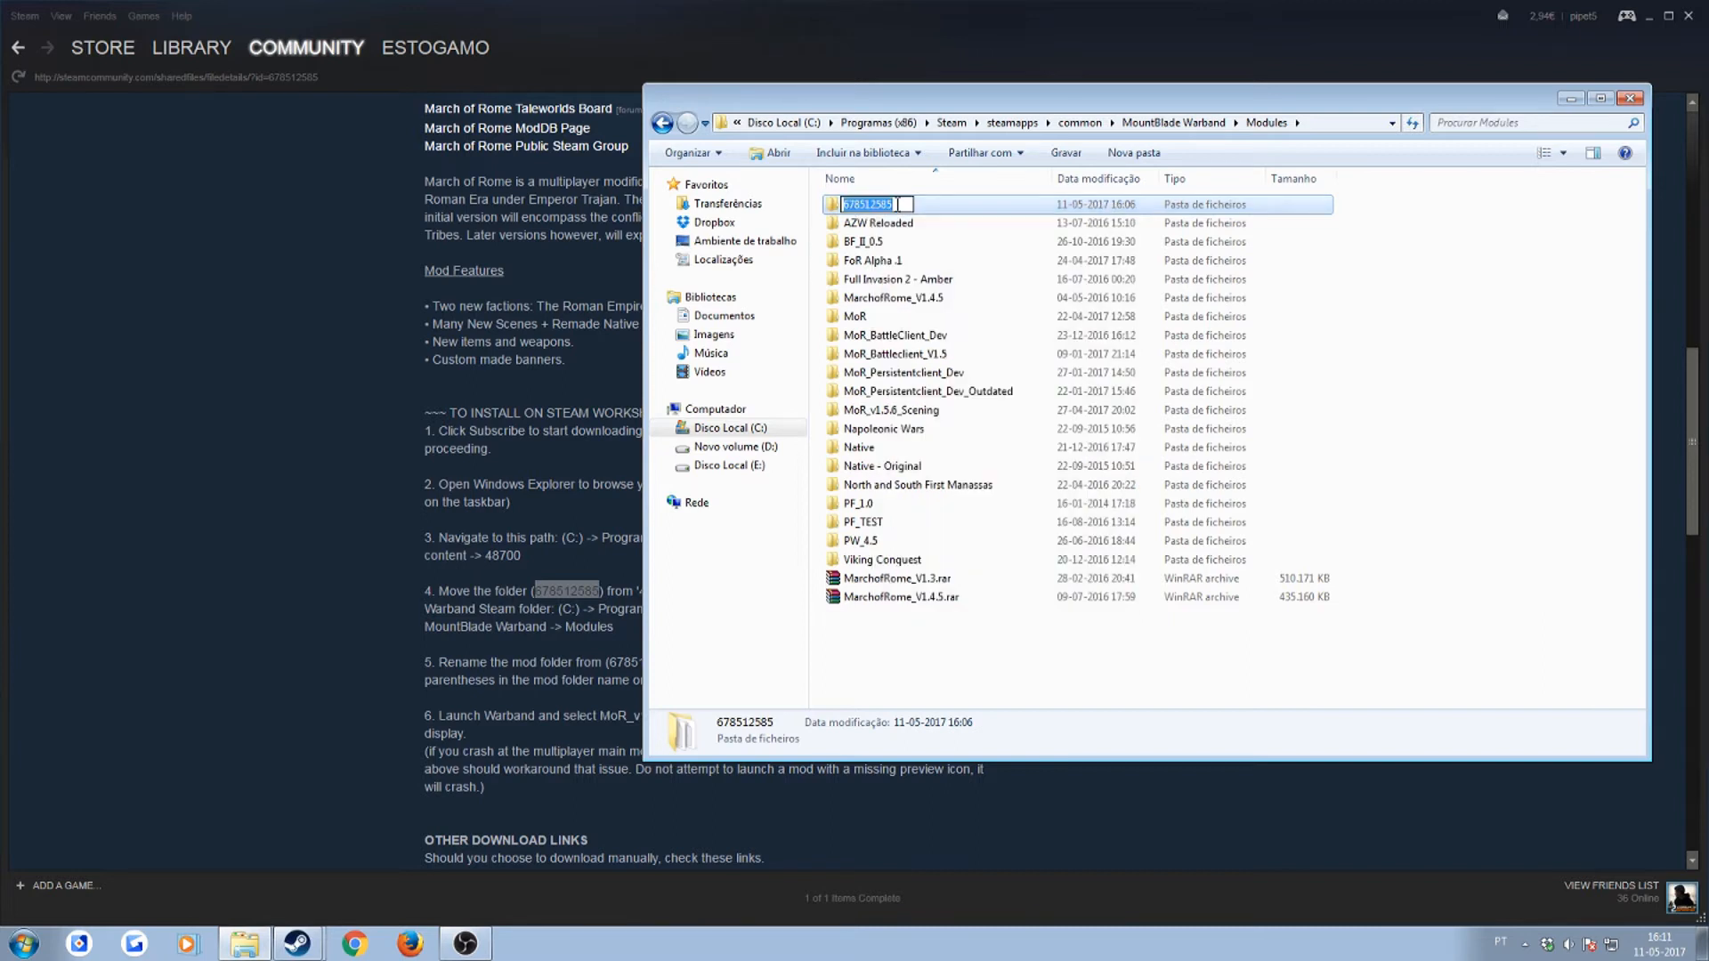
- Rename the 678512585 folder in Modules to MoR_v1.5.6
text(MoR_v1.5.6)
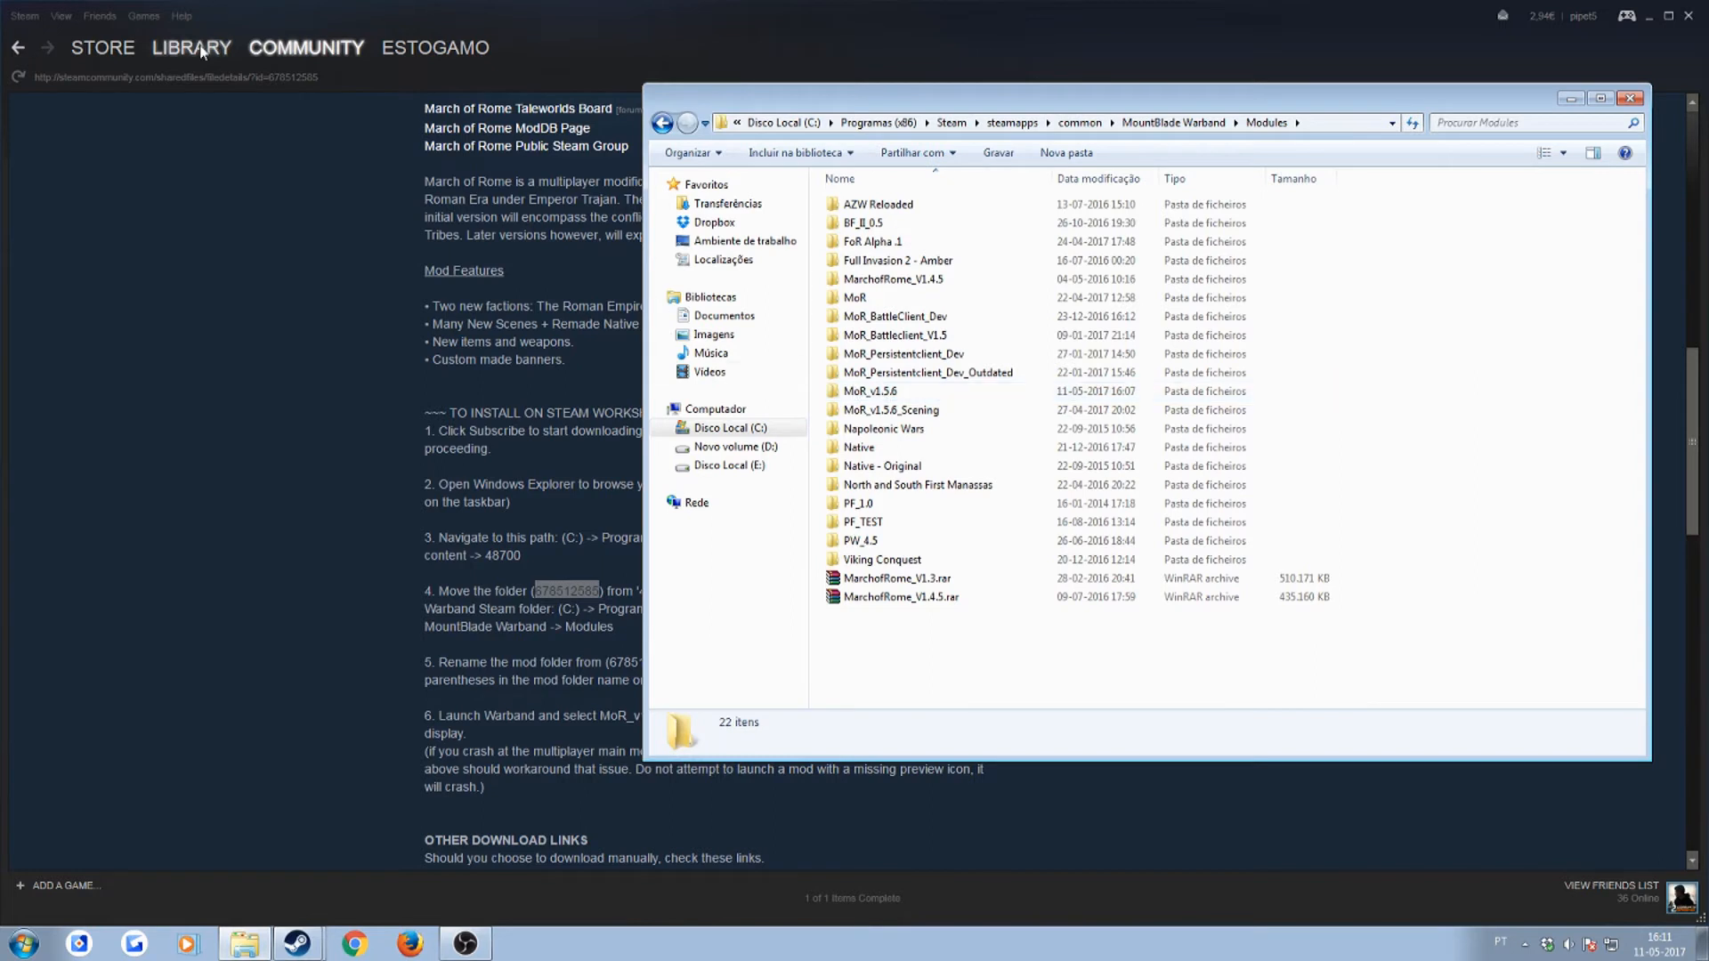
- From Library > Games, select Mount & Blade: Warband and start it
click(191, 46)
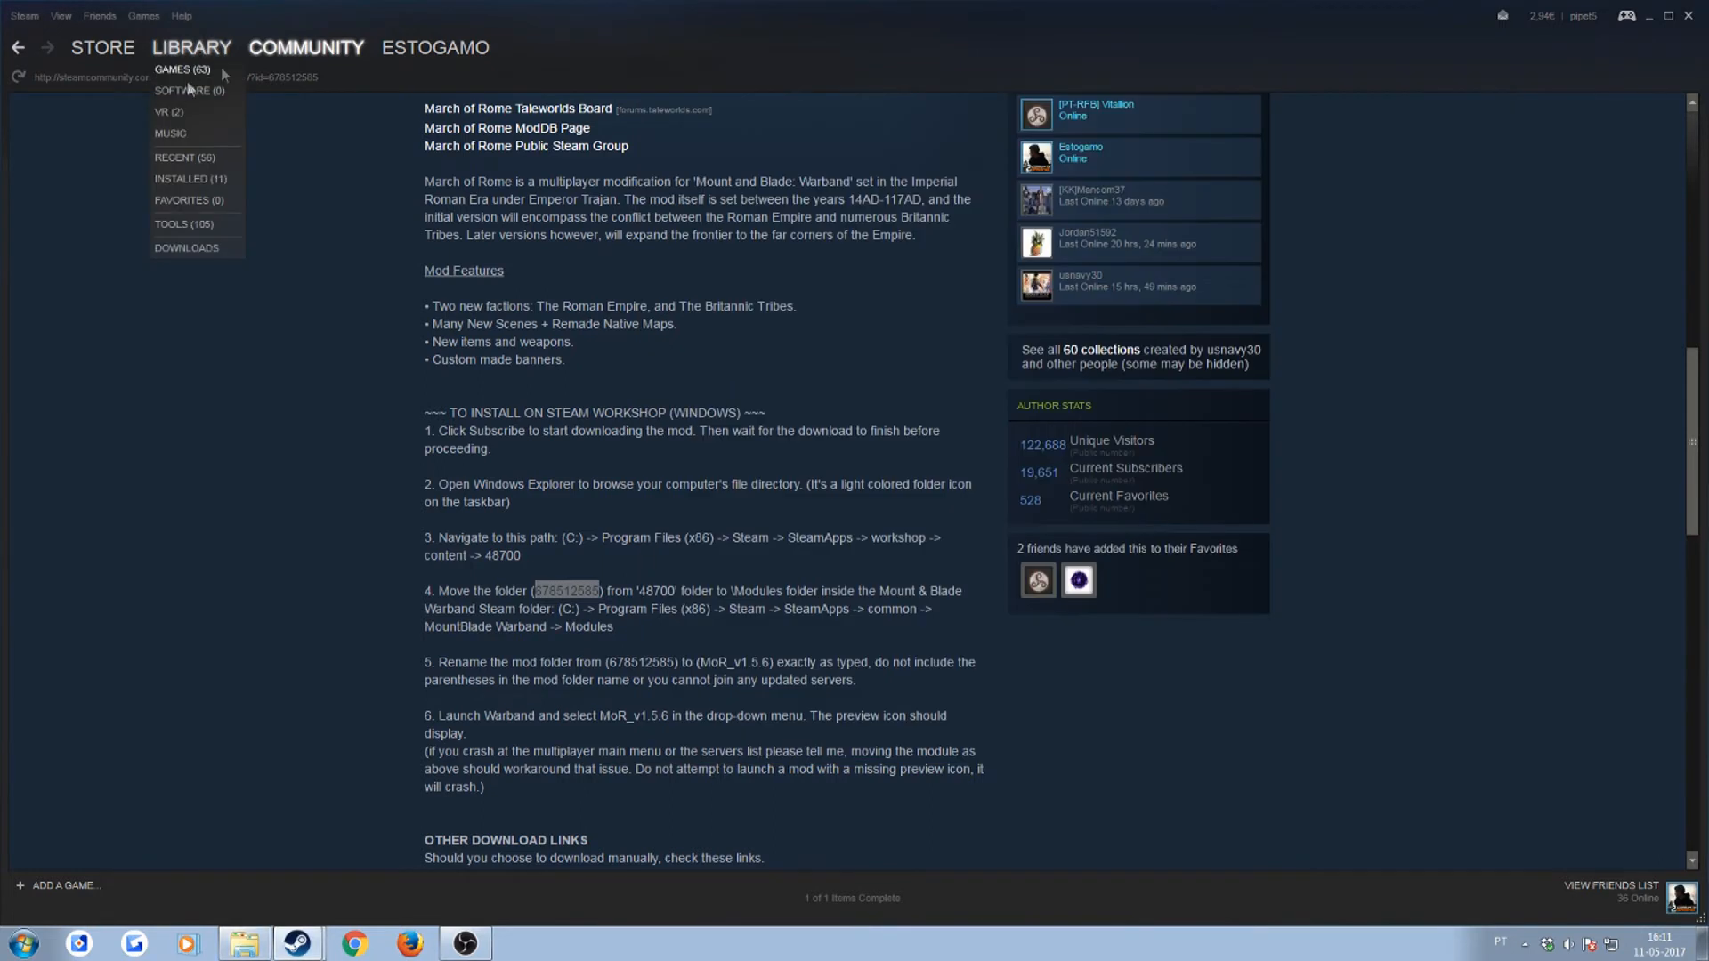
click(182, 70)
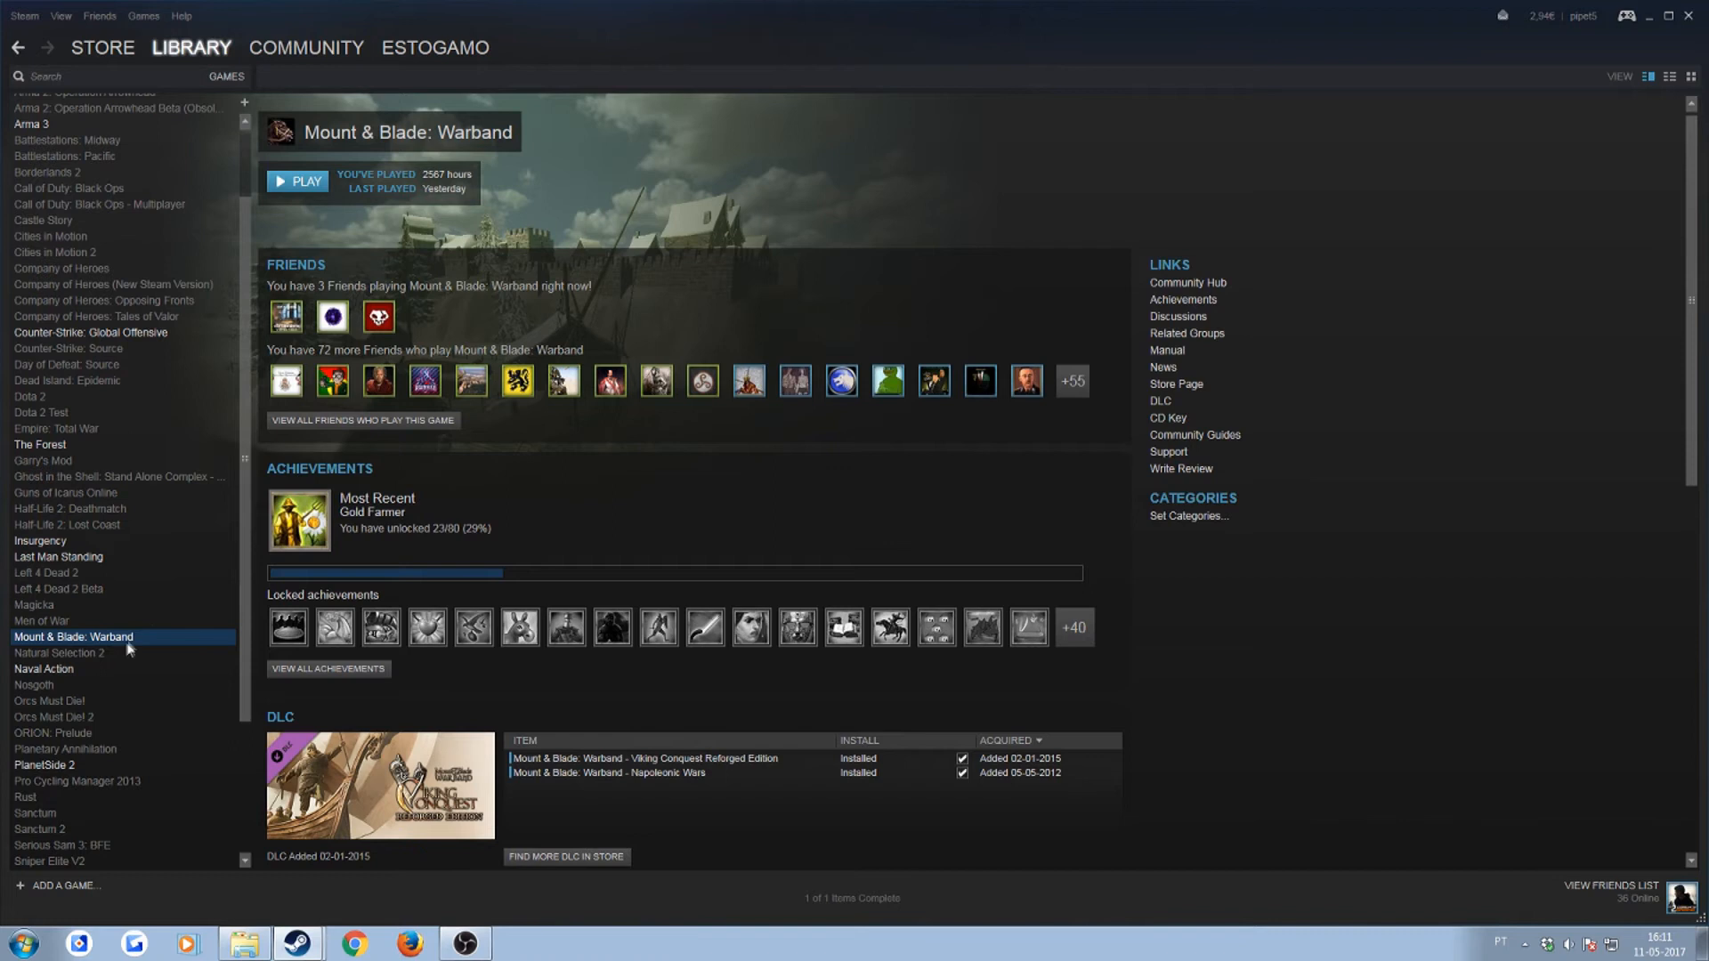
click(297, 181)
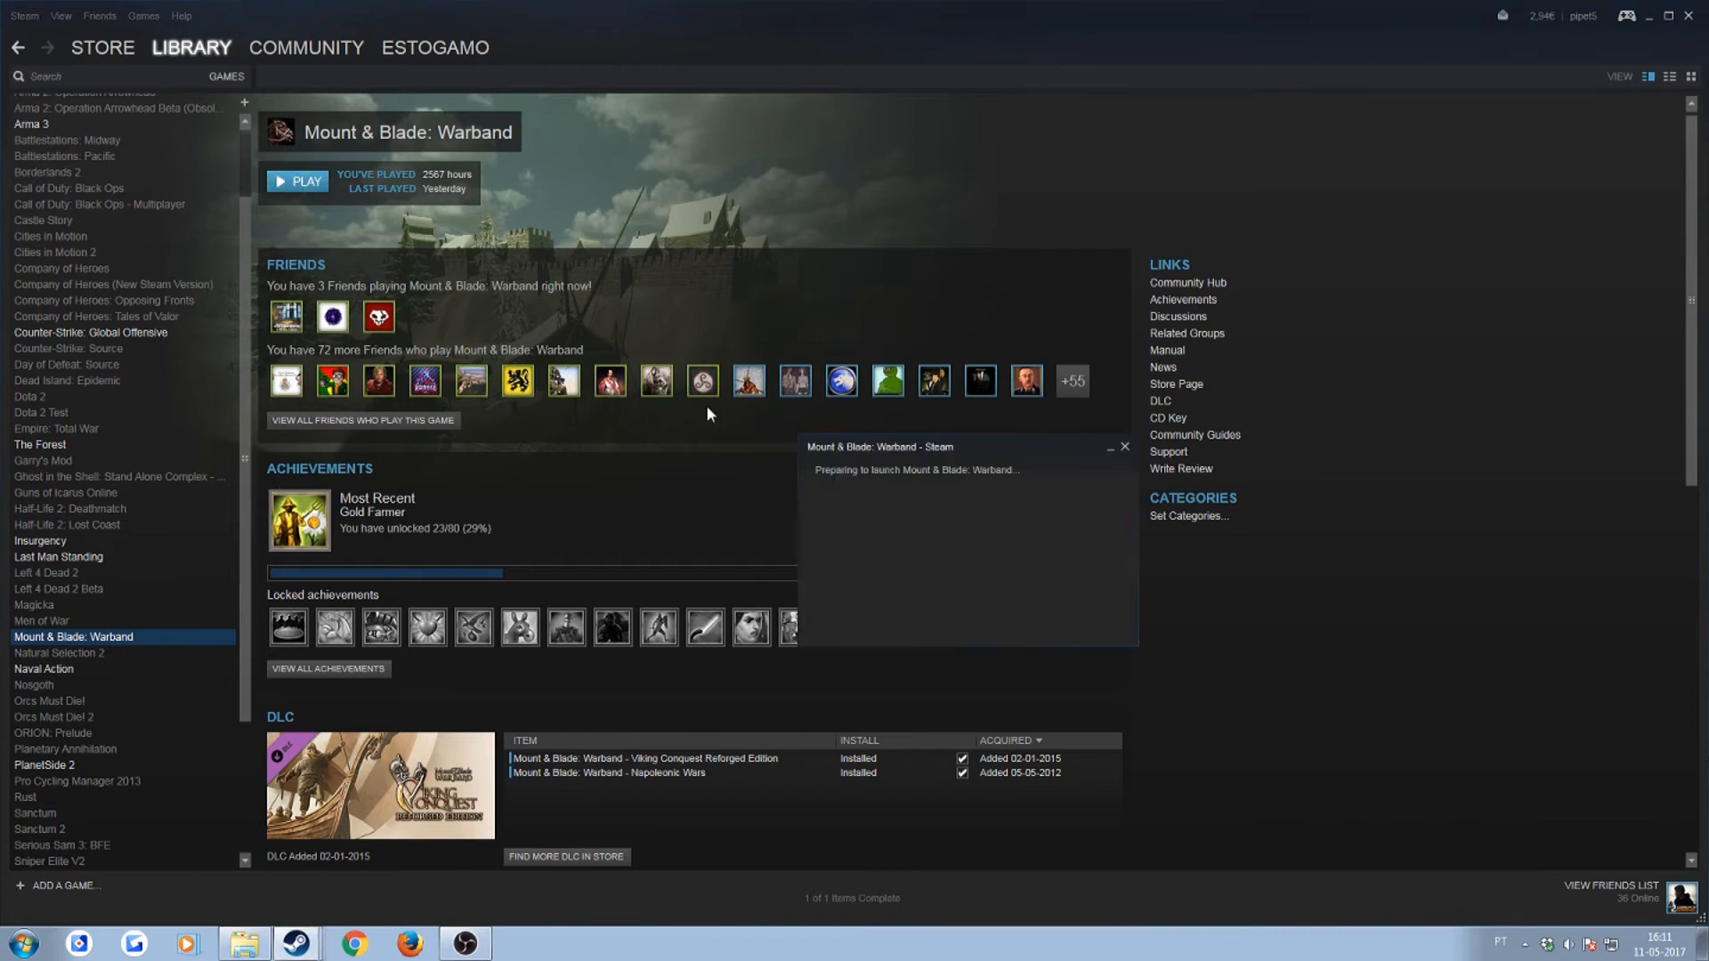
mouse_move(771, 474)
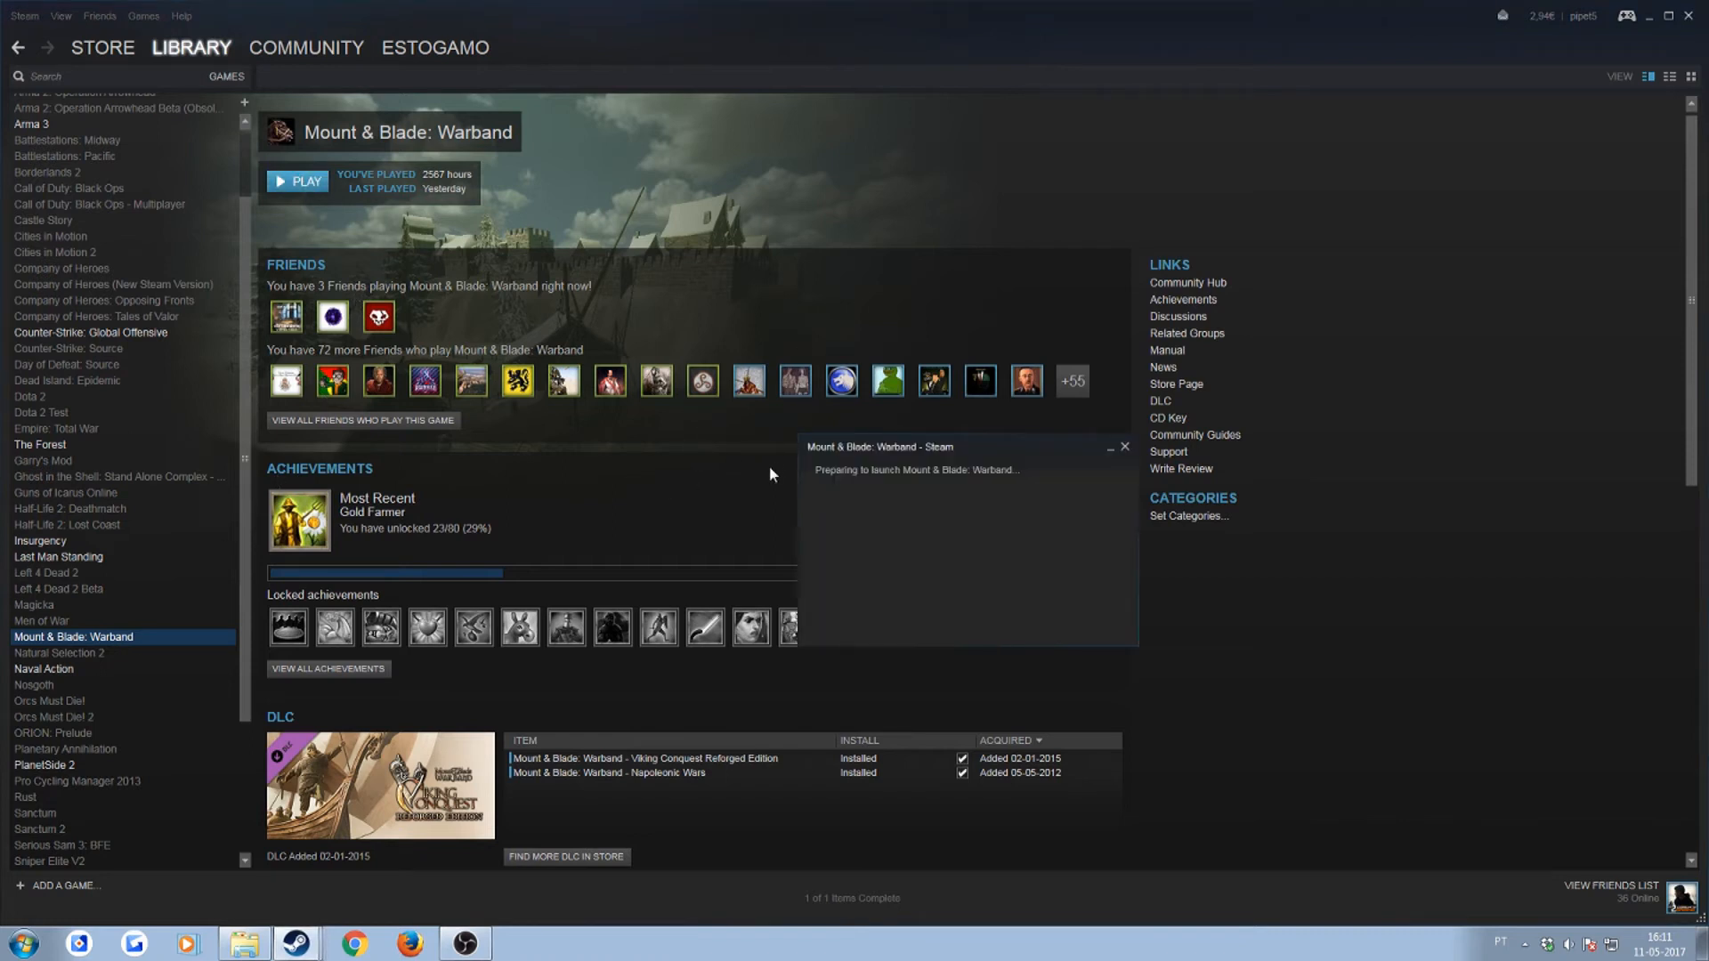
mouse_move(807, 565)
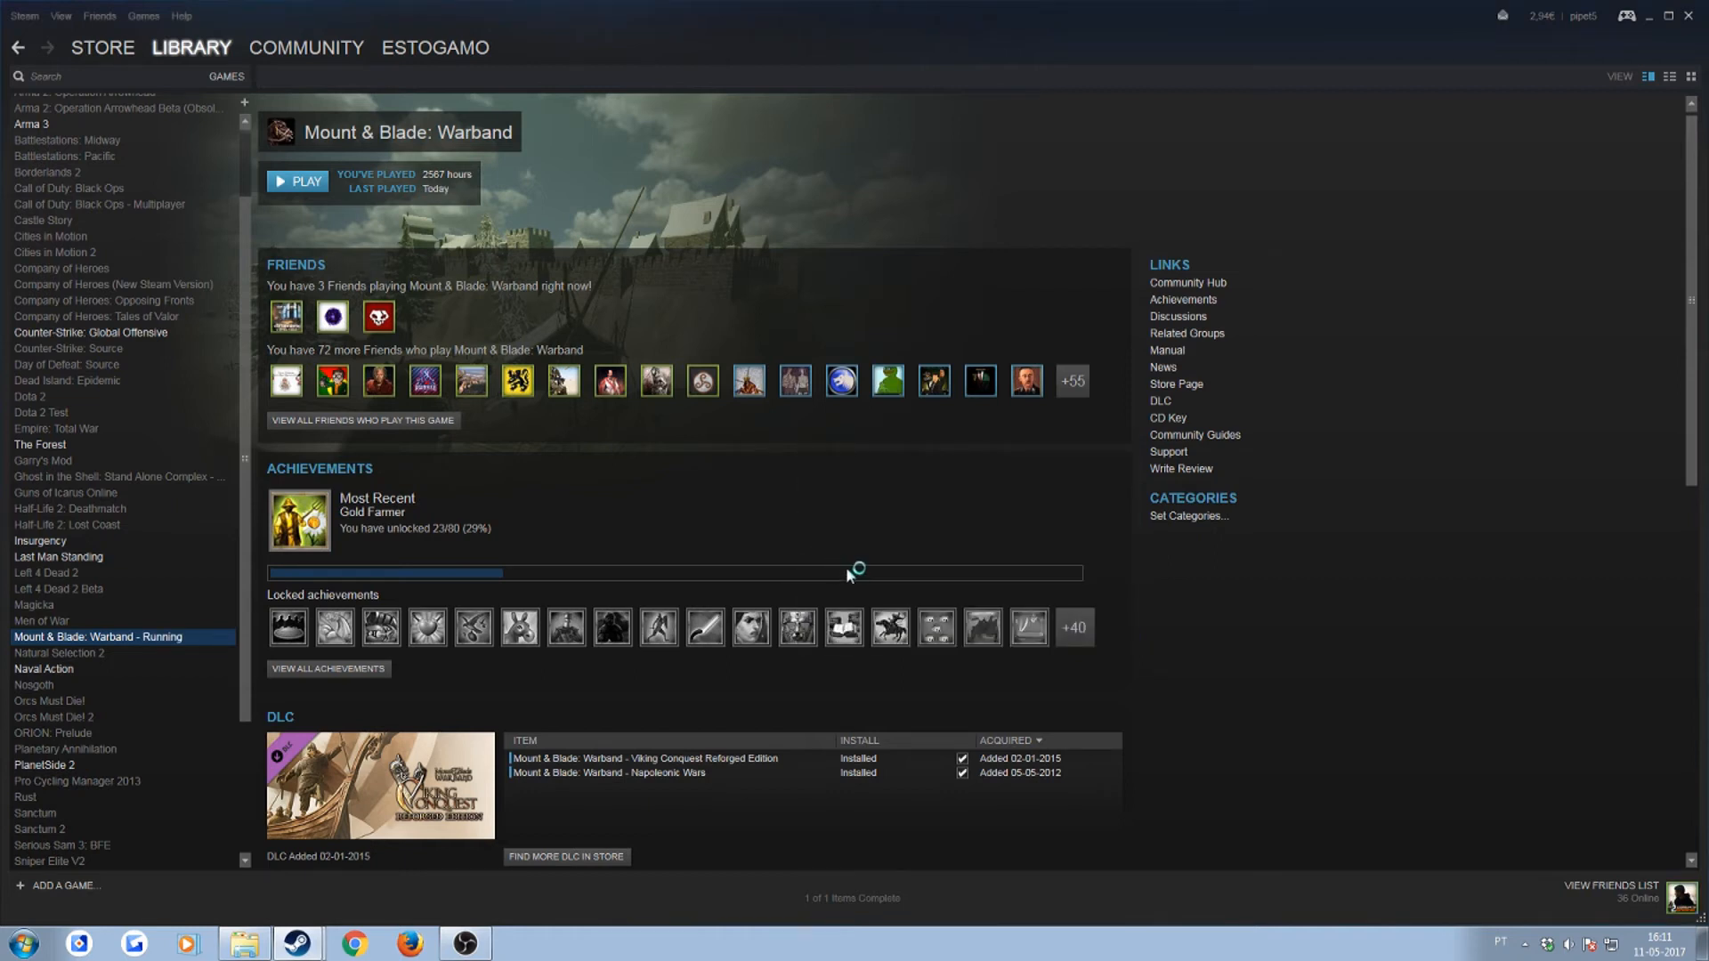
click(297, 181)
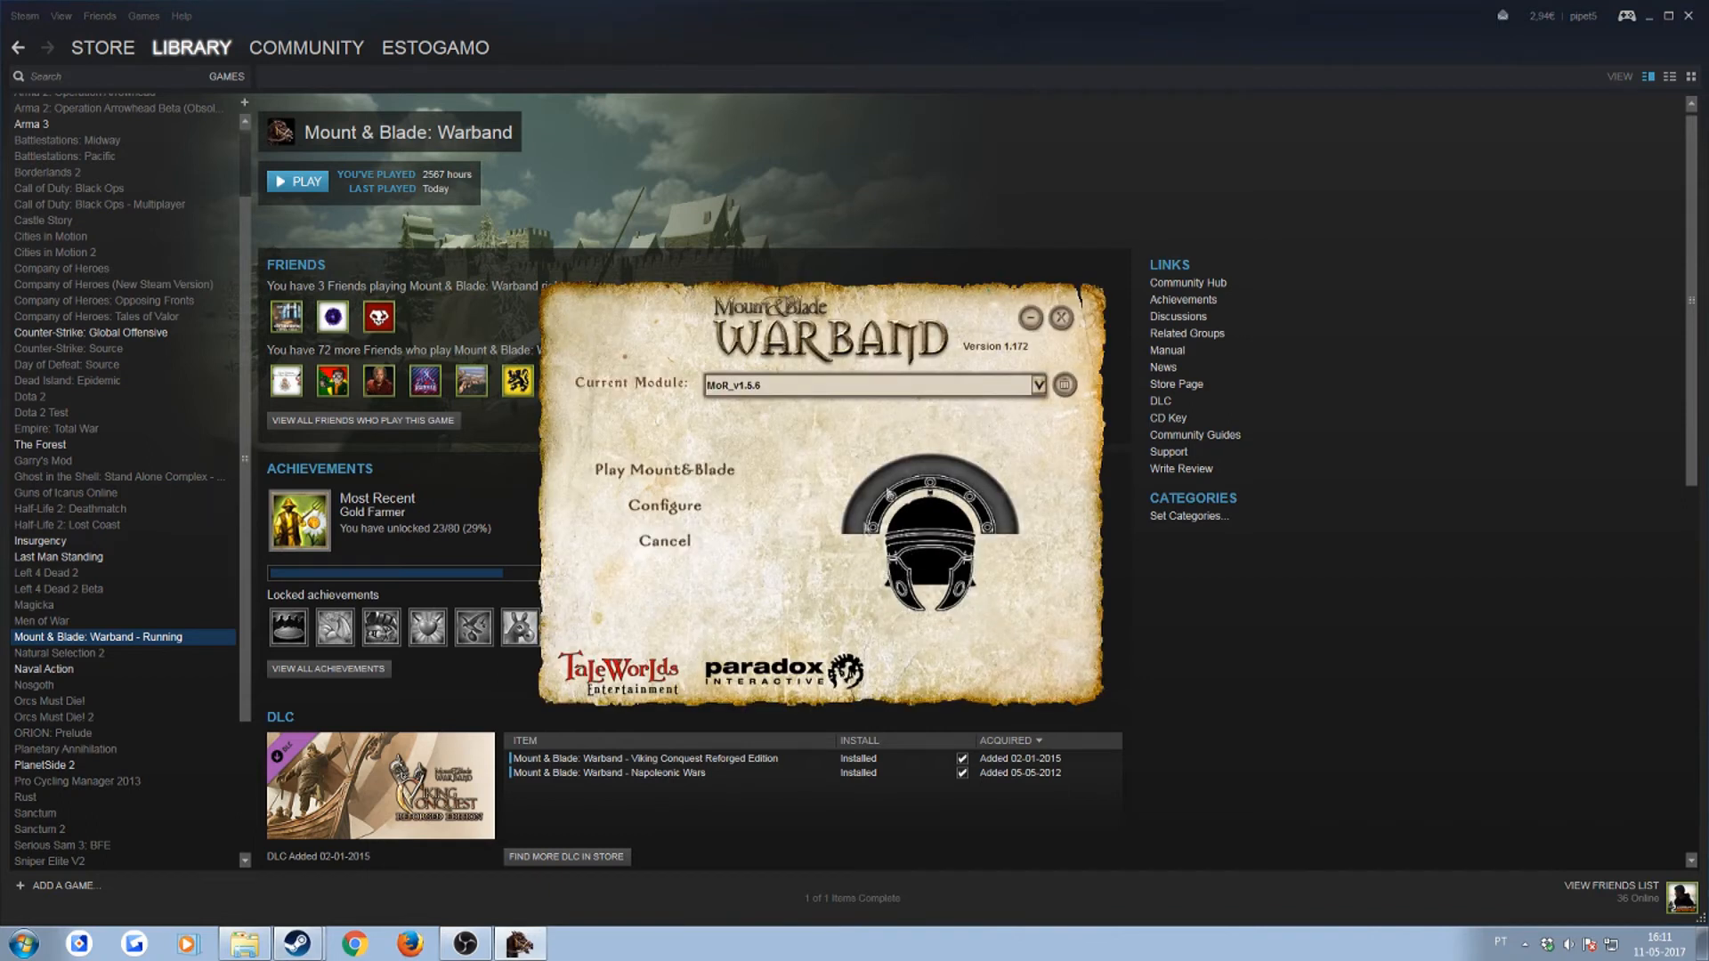
mouse_move(938, 529)
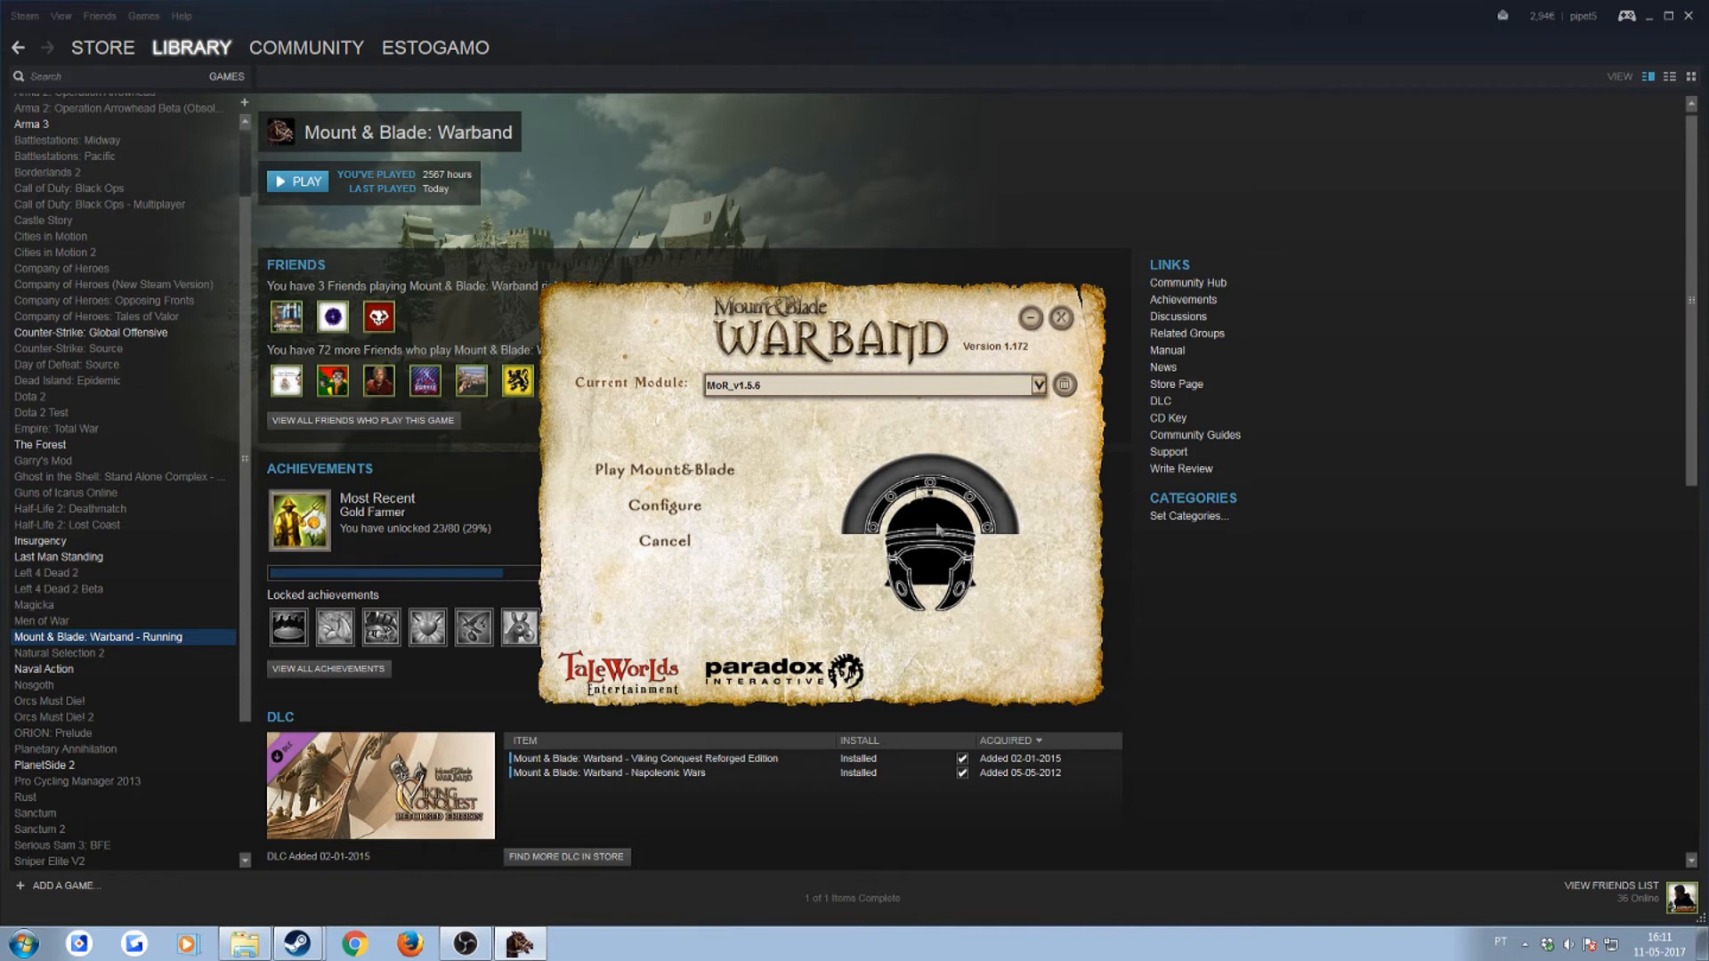
- Play Mount&Blade from the launcher with MoR_v1.5.6 as the current module
click(1036, 385)
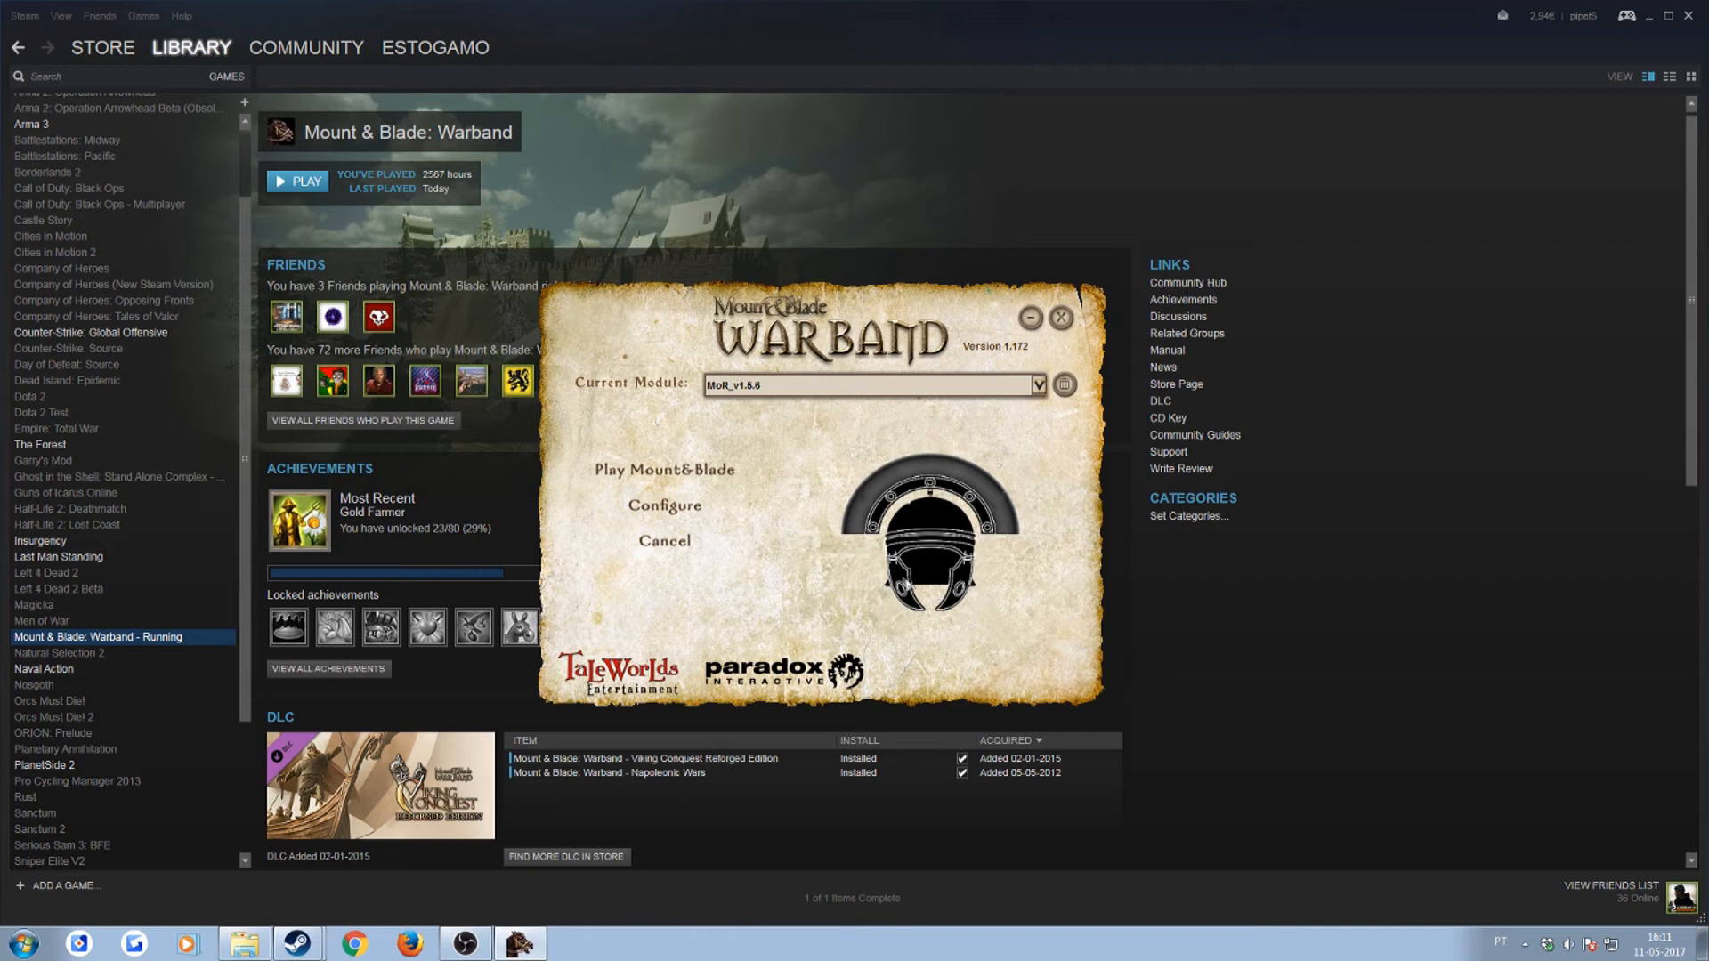
mouse_move(909, 582)
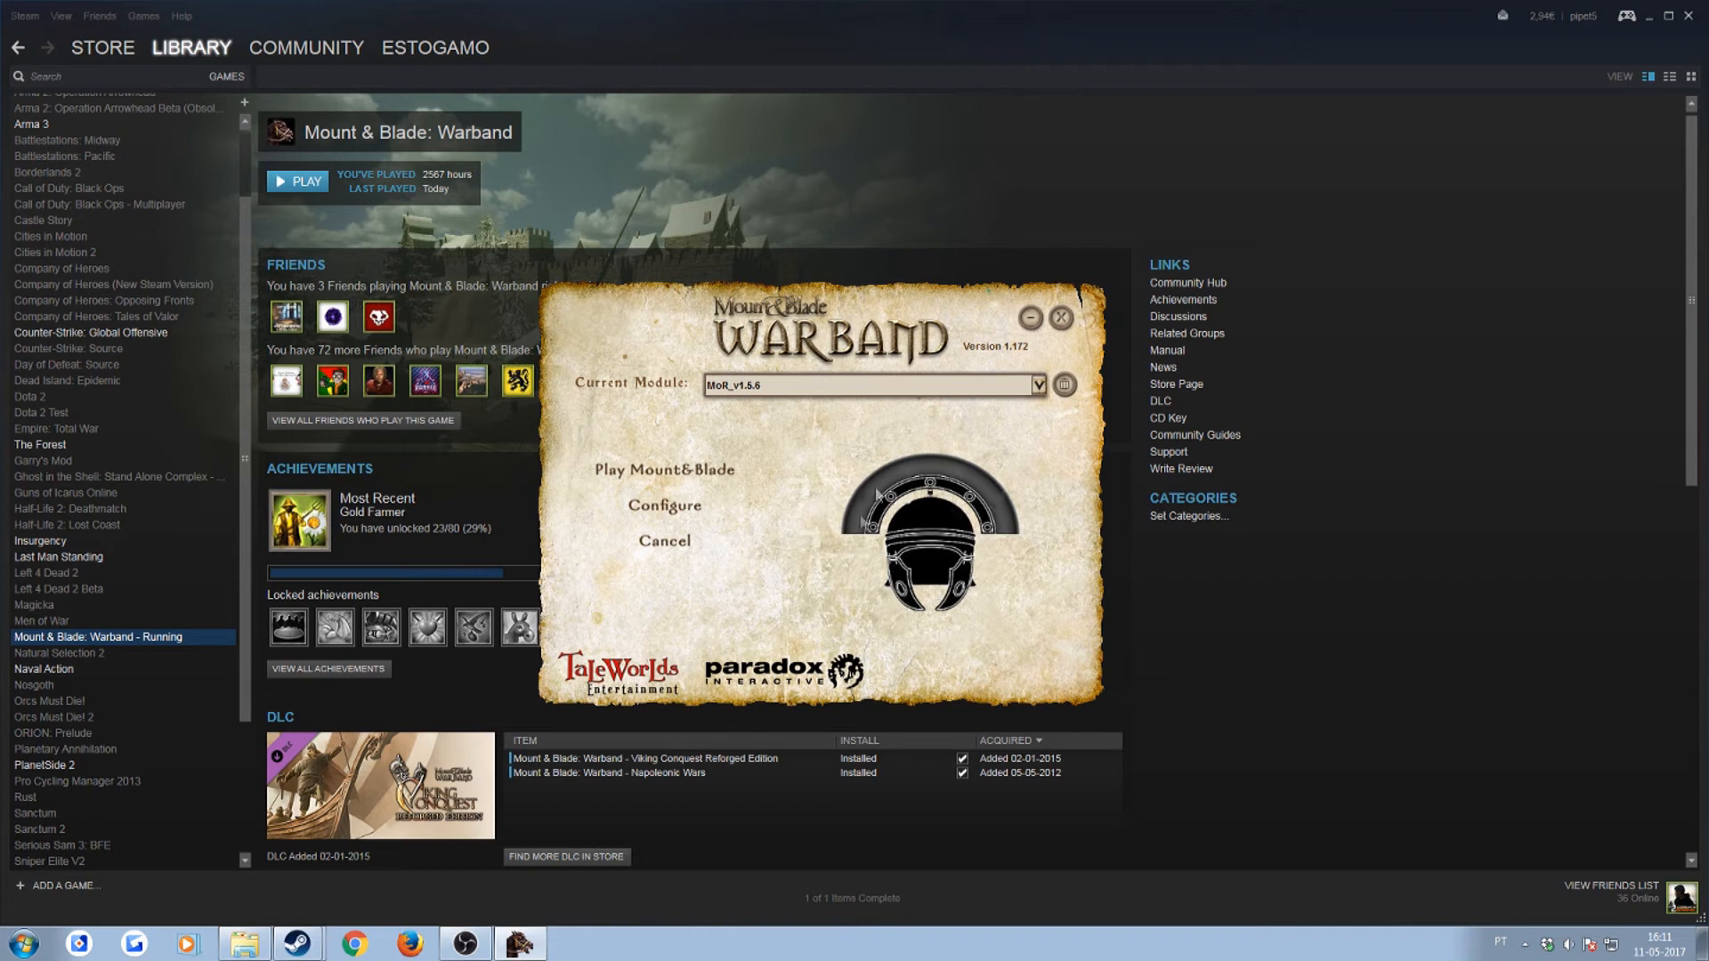
mouse_move(924, 515)
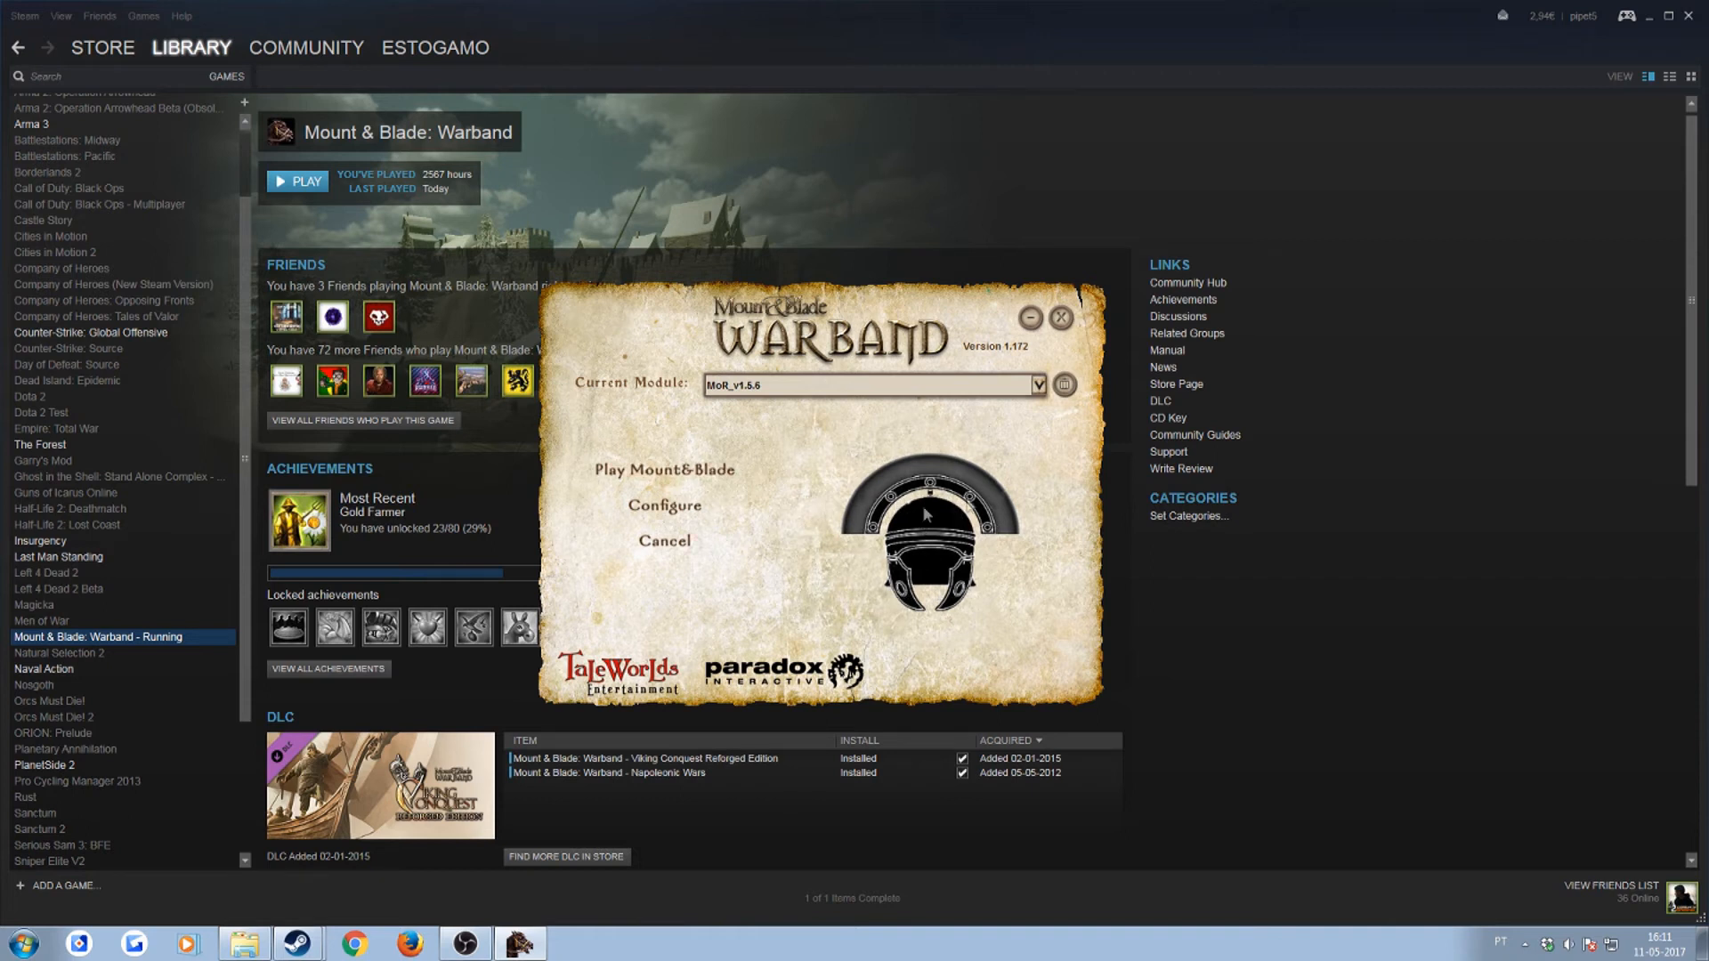
mouse_move(930, 600)
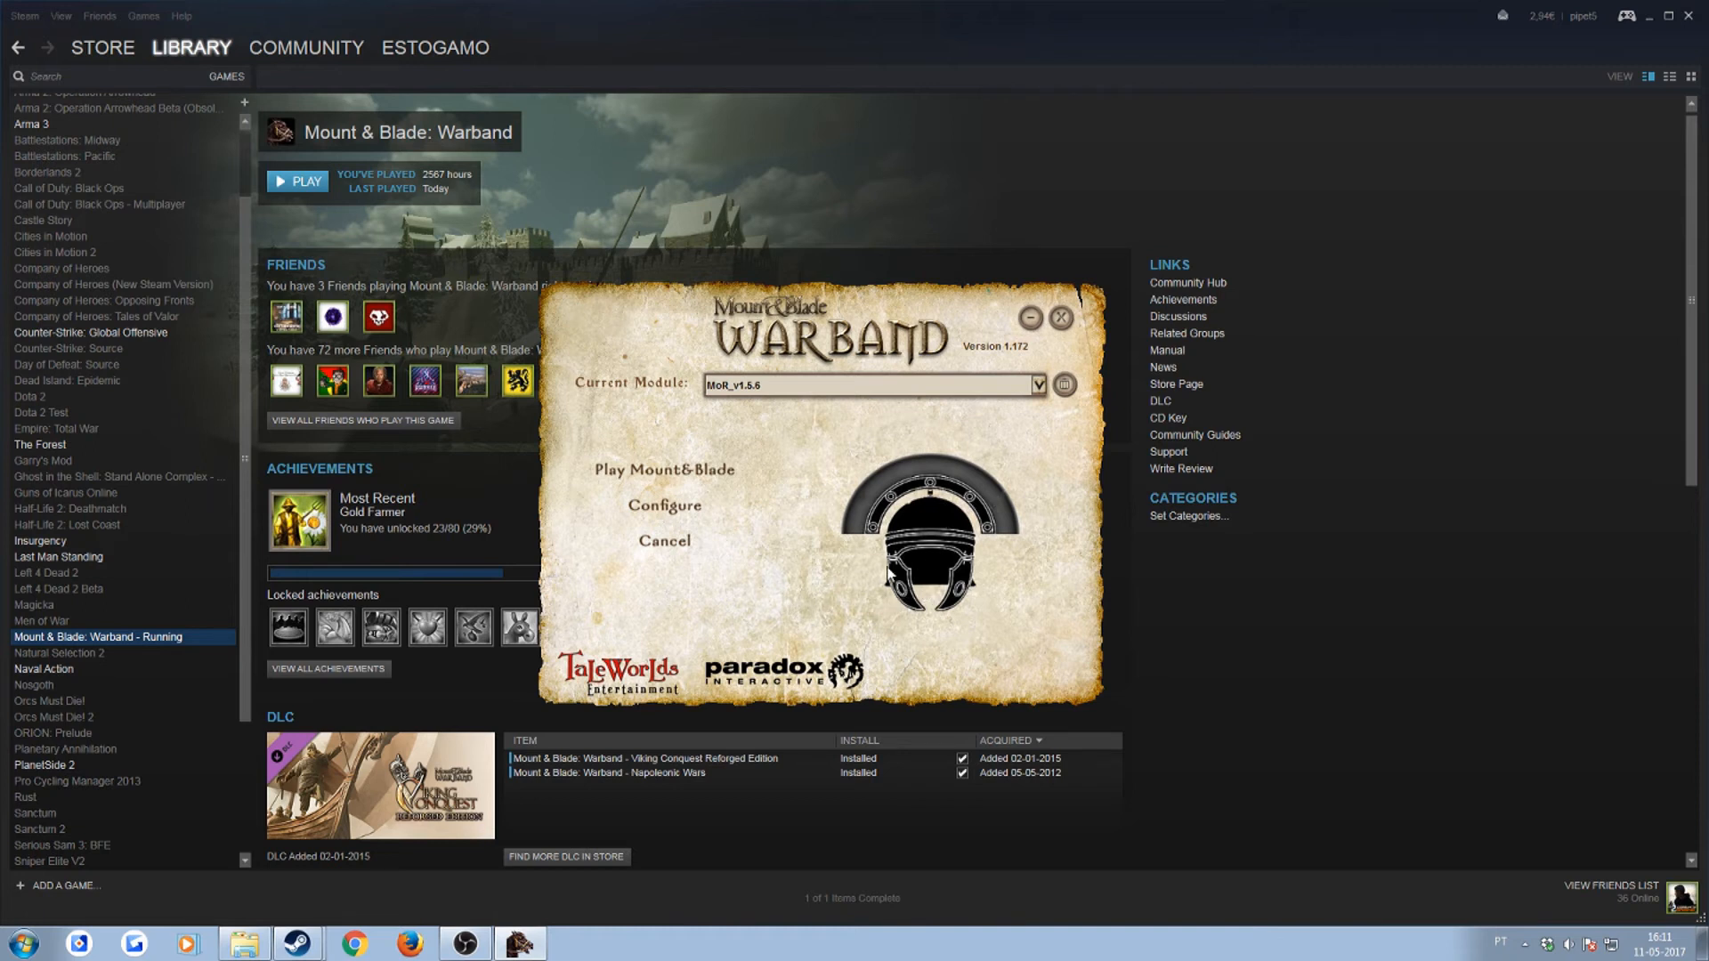
mouse_move(844, 561)
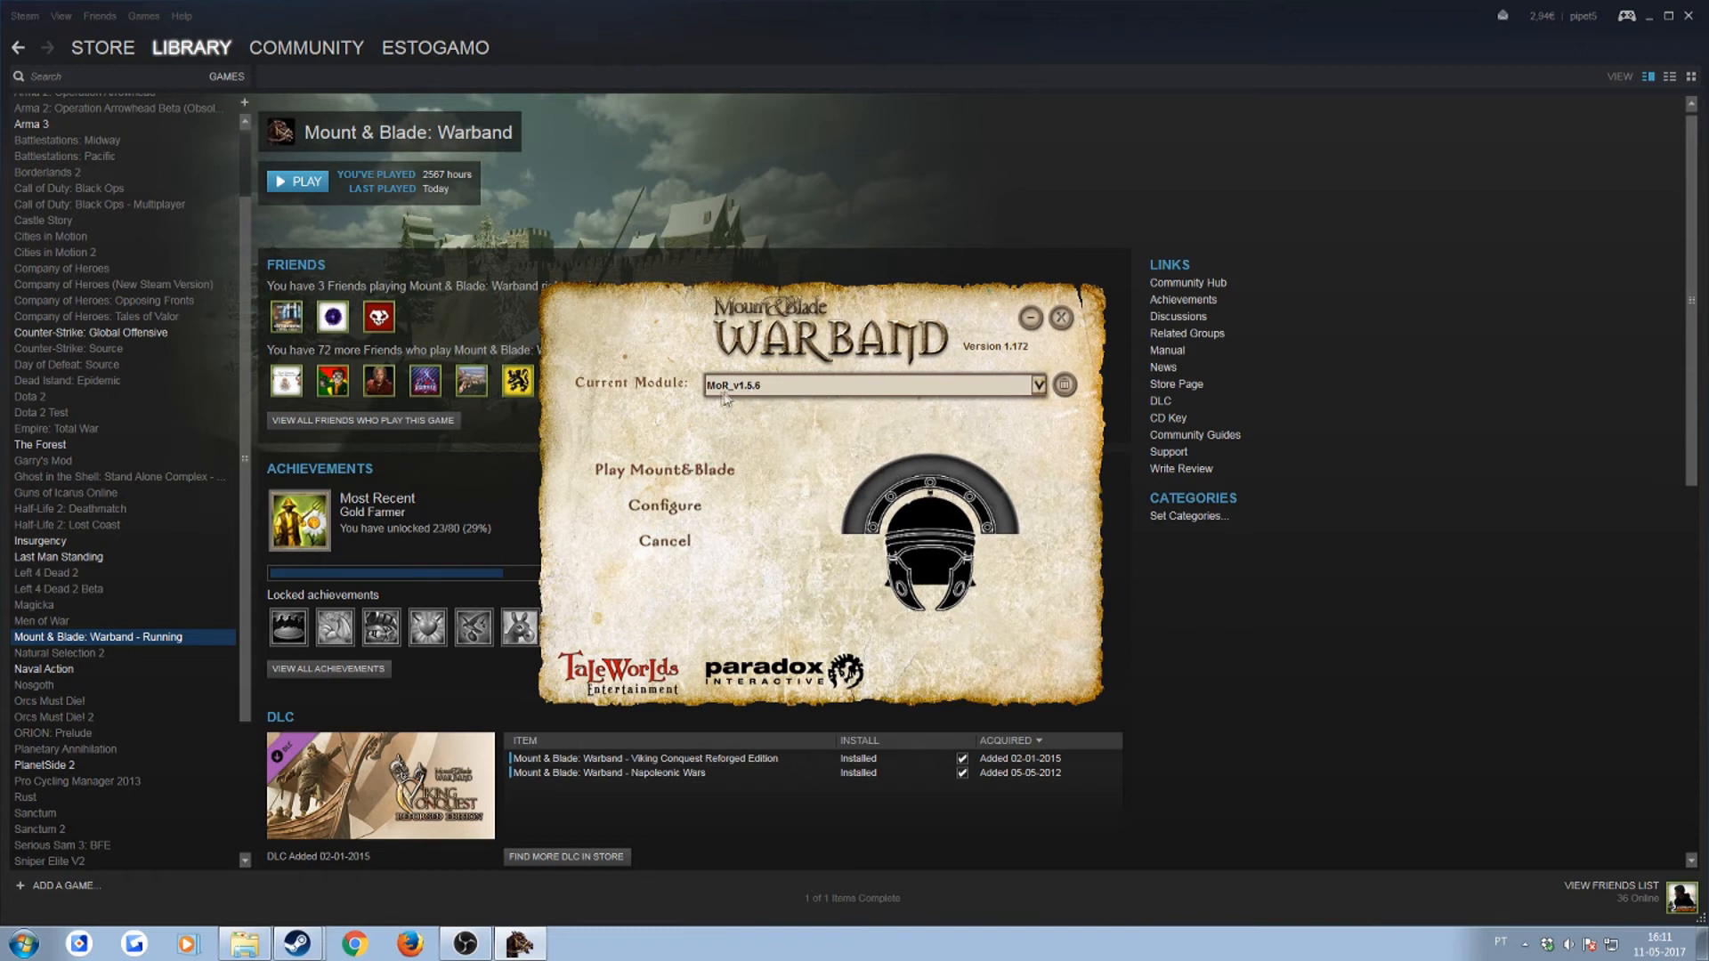
mouse_move(739, 423)
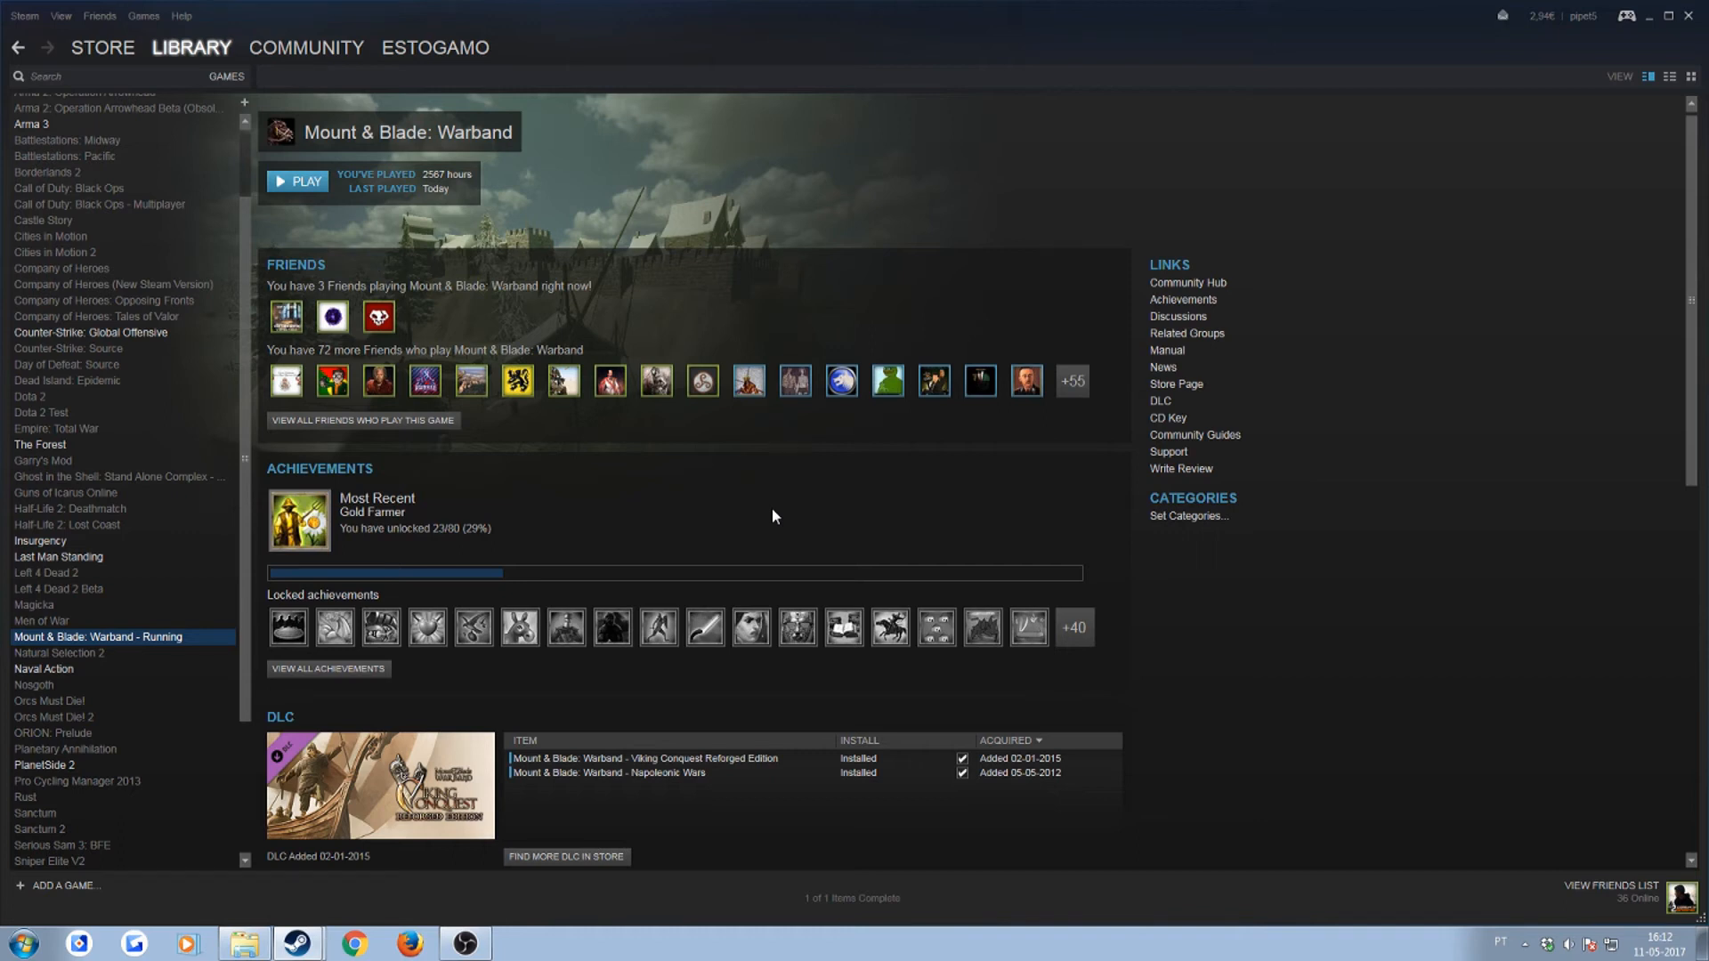
- Let Warband load the module up to the March of Rome main menu
click(303, 181)
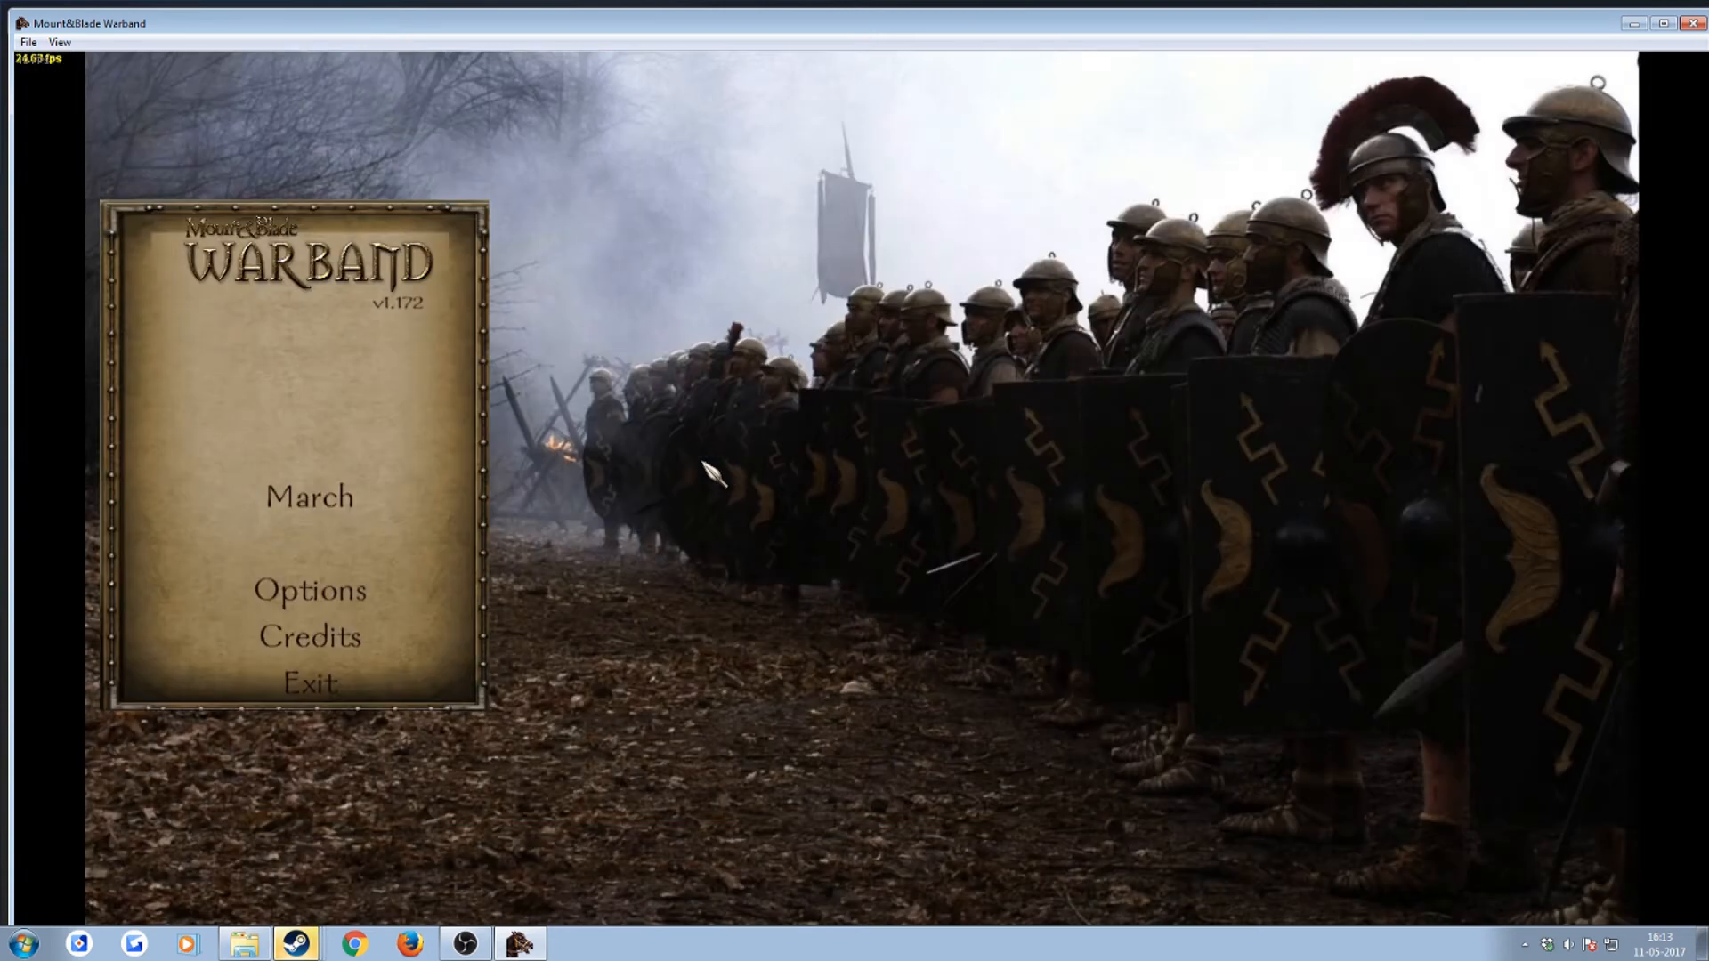
mouse_move(627, 317)
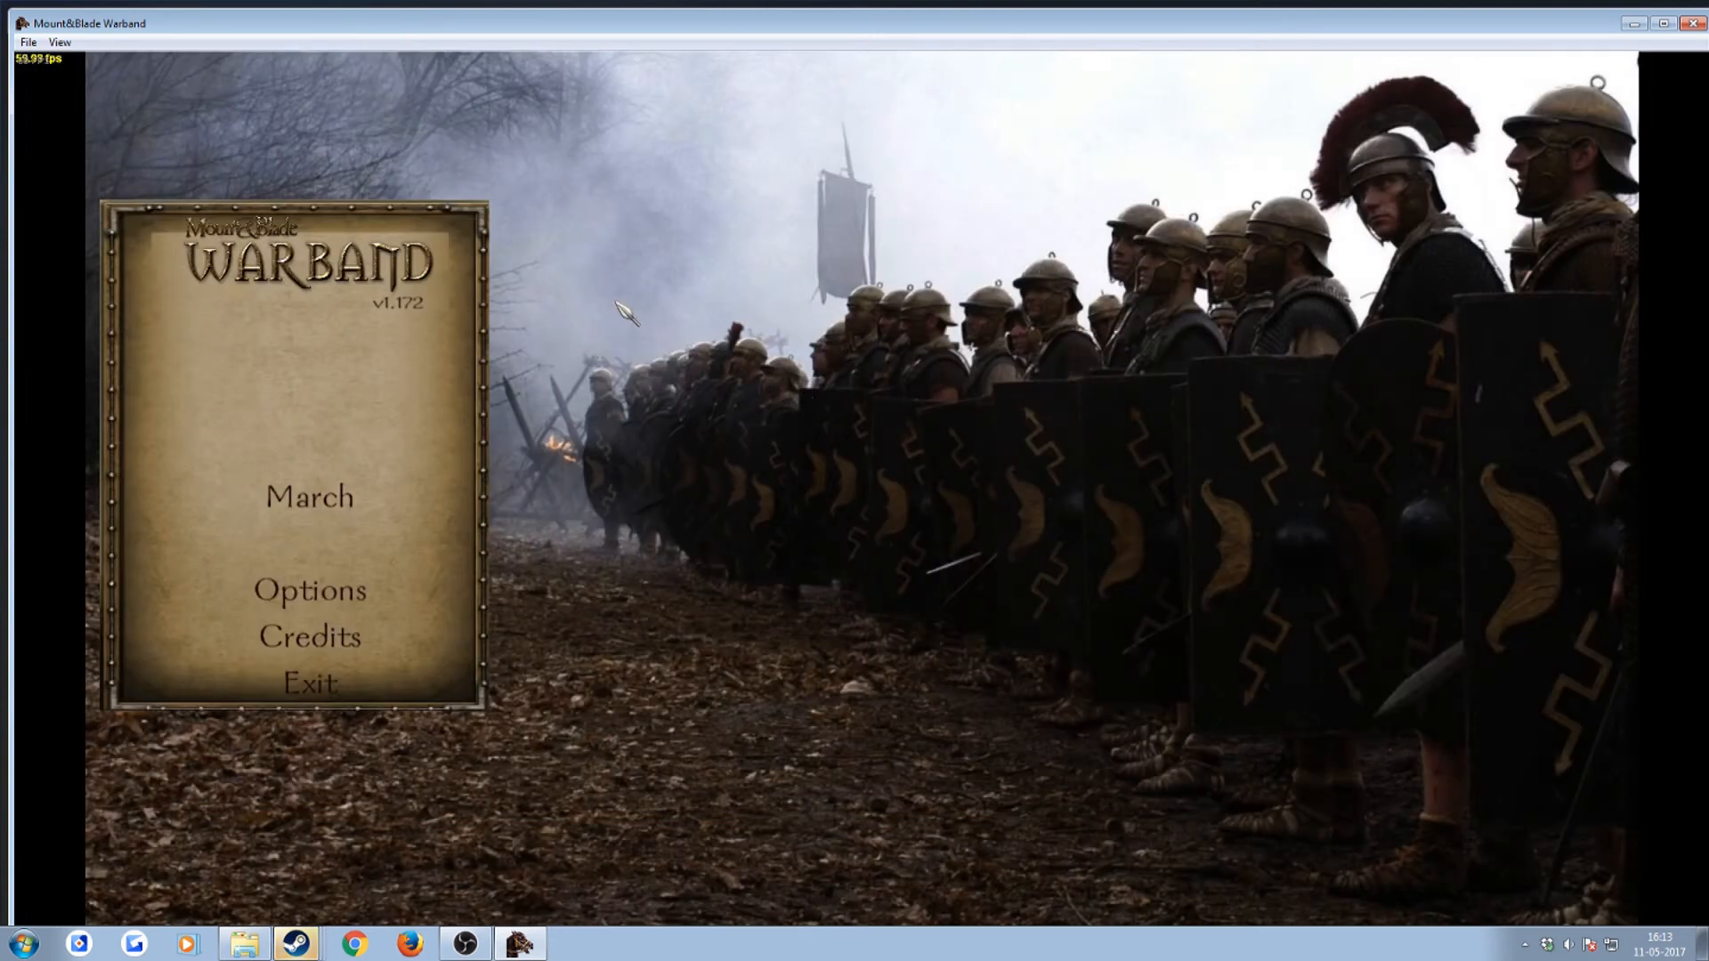
mouse_move(764, 293)
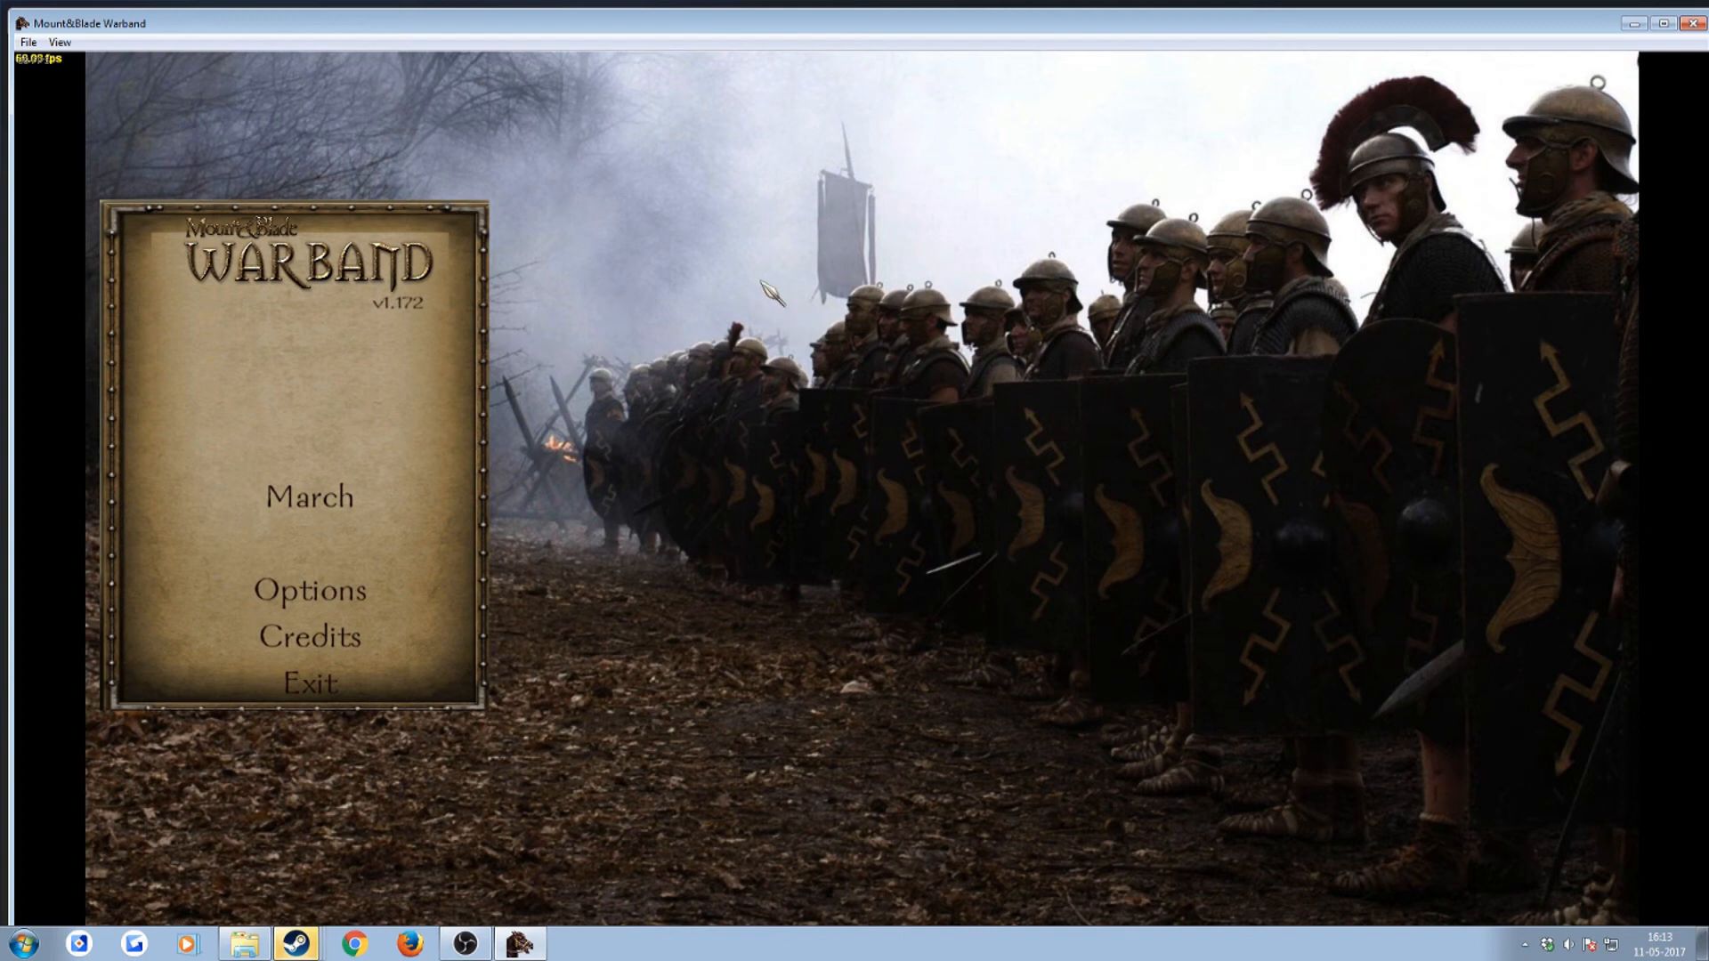
mouse_move(434, 340)
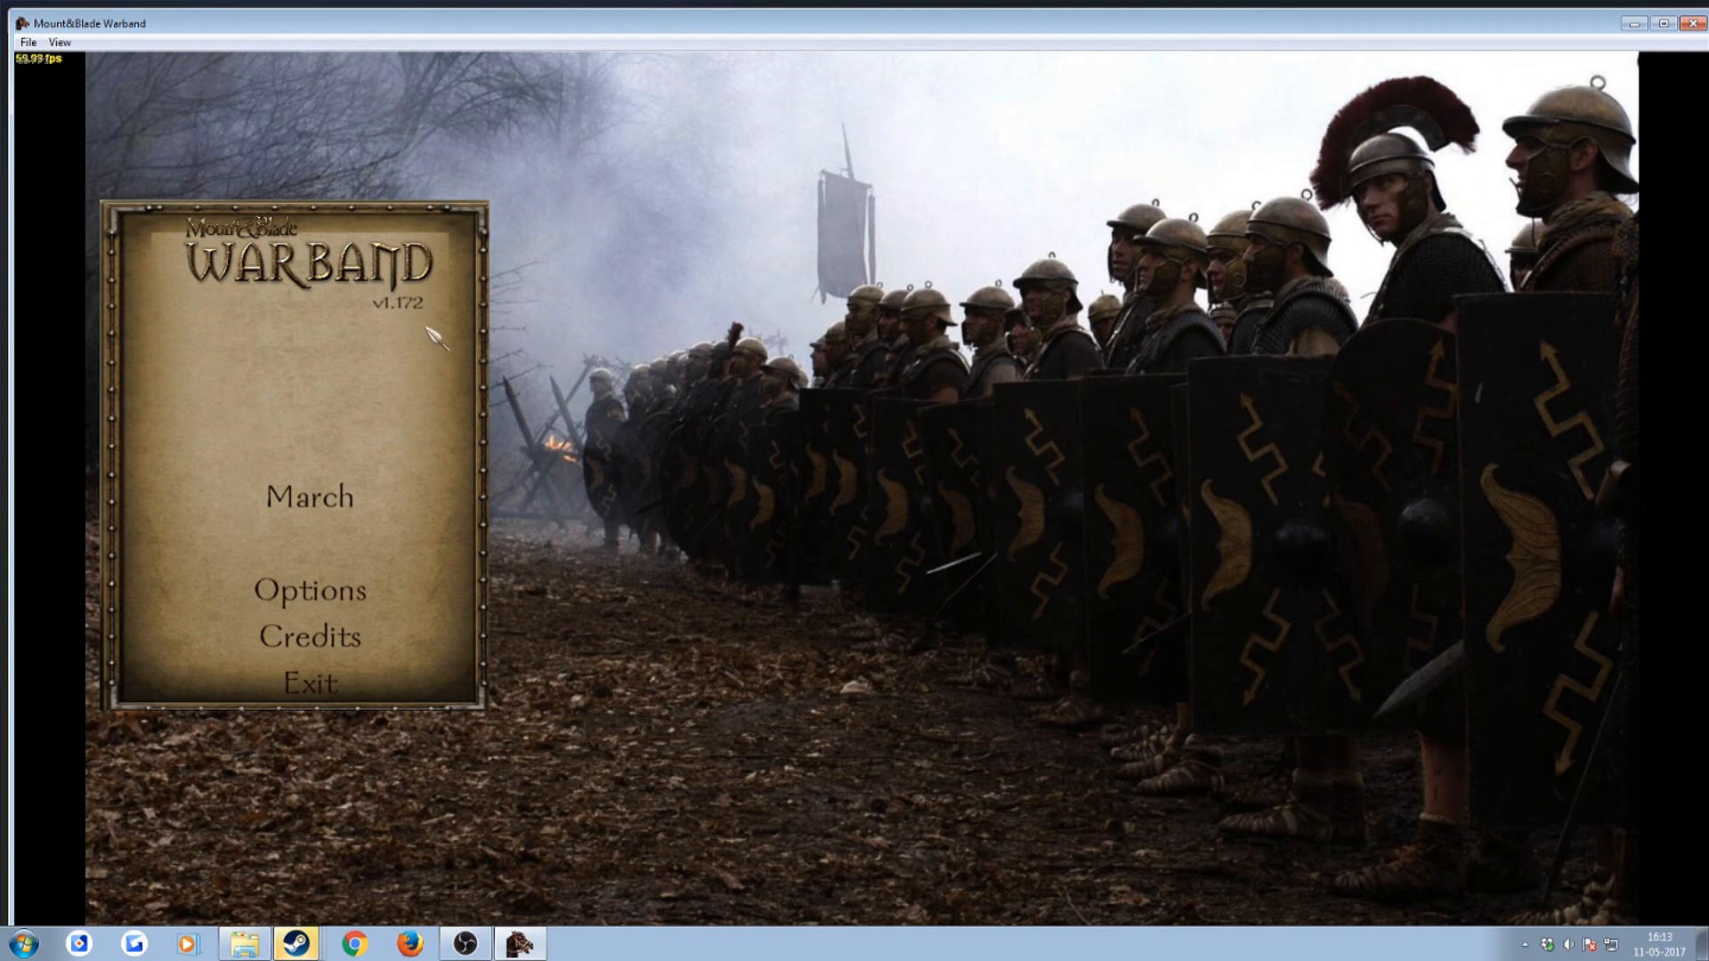
mouse_move(488, 292)
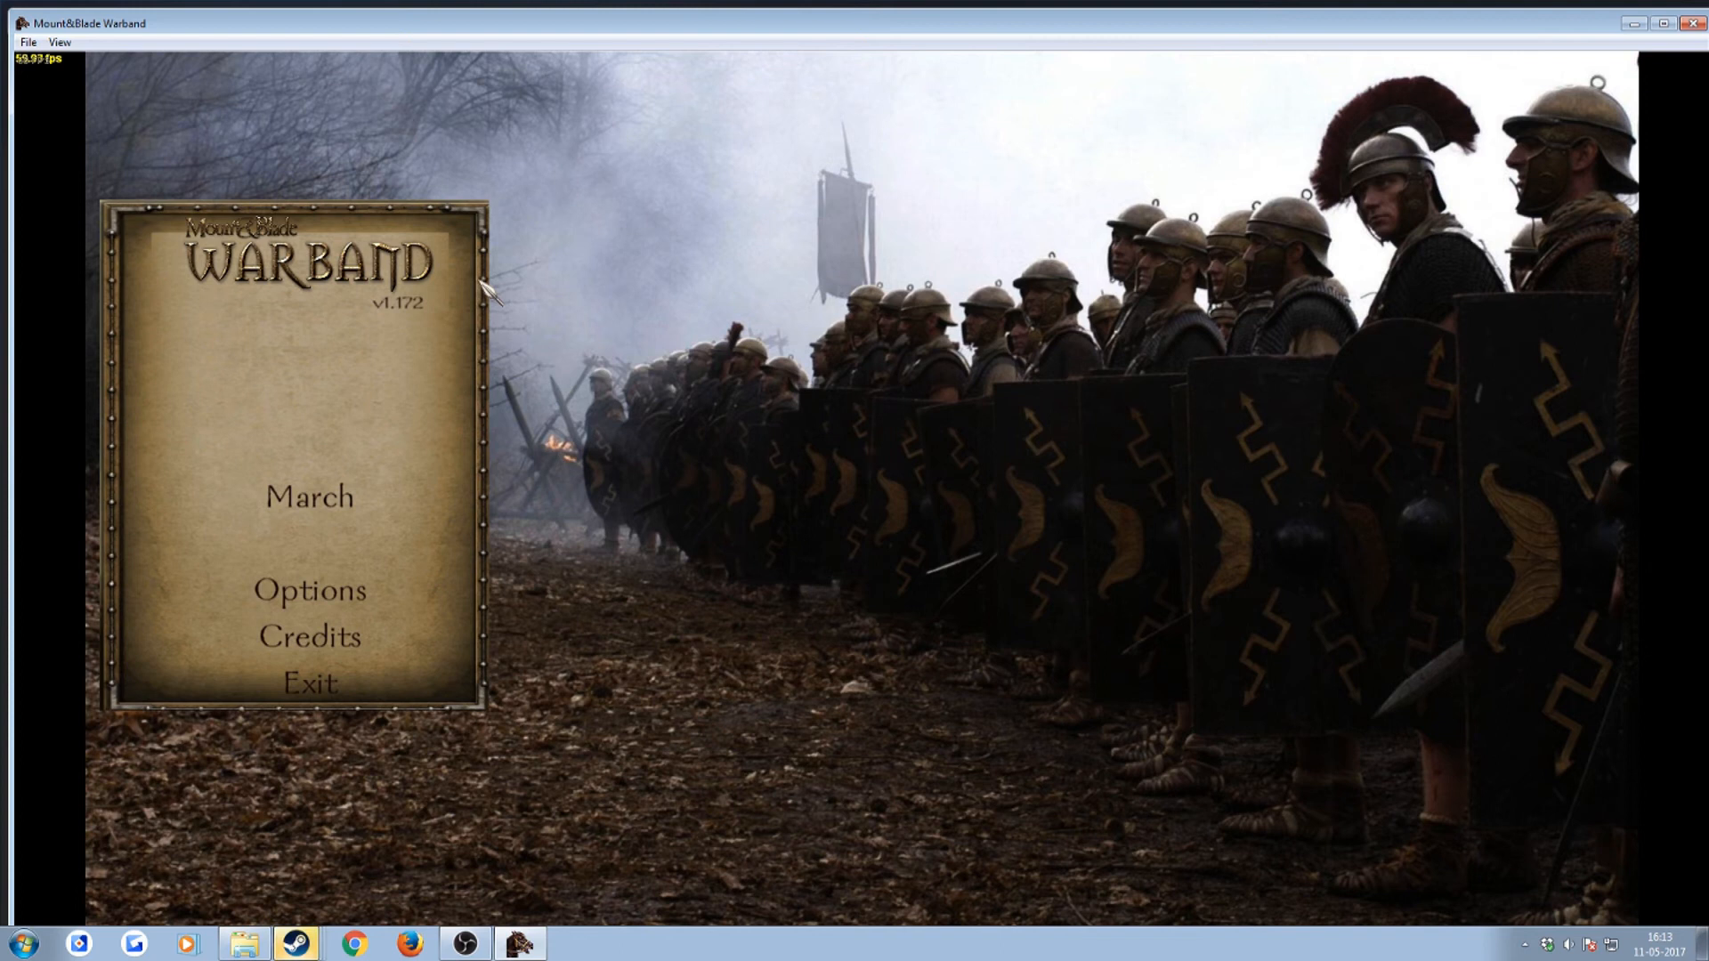
mouse_move(550, 335)
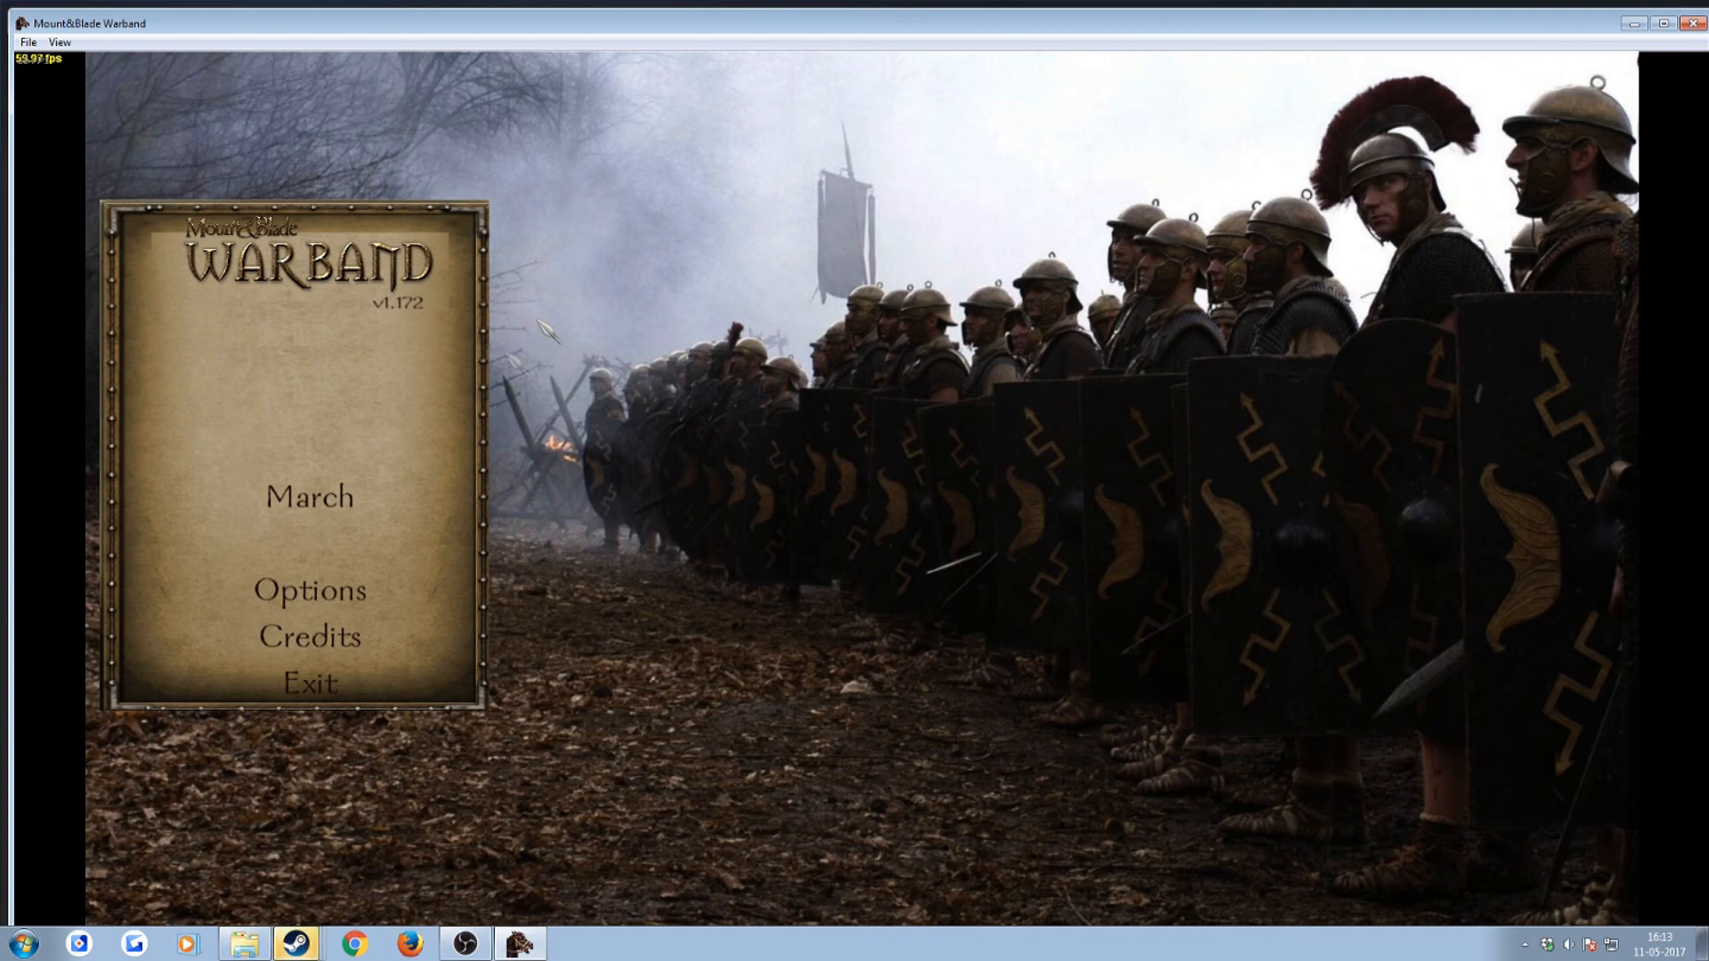
mouse_move(658, 426)
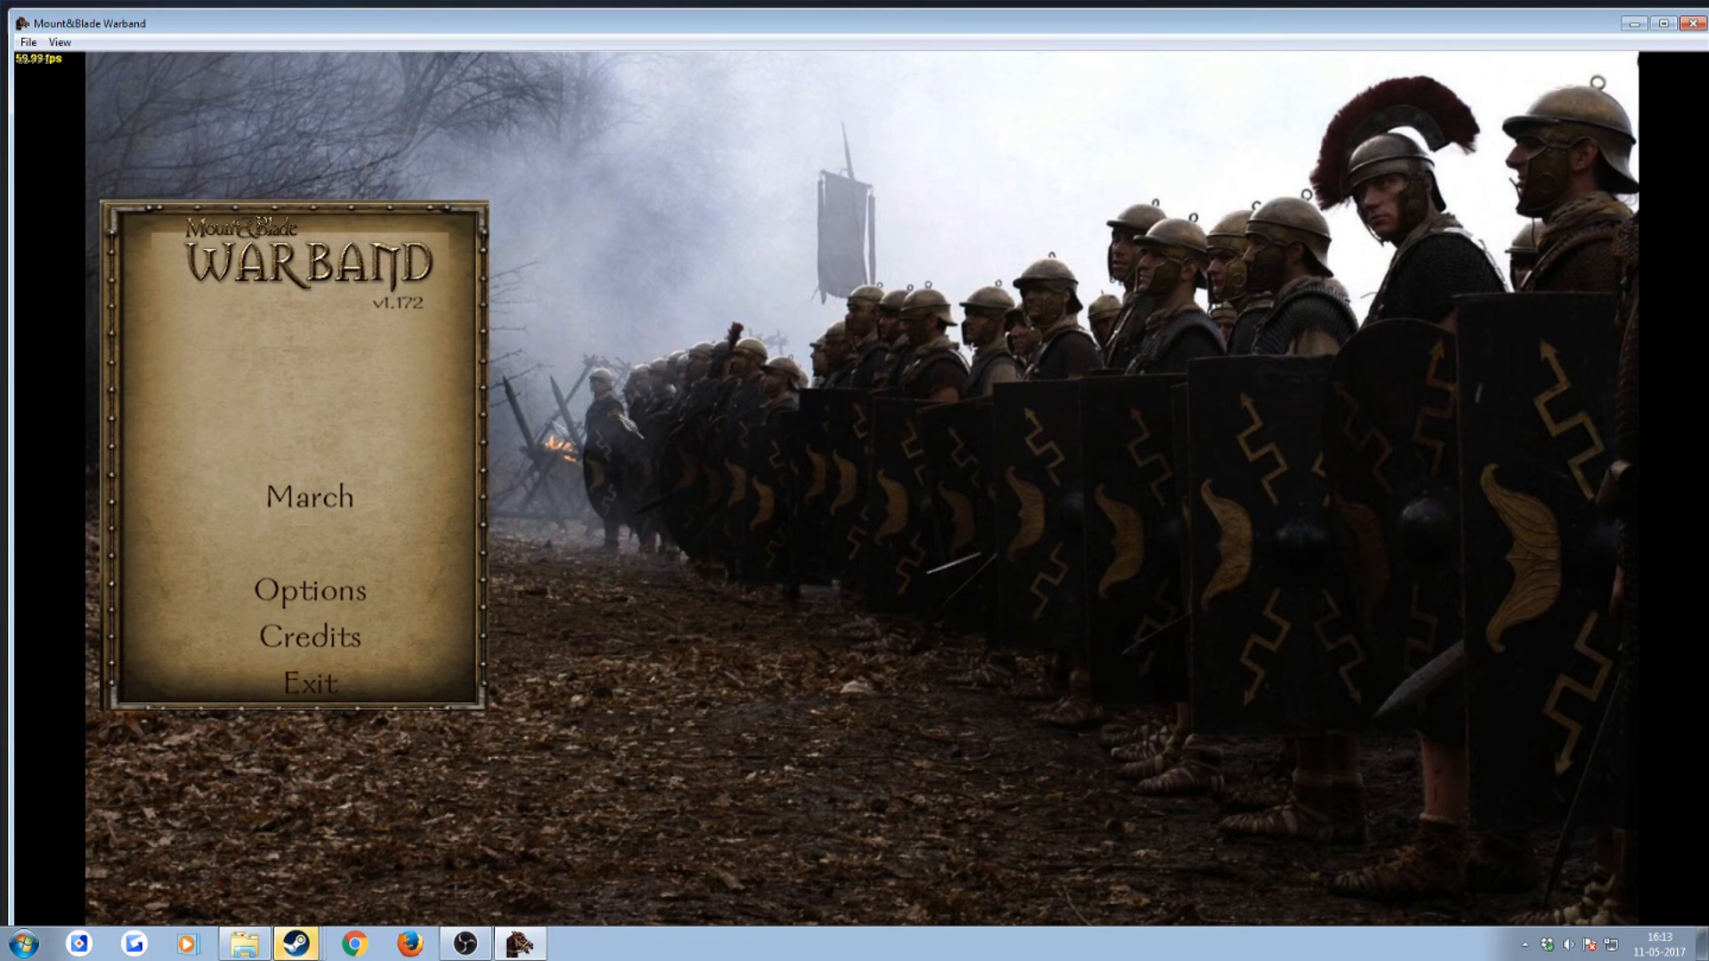
mouse_move(434, 266)
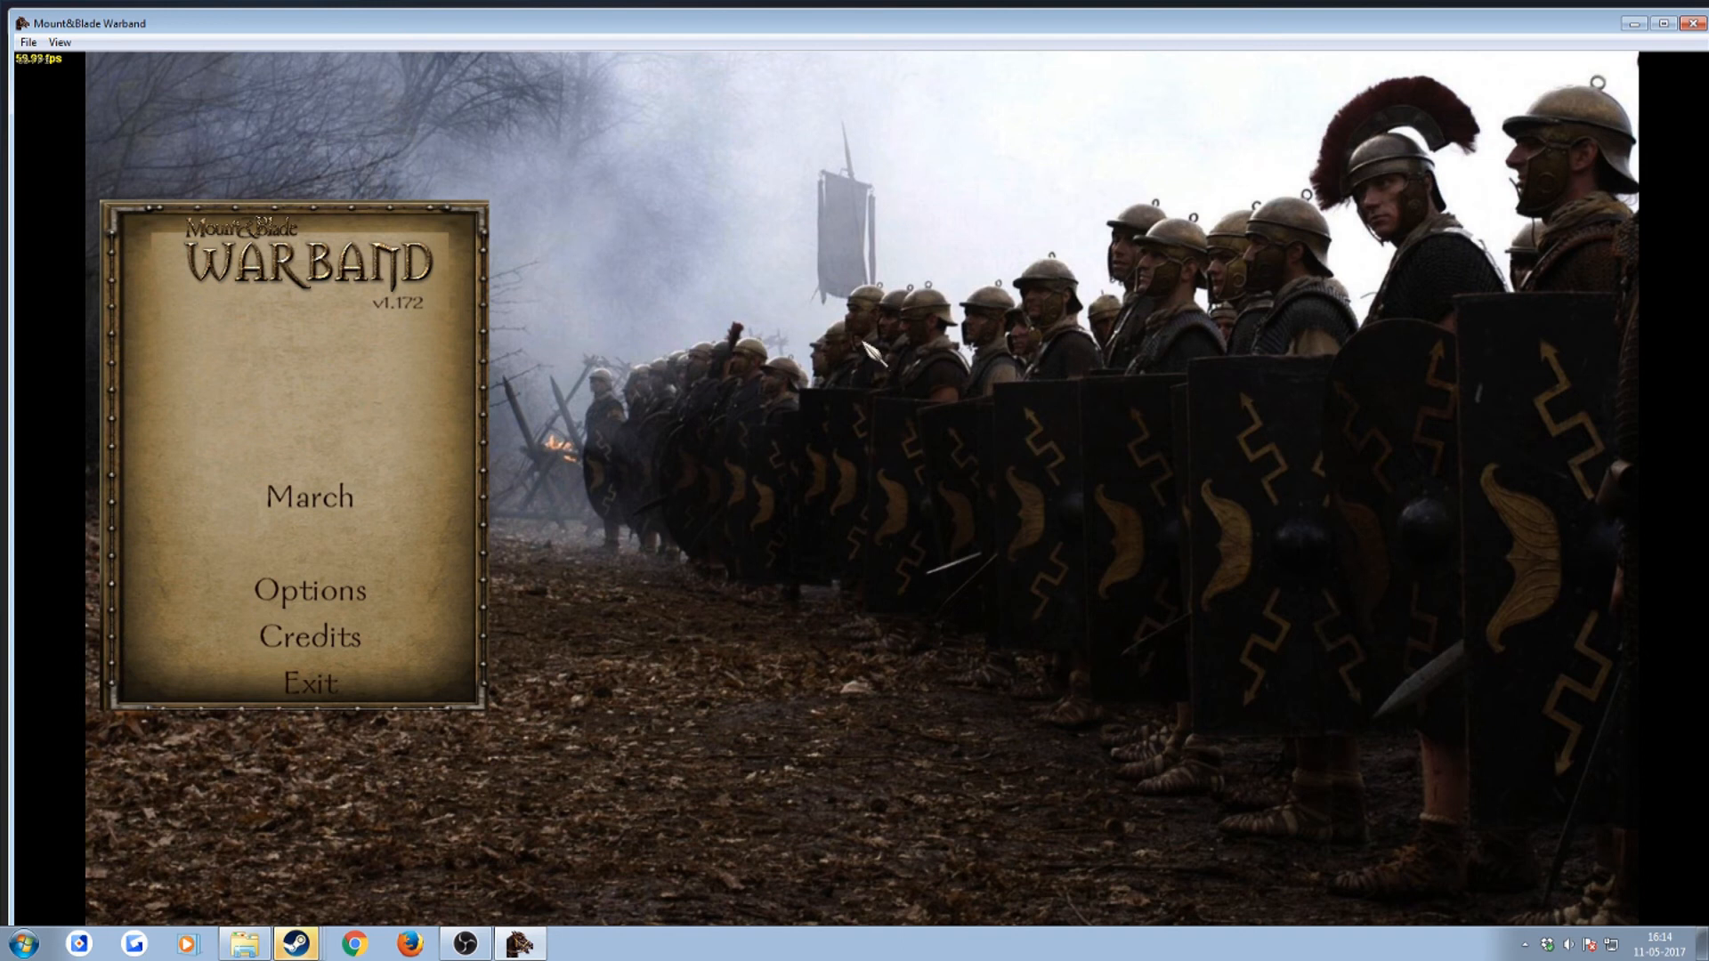
click(244, 943)
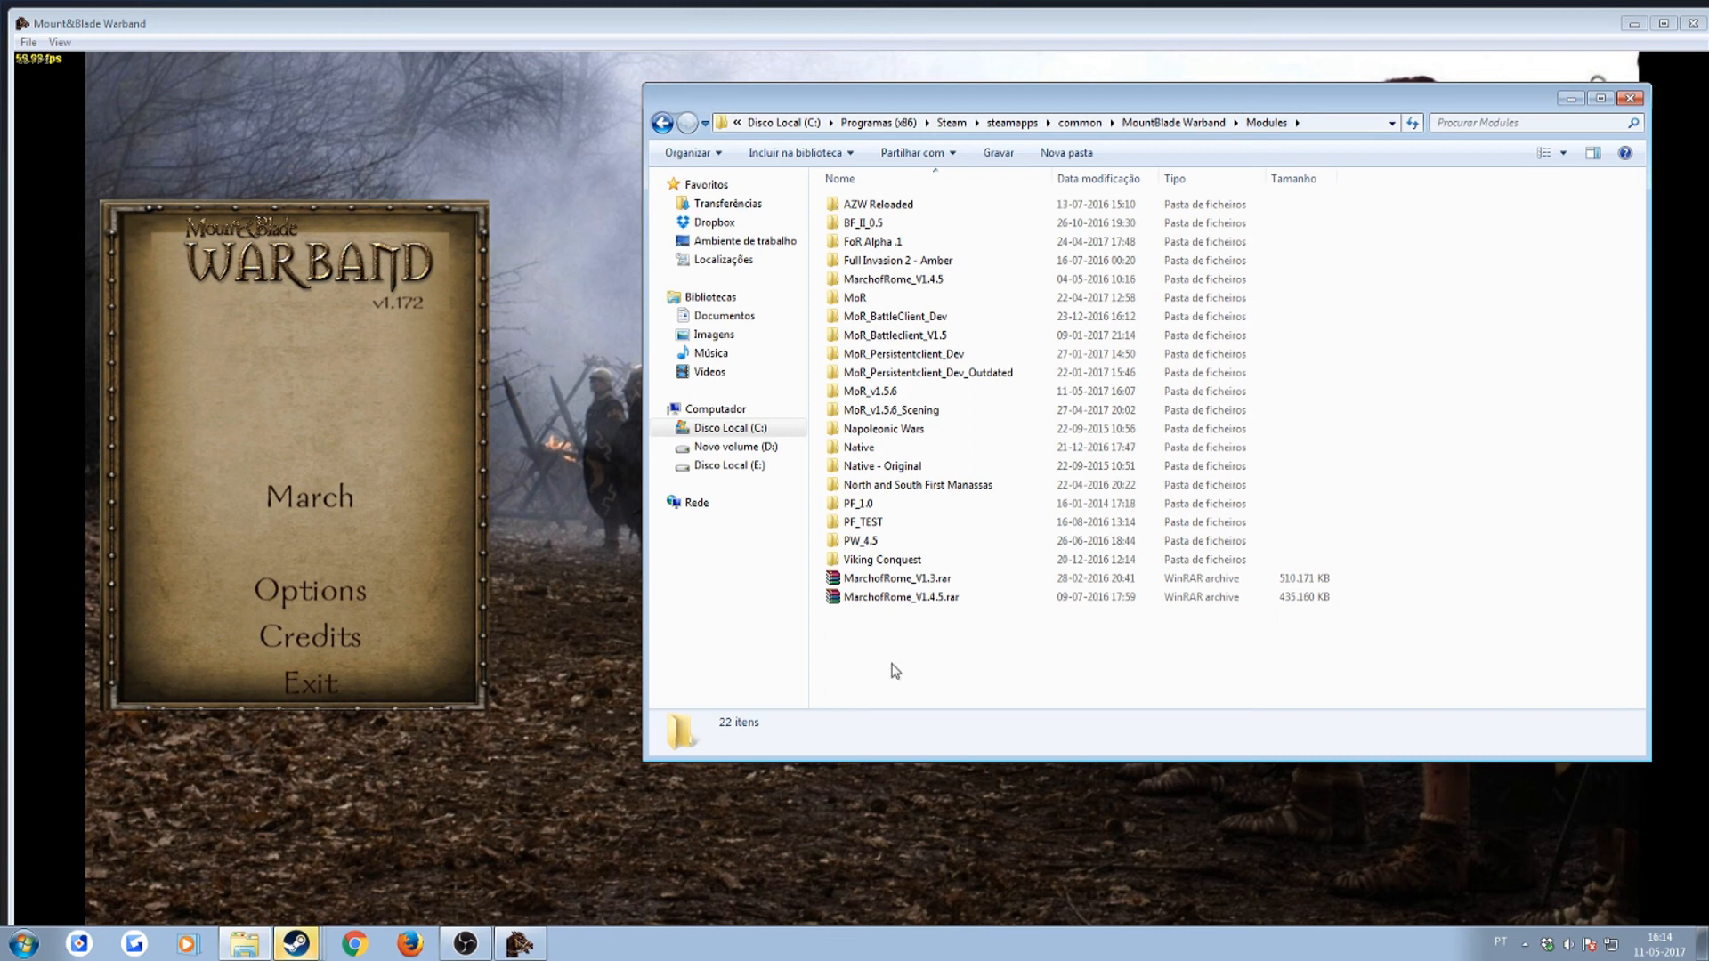
mouse_move(1170, 409)
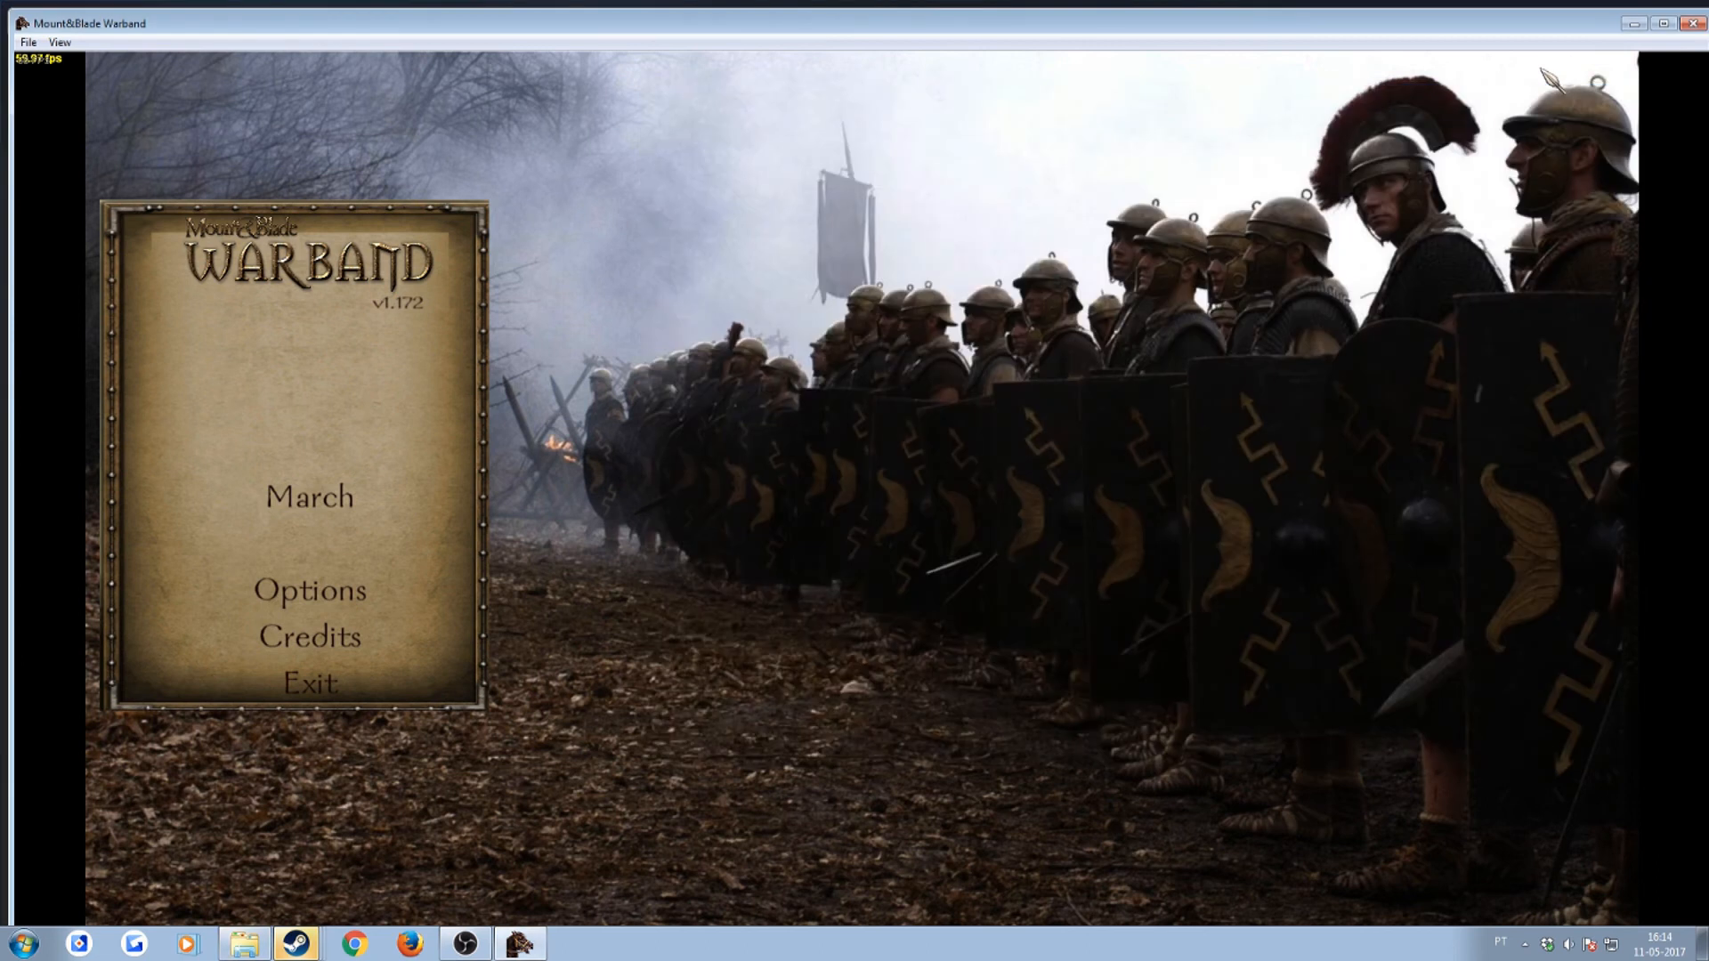
mouse_move(310, 499)
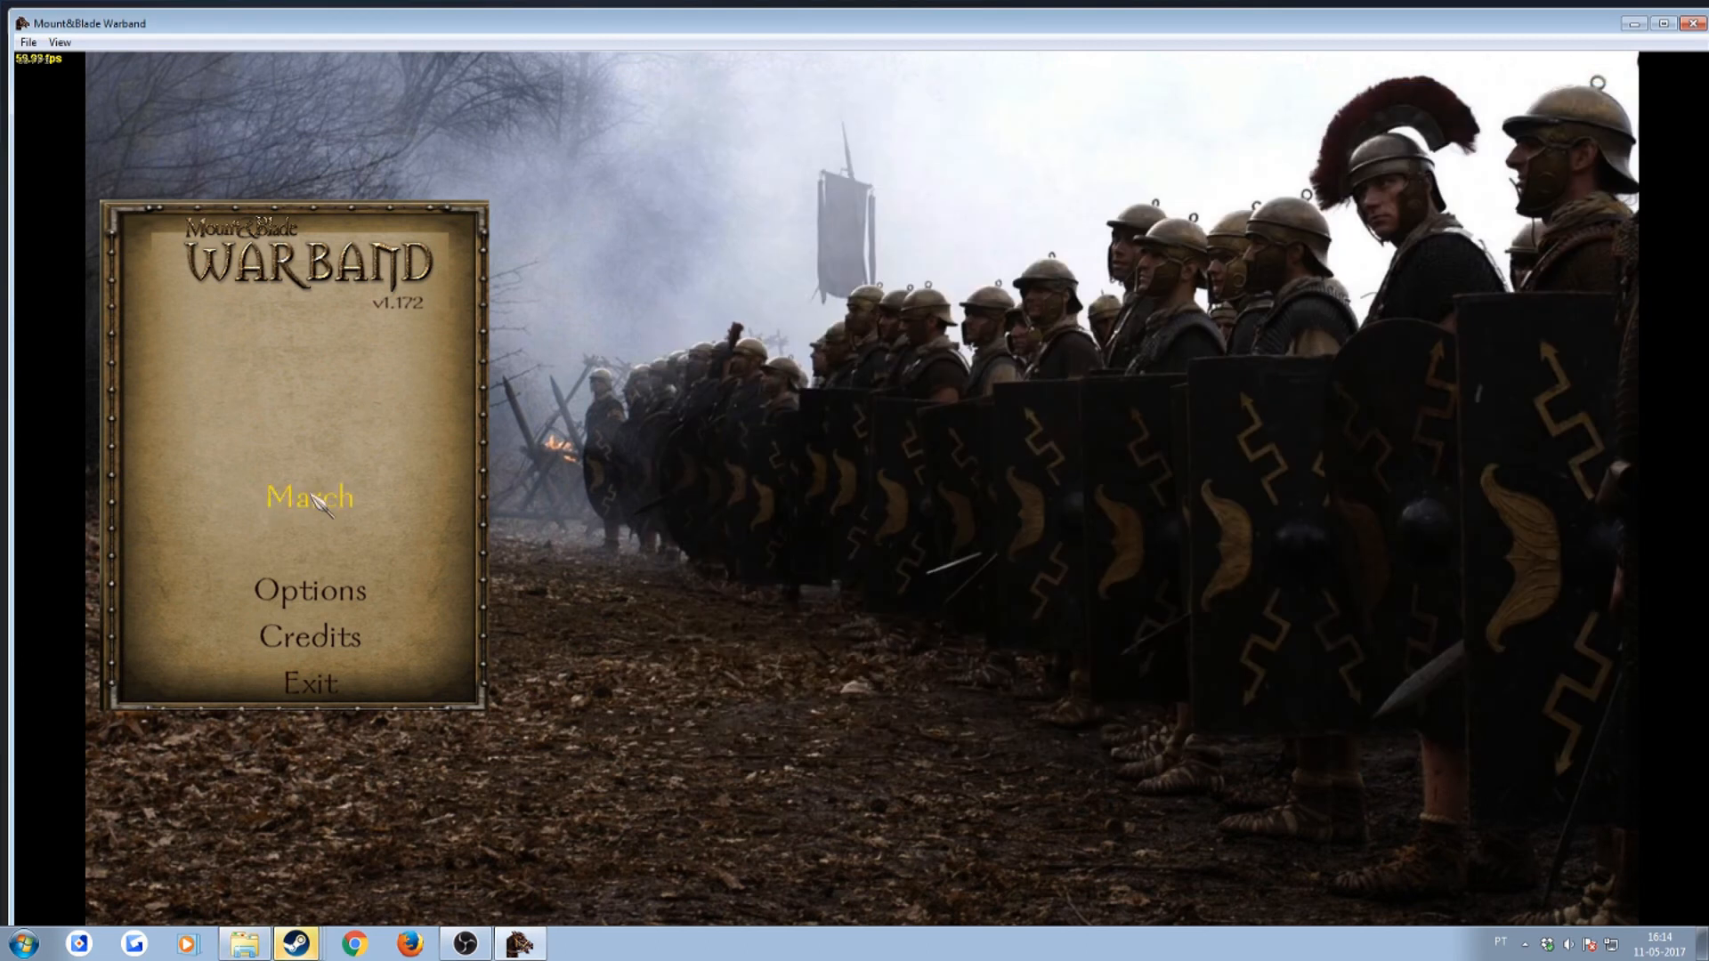
- Open the multiplayer server list from March and join the MoR_Offical_EU server
click(310, 497)
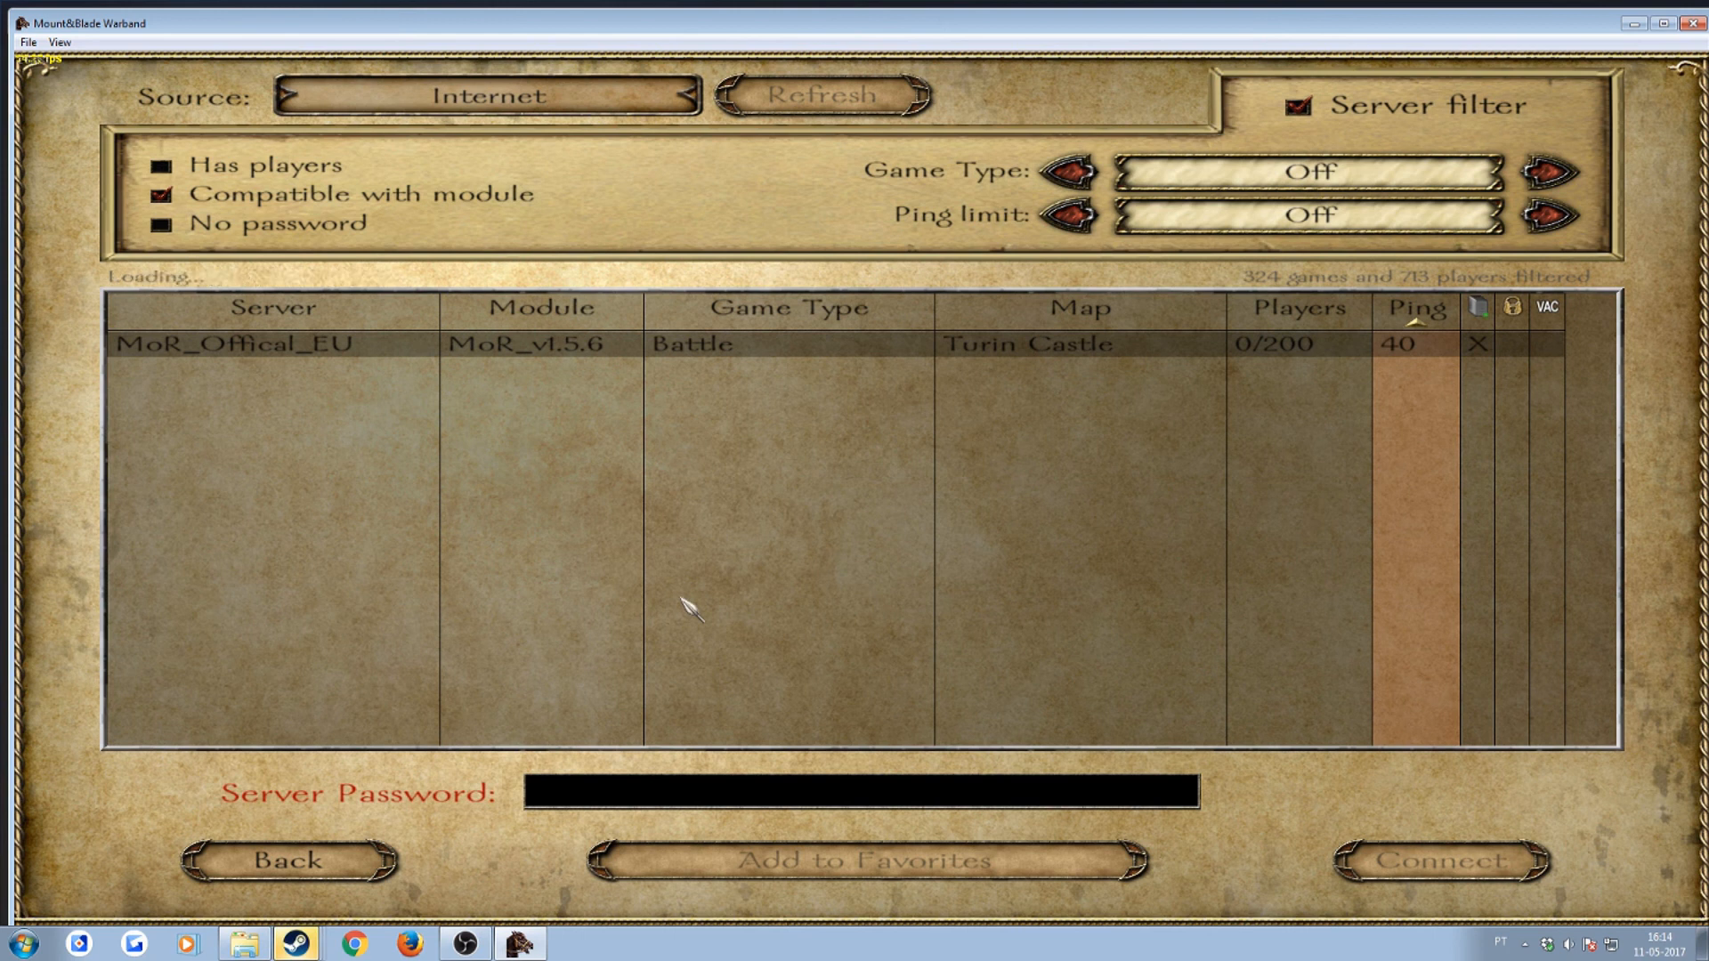
click(1437, 860)
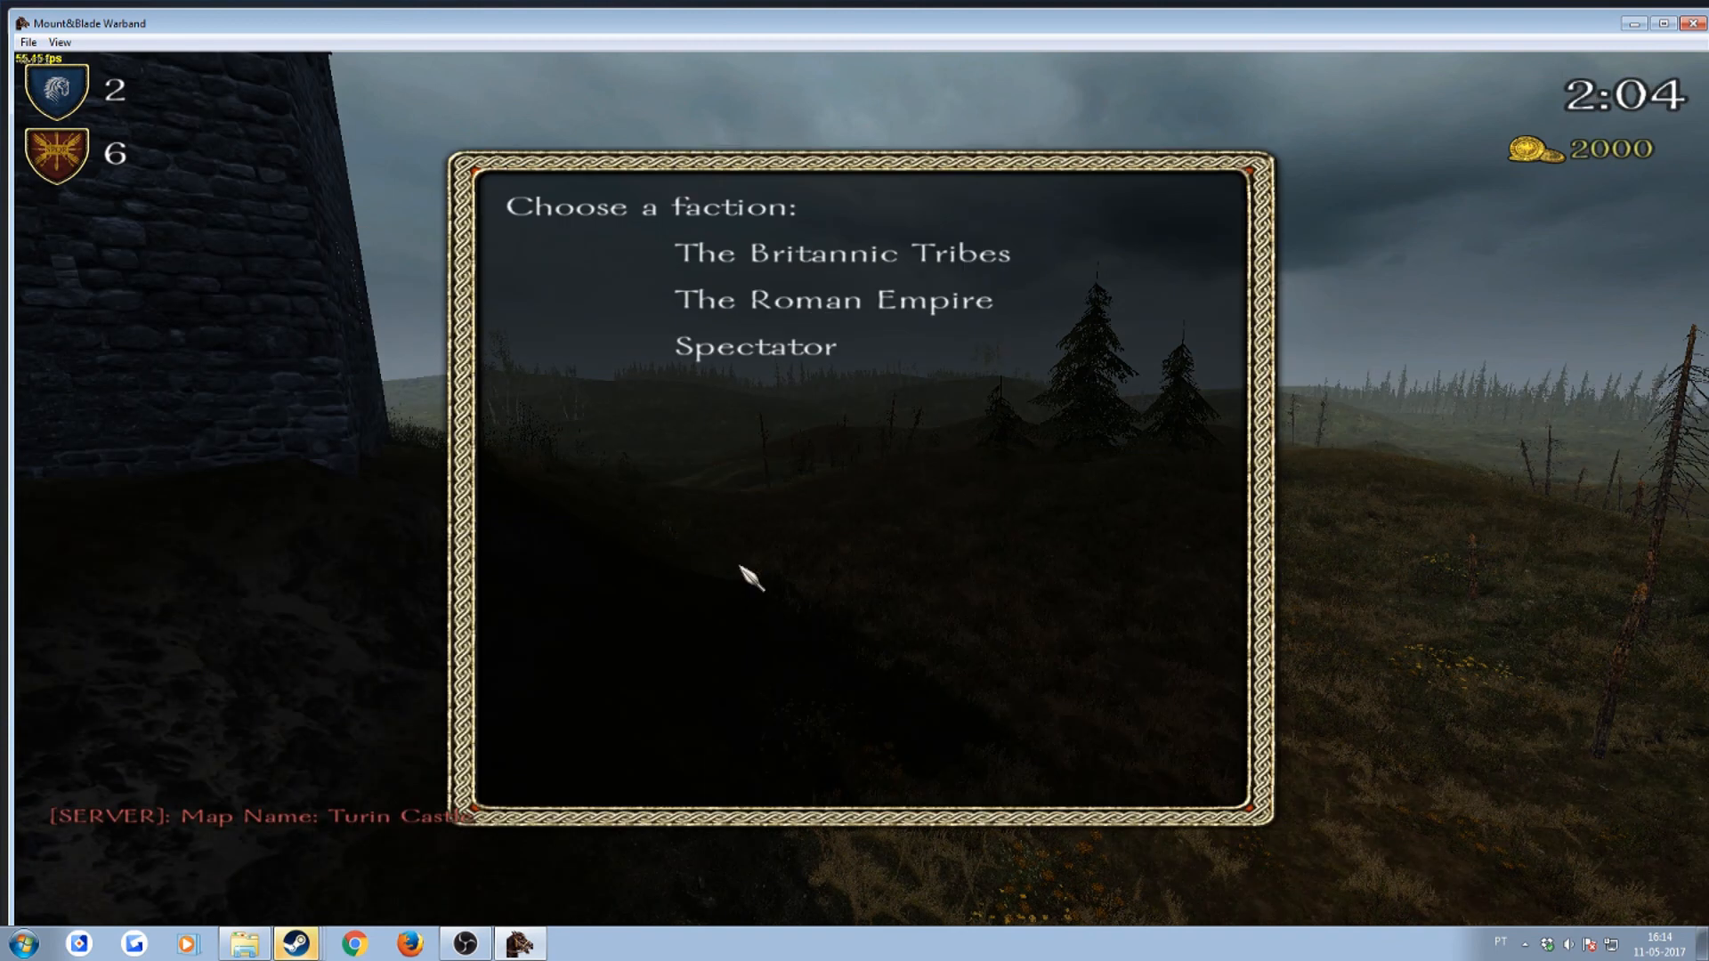
- Spawn as Roman Empire Legionary Infantry on Turin Castle and check the scoreboard
click(831, 300)
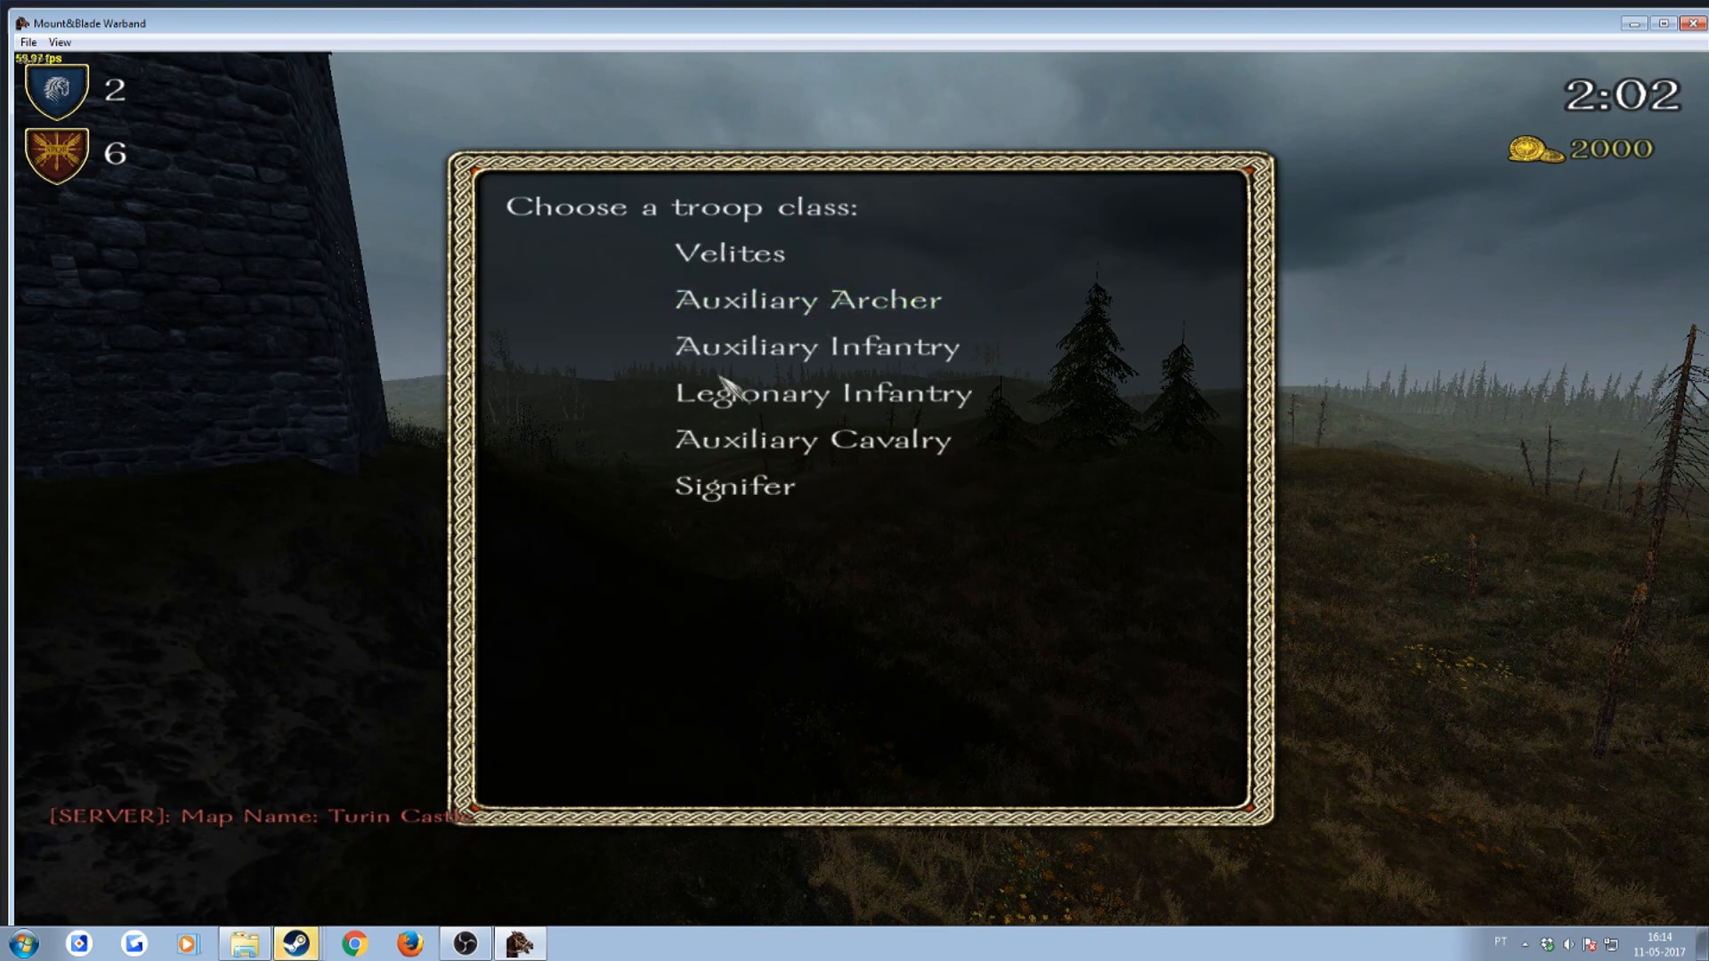
click(822, 393)
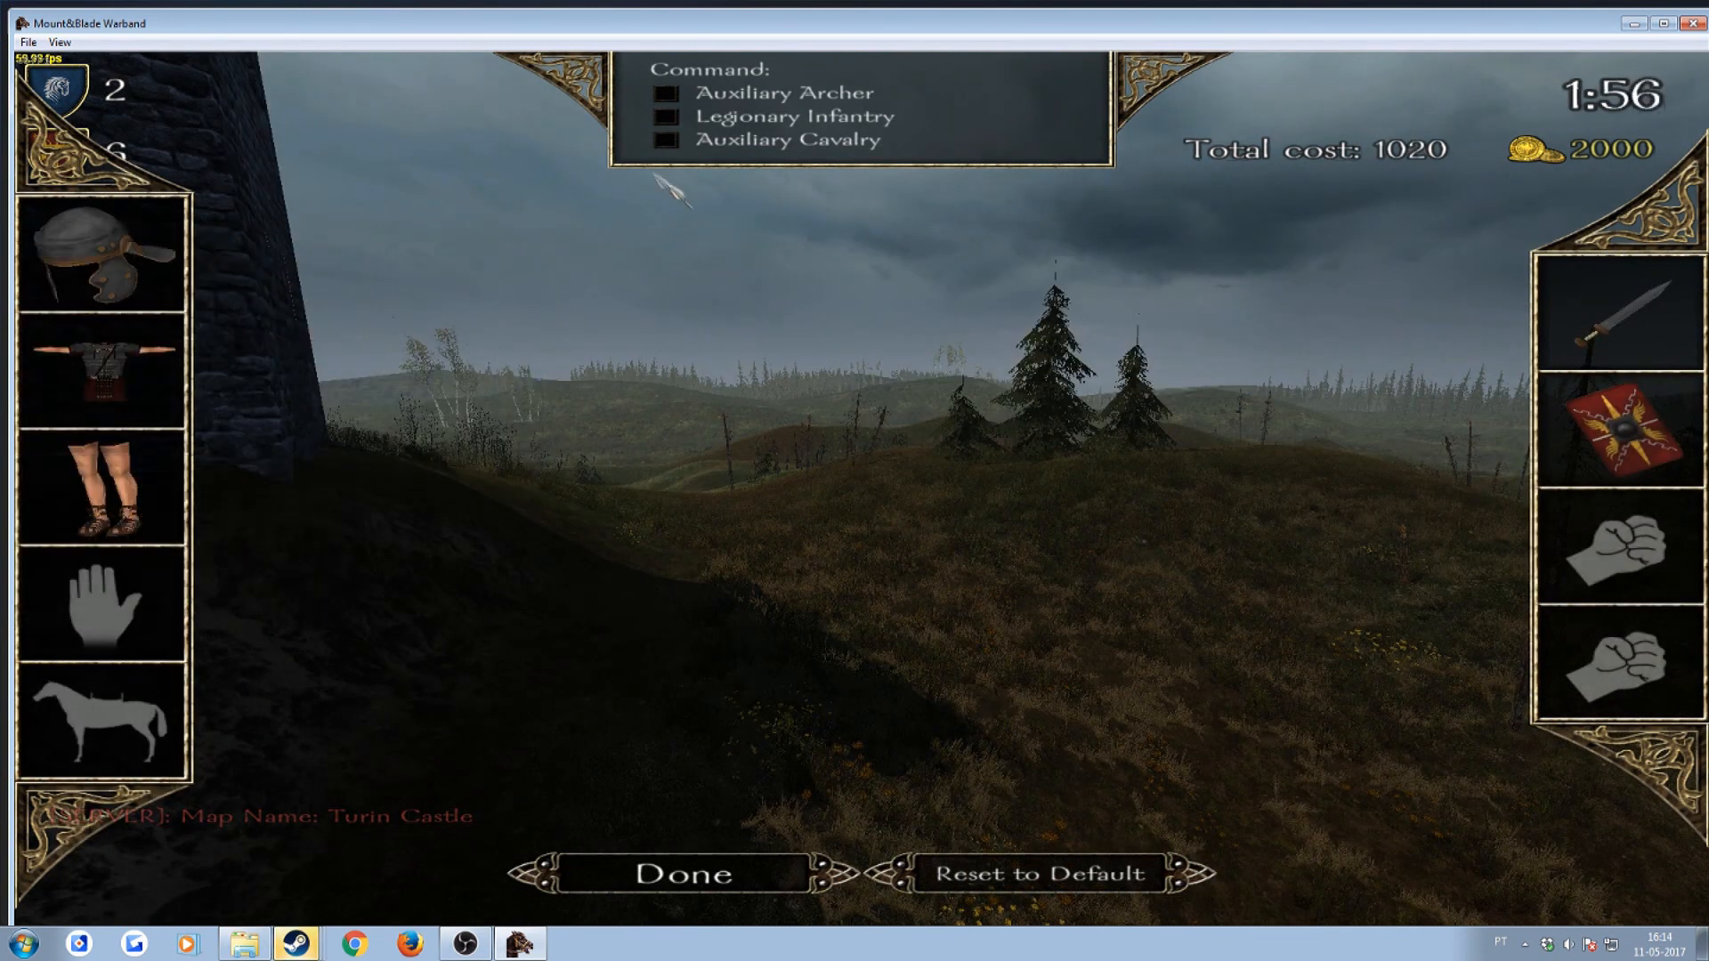
click(682, 874)
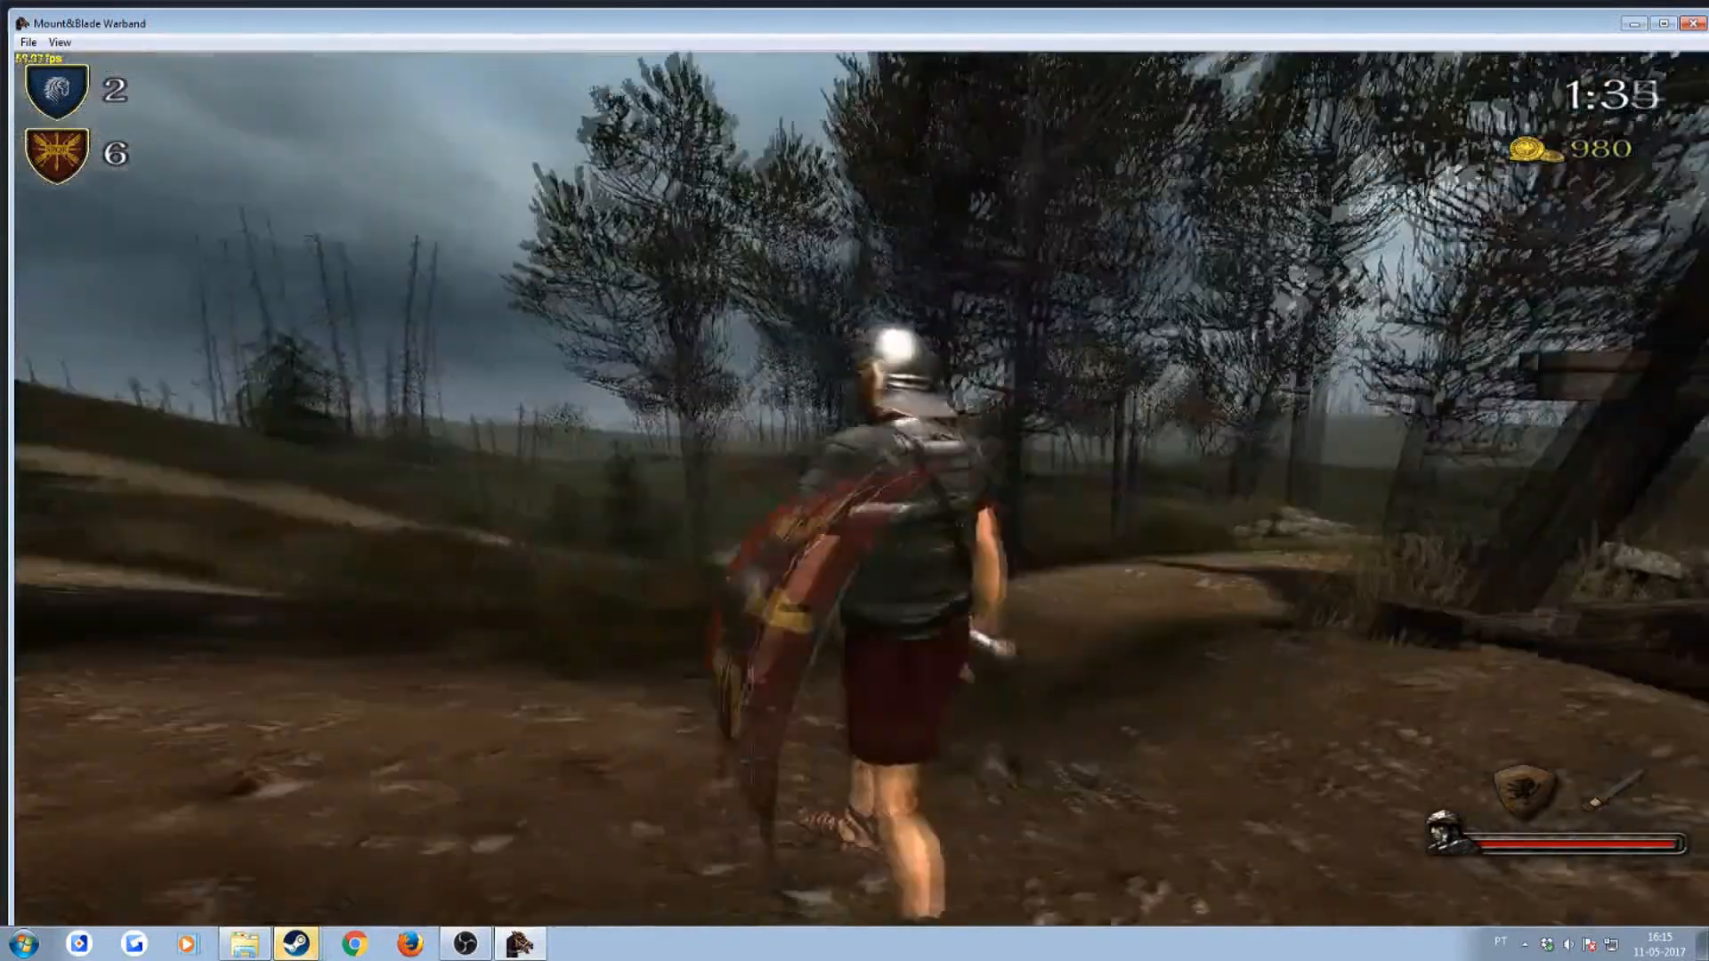
key(tab)
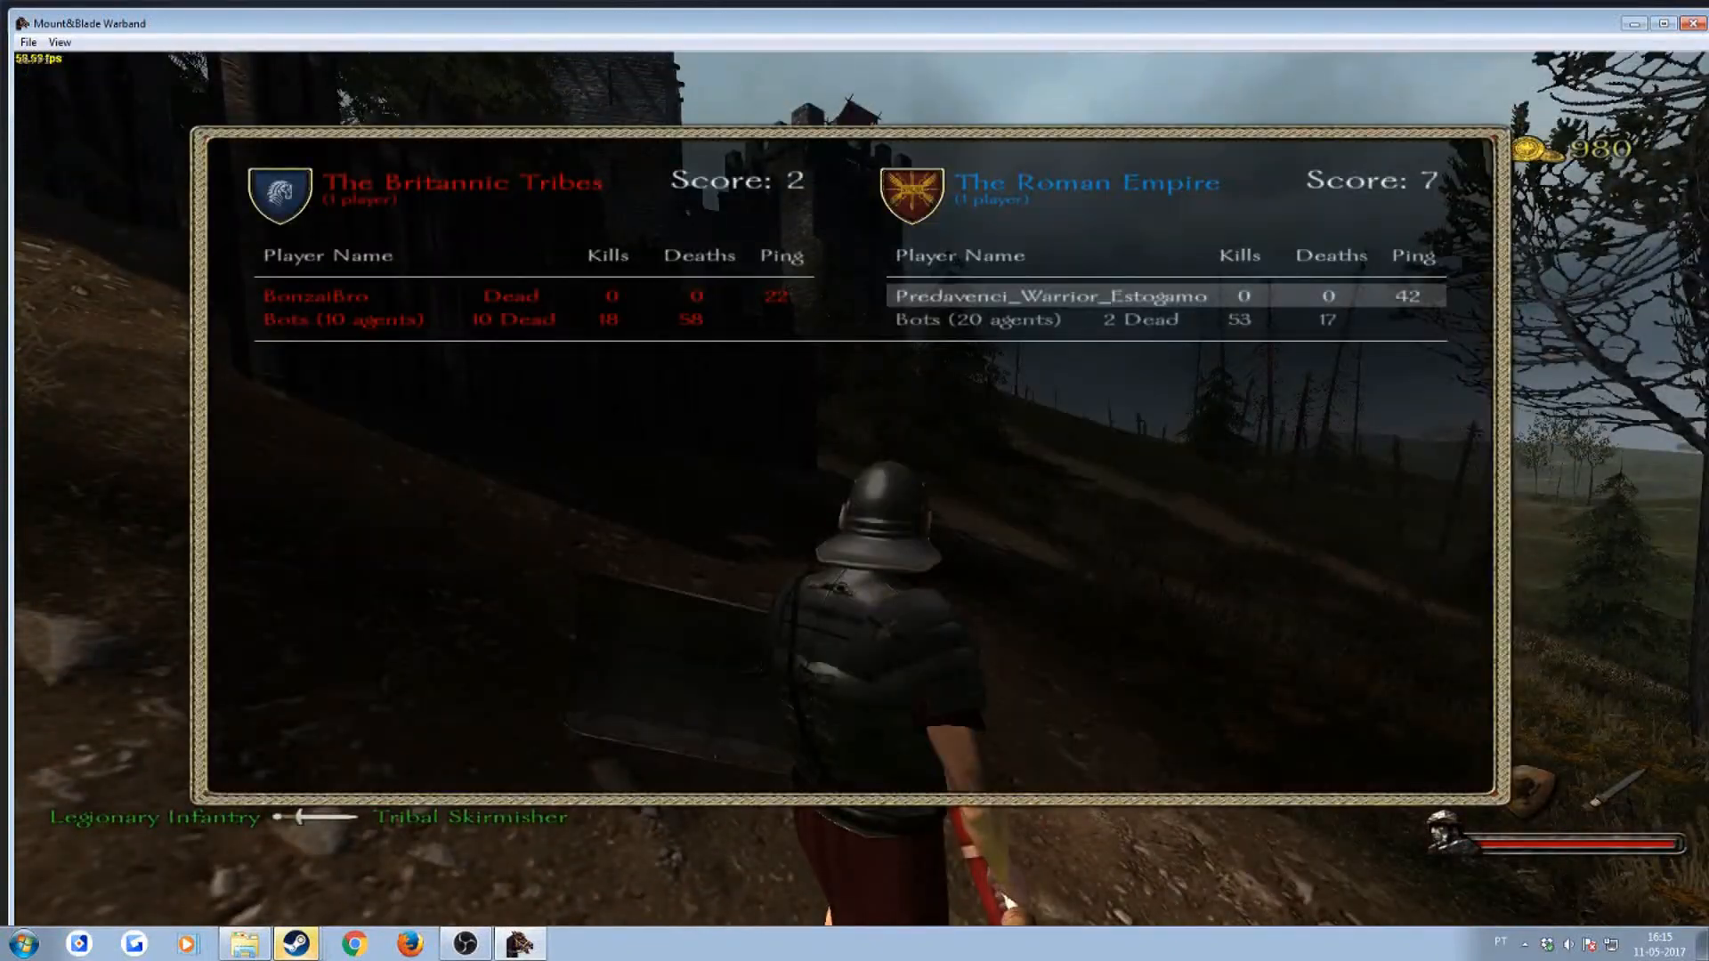